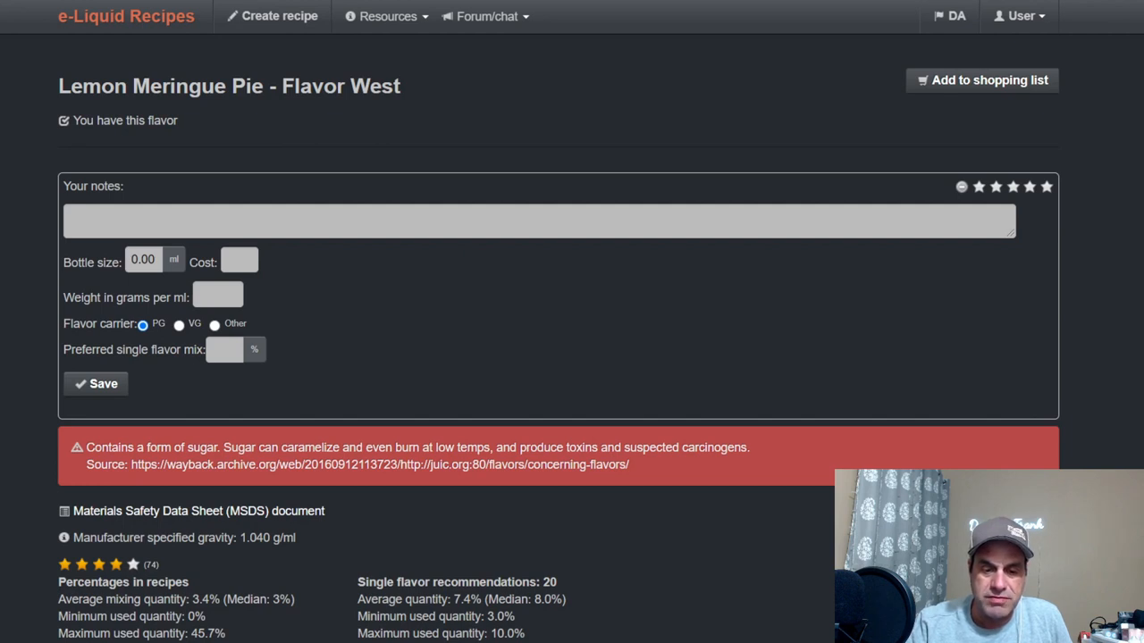
# Step: Expand the Lemon Meringue Pie community notes and read through them
pyautogui.scroll(-3)
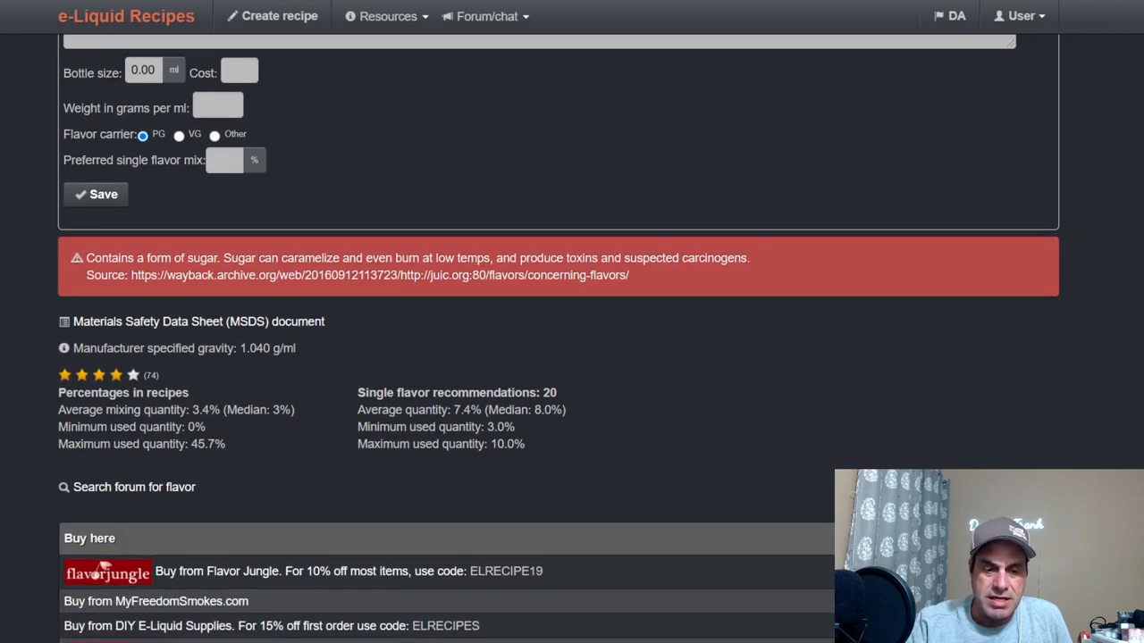
pyautogui.scroll(-3)
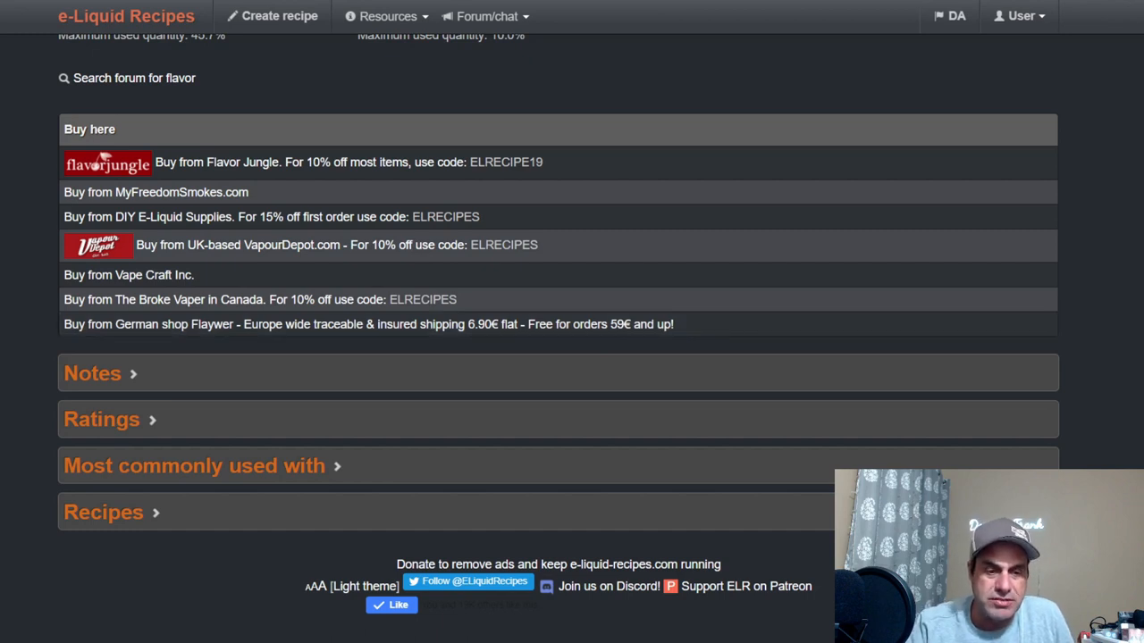
pyautogui.click(92, 373)
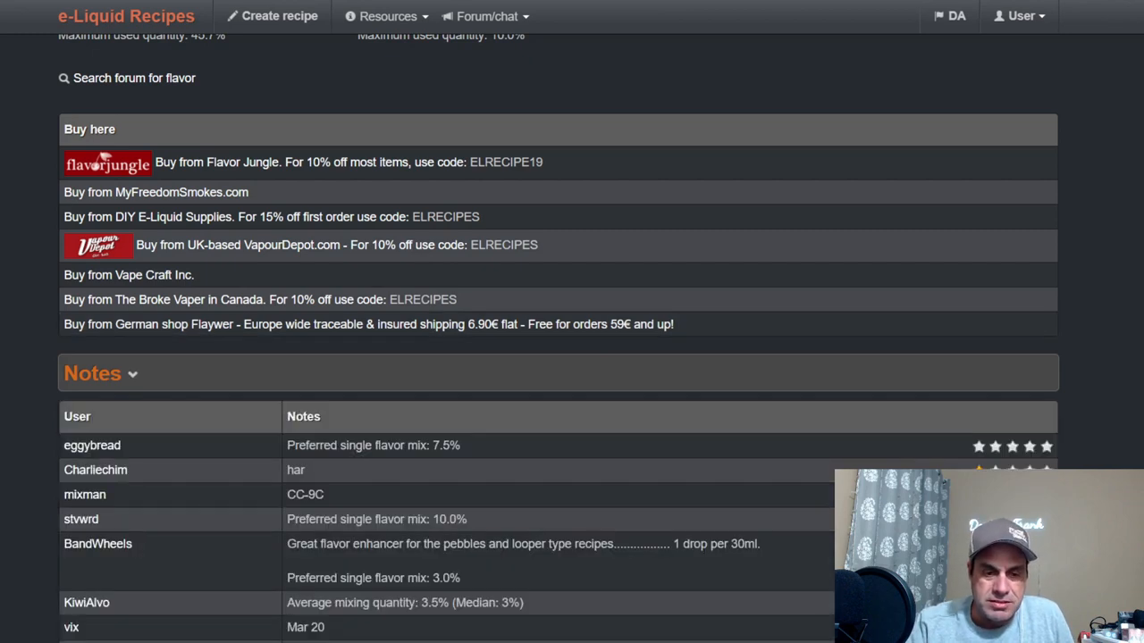
pyautogui.scroll(-3)
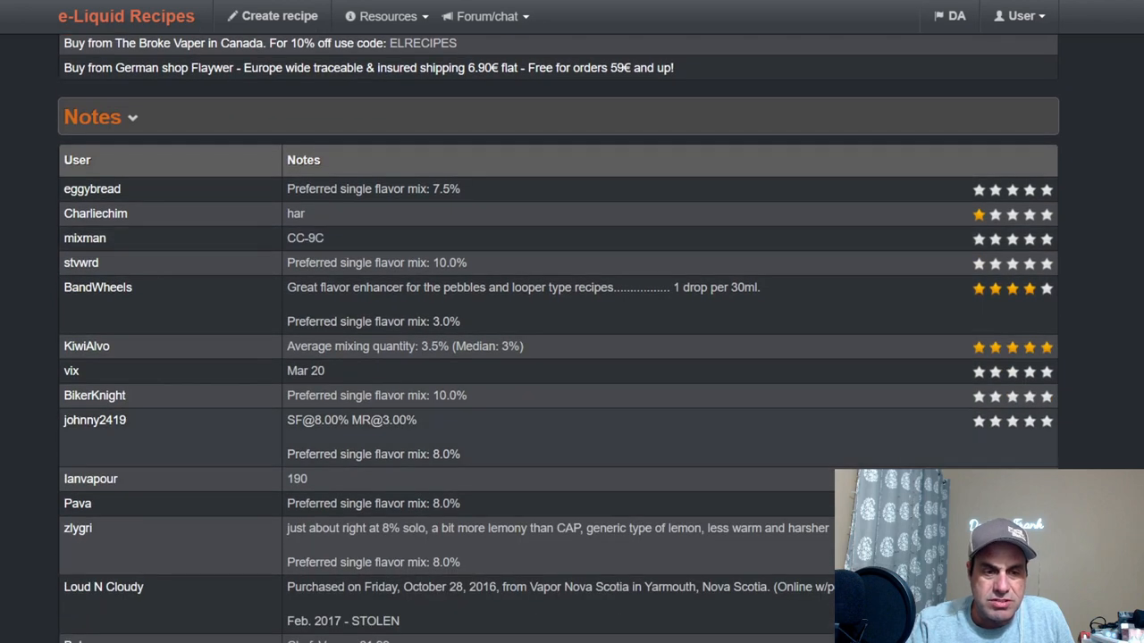
pyautogui.scroll(-3)
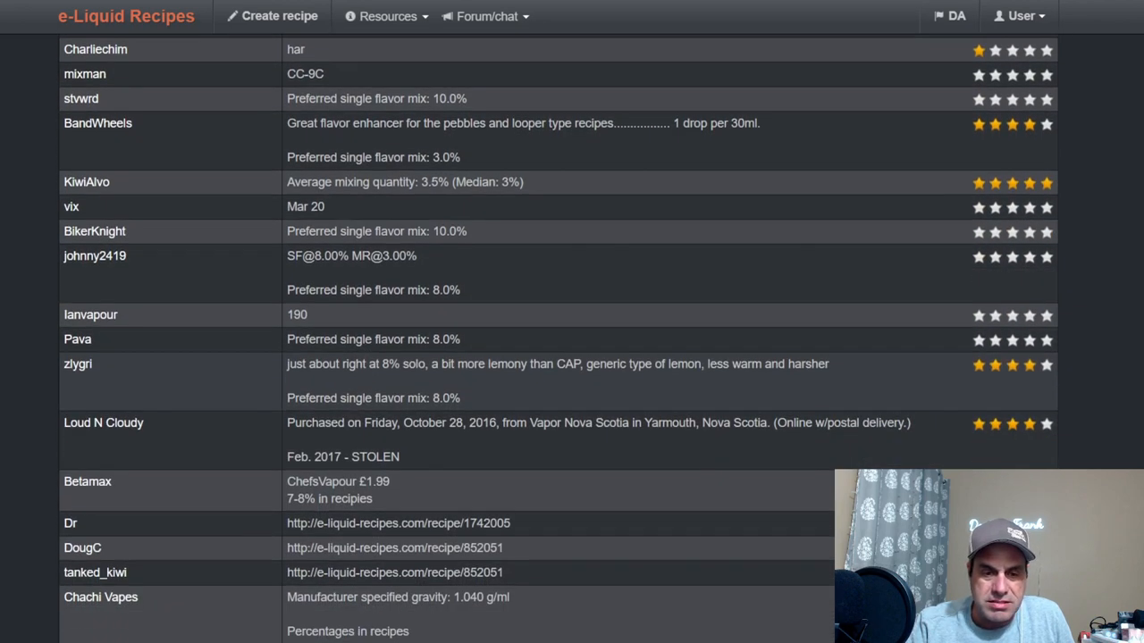
pyautogui.scroll(-3)
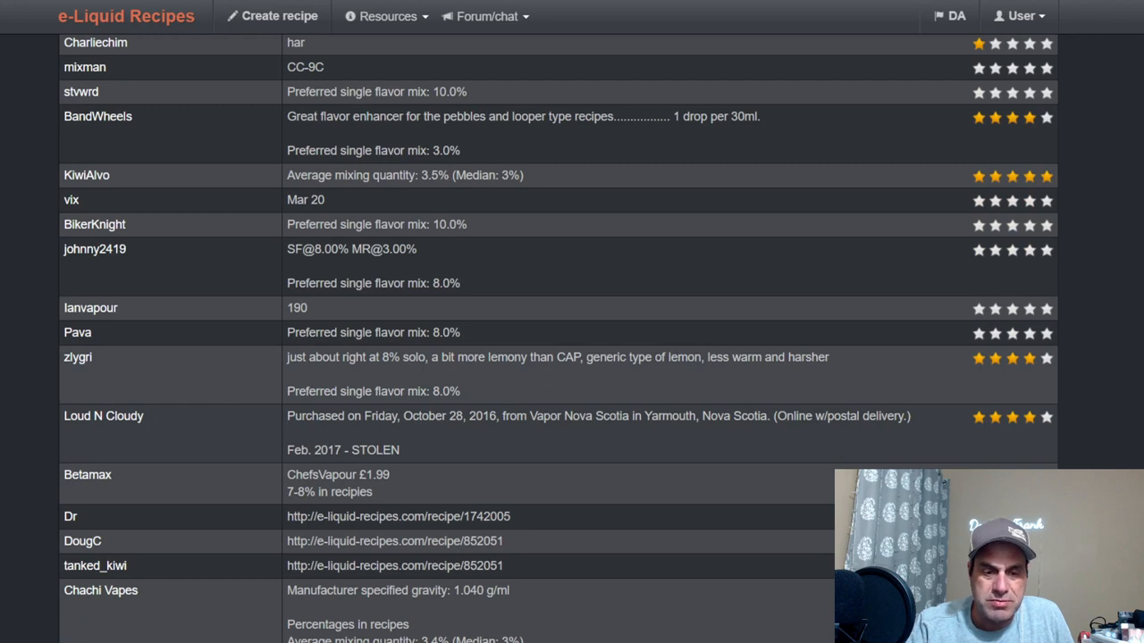
pyautogui.scroll(-3)
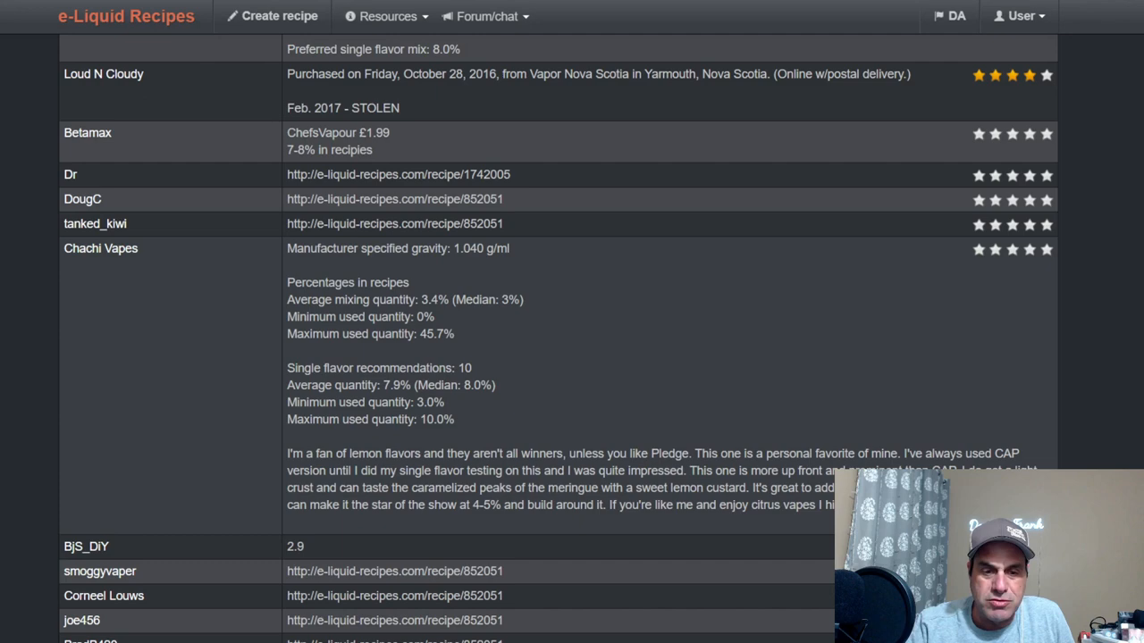
pyautogui.scroll(-3)
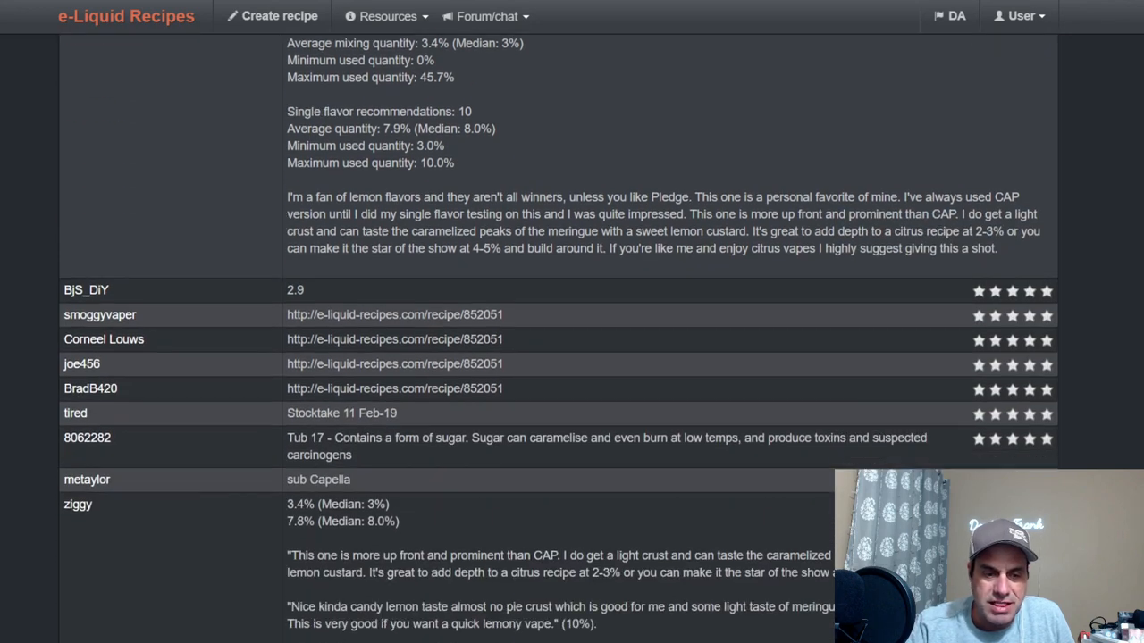
pyautogui.scroll(-3)
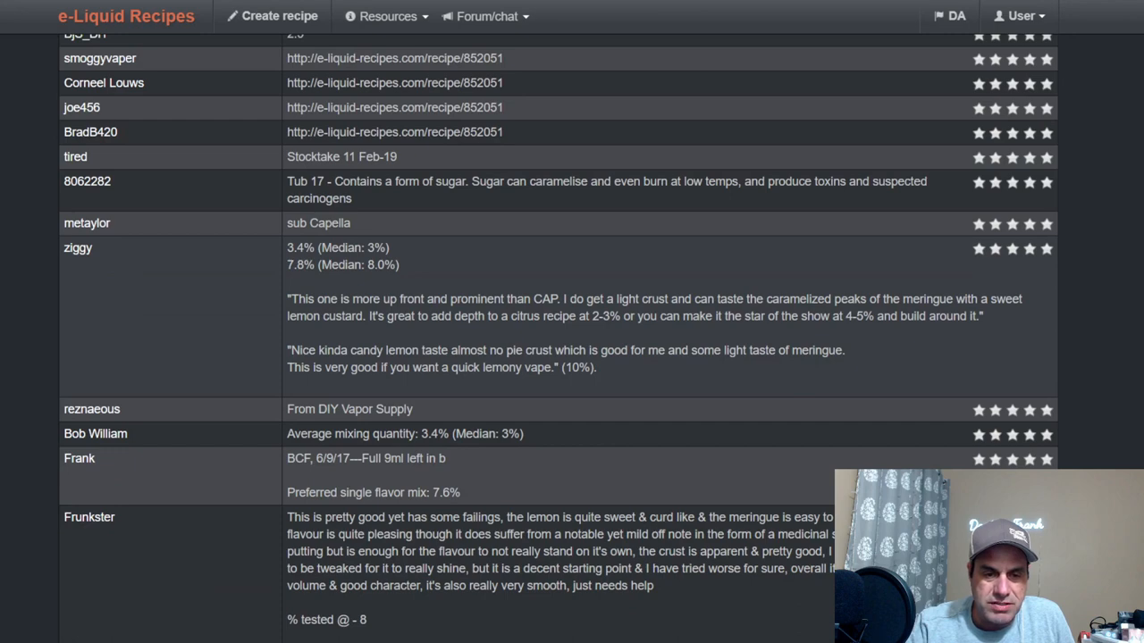
pyautogui.scroll(-3)
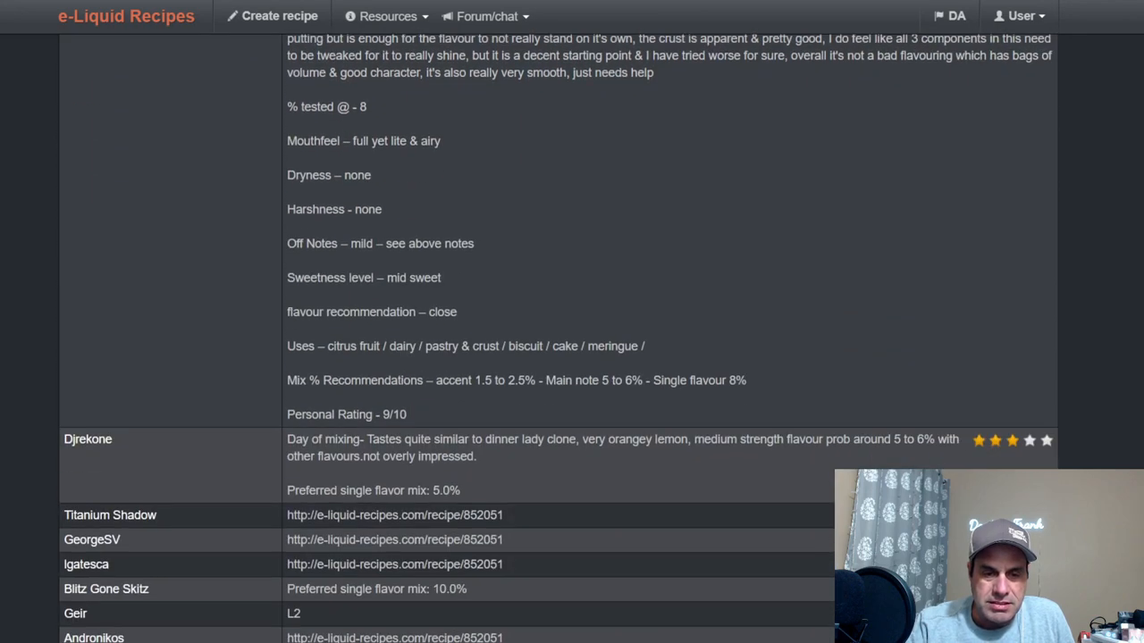
pyautogui.scroll(-3)
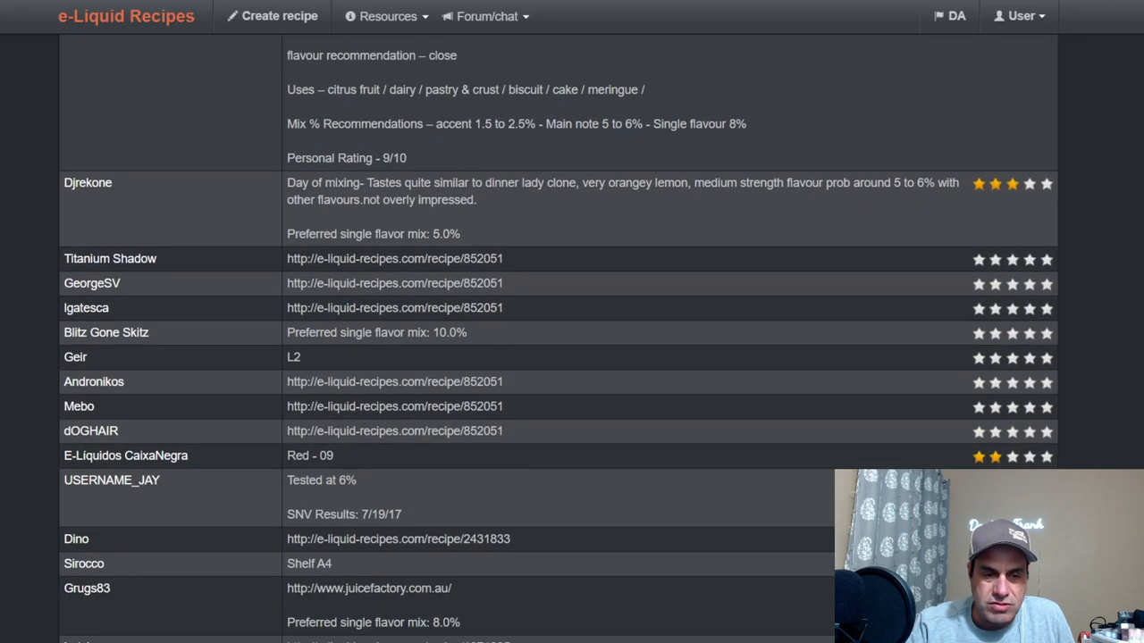
pyautogui.scroll(-3)
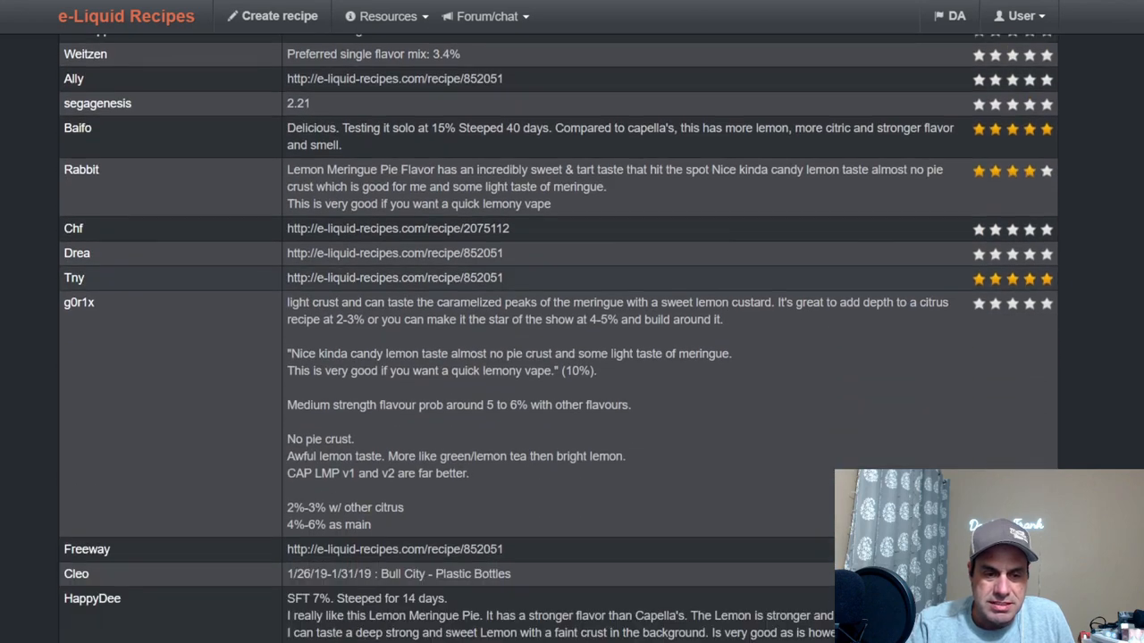
pyautogui.scroll(-3)
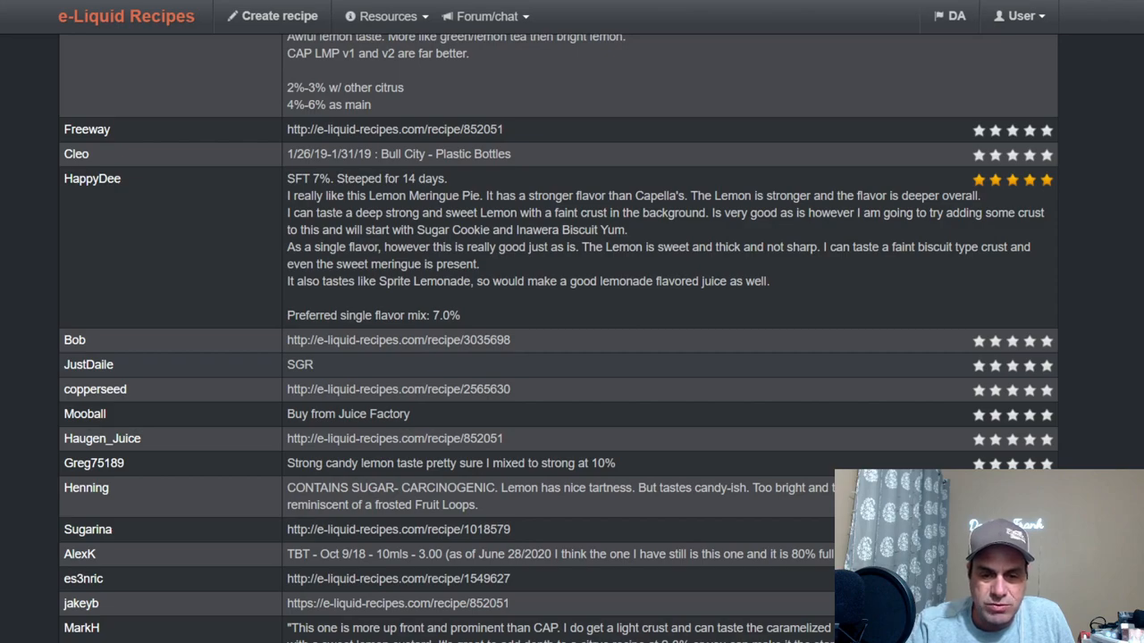
pyautogui.scroll(-3)
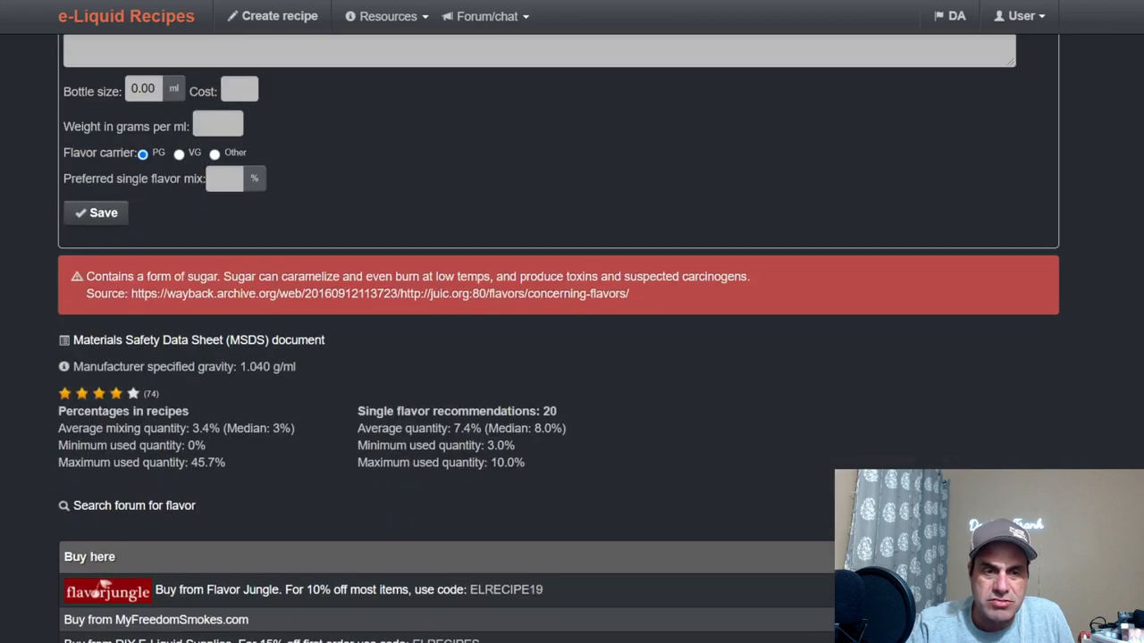
pyautogui.scroll(-3)
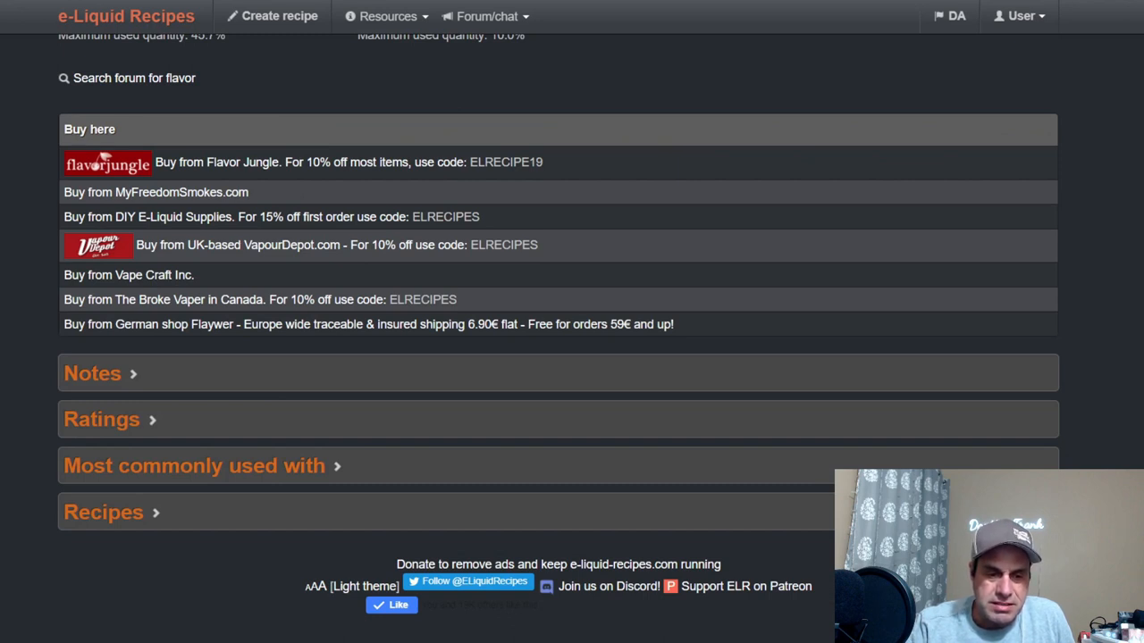
# Step: Expand the 229-recipe list and sort it by rating, best first
pyautogui.click(103, 512)
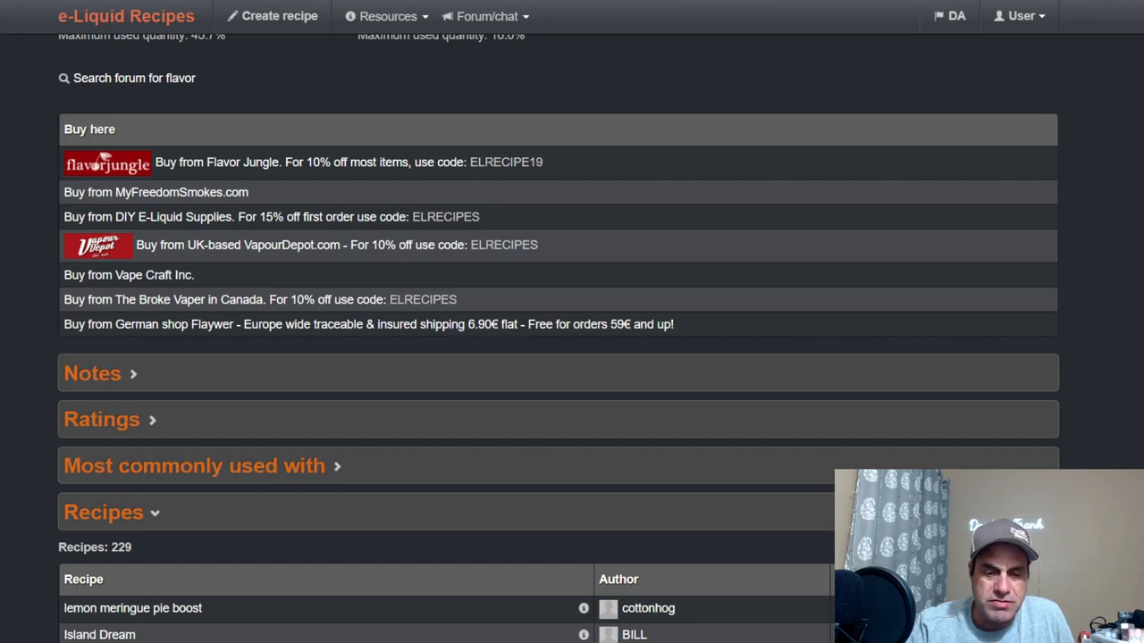
pyautogui.scroll(-3)
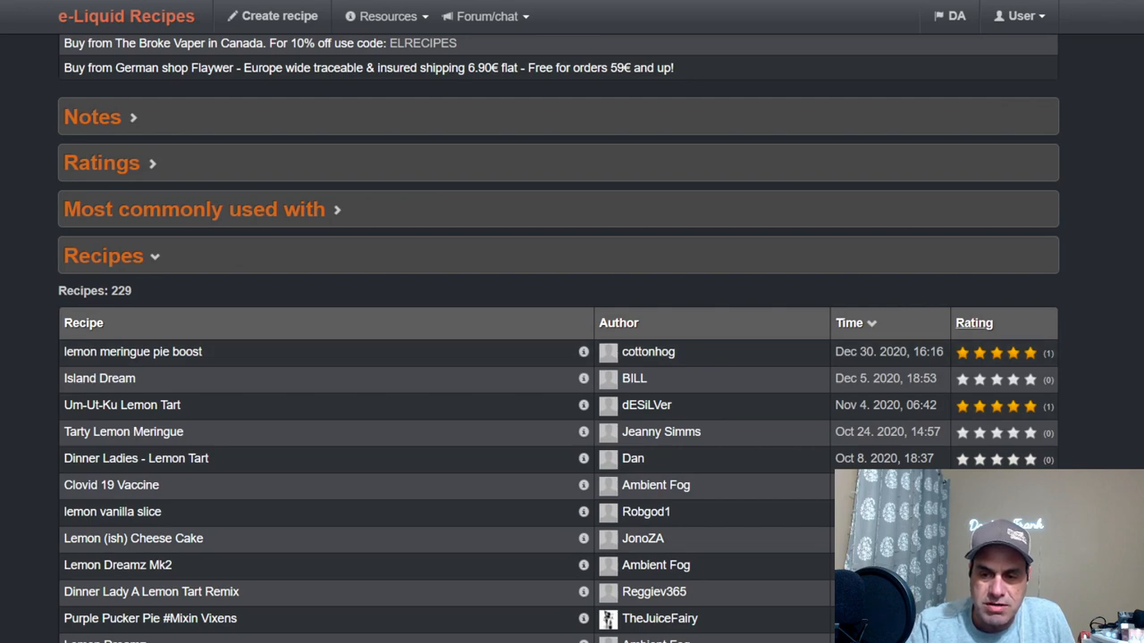
pyautogui.click(974, 86)
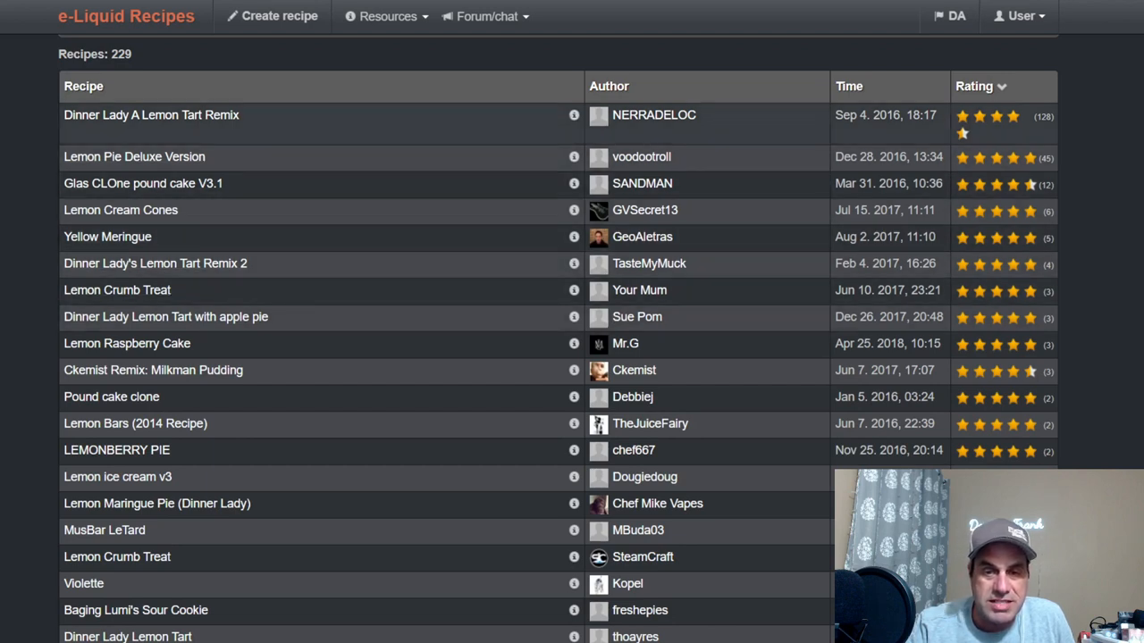
pyautogui.moveTo(151, 114)
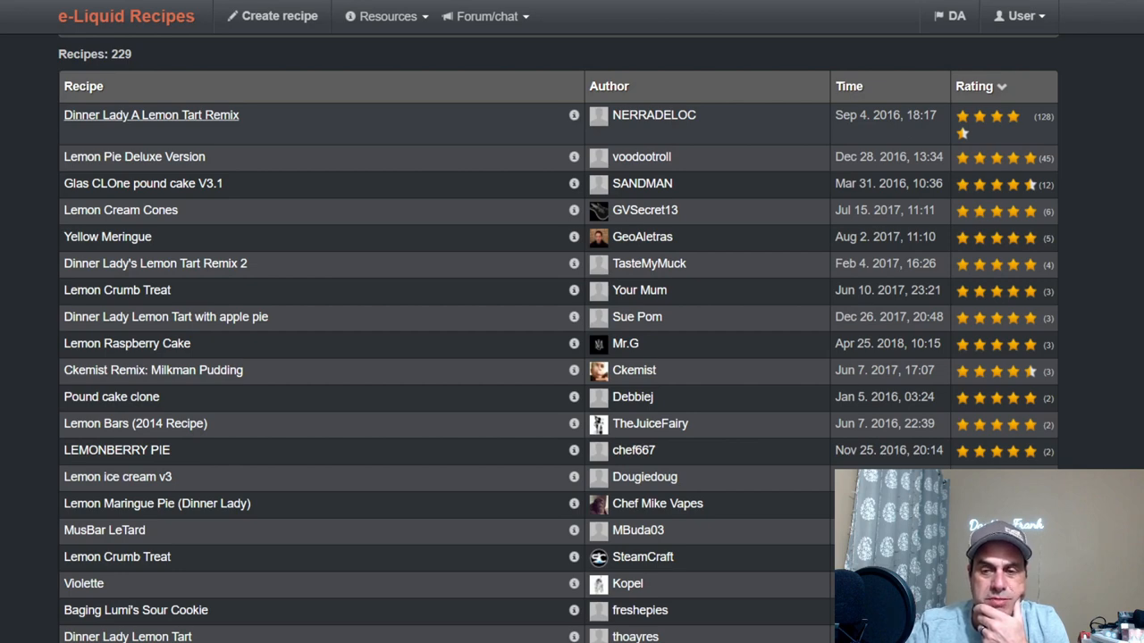
pyautogui.click(151, 114)
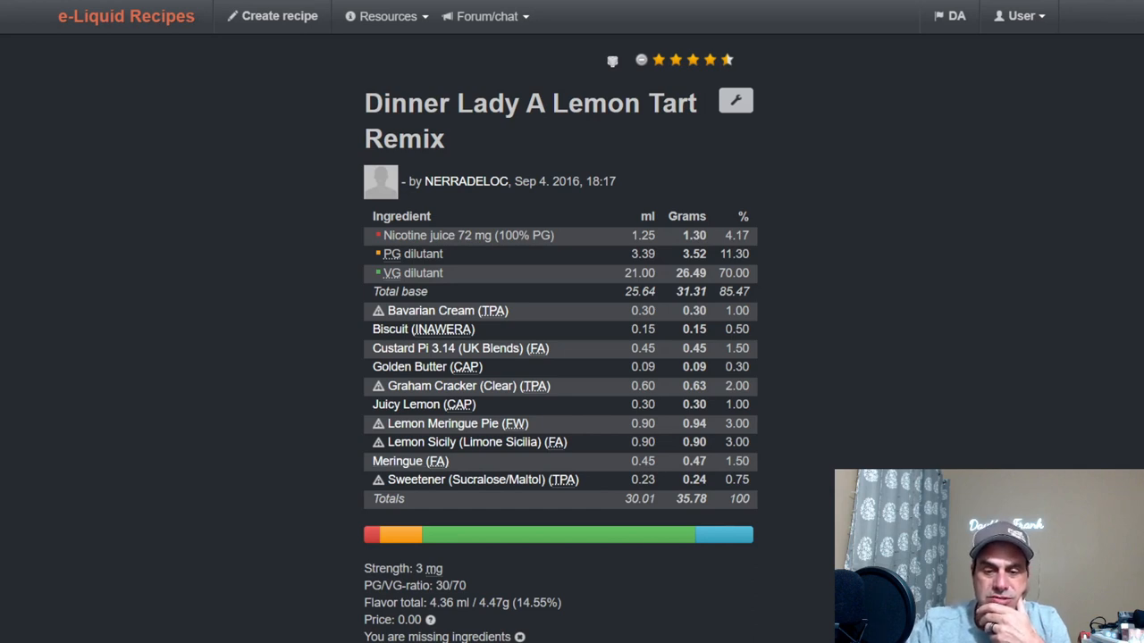
pyautogui.scroll(-3)
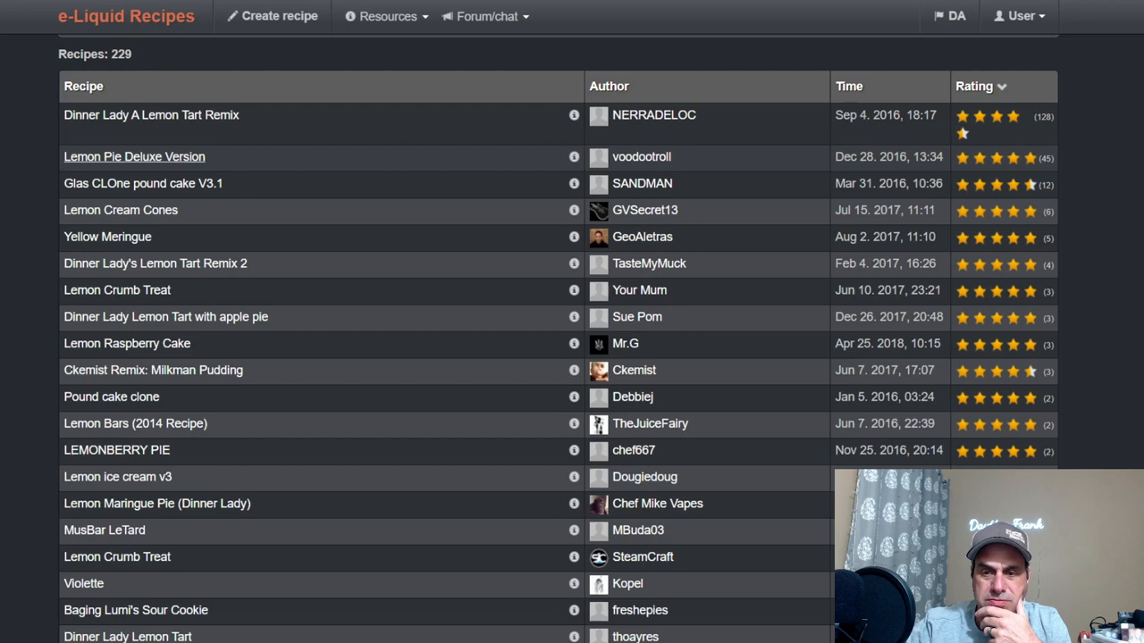
pyautogui.click(134, 157)
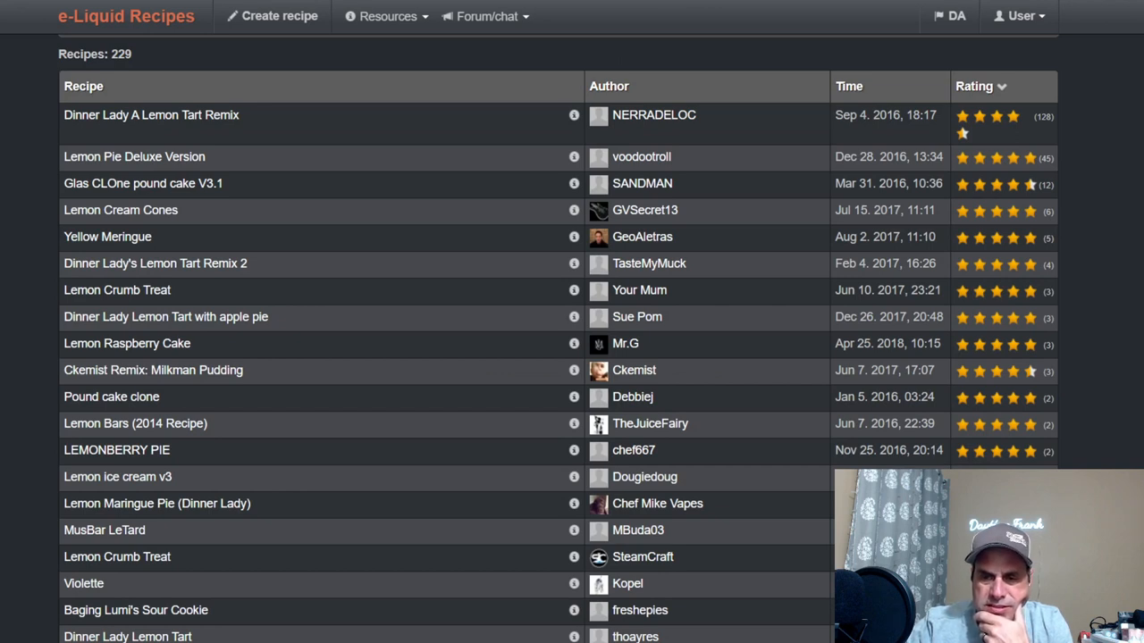
pyautogui.moveTo(142, 183)
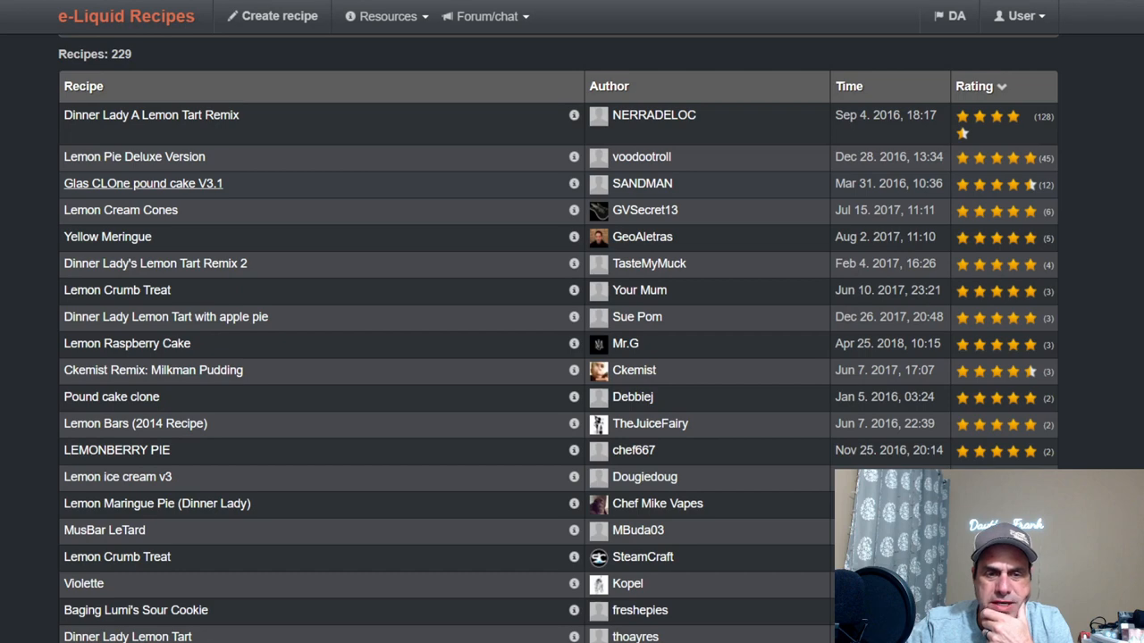
pyautogui.click(142, 183)
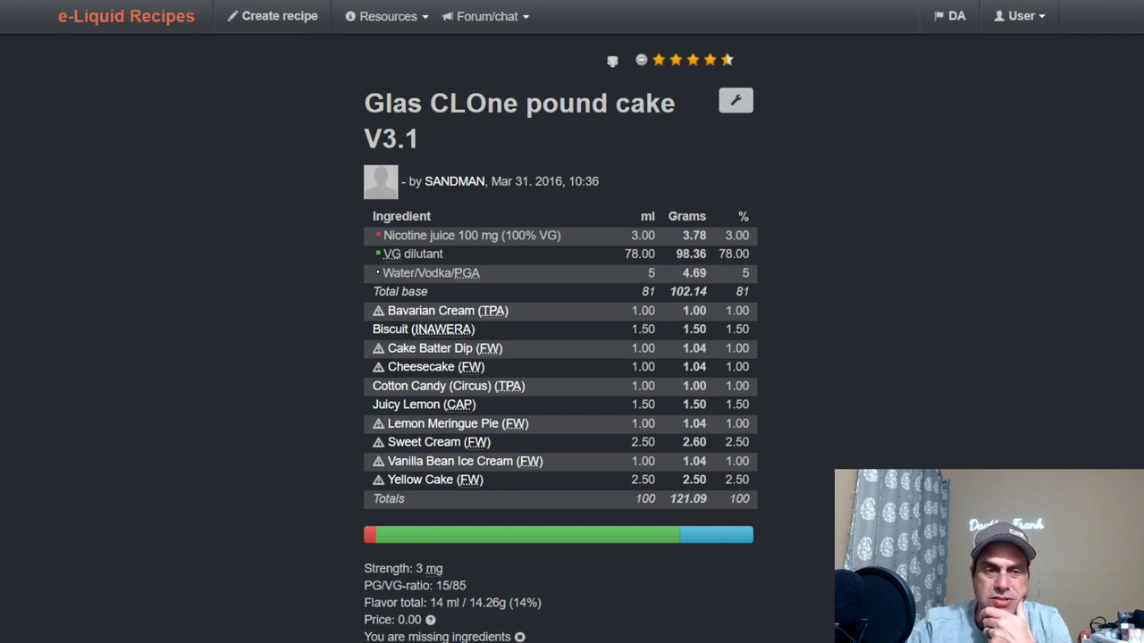
pyautogui.scroll(-3)
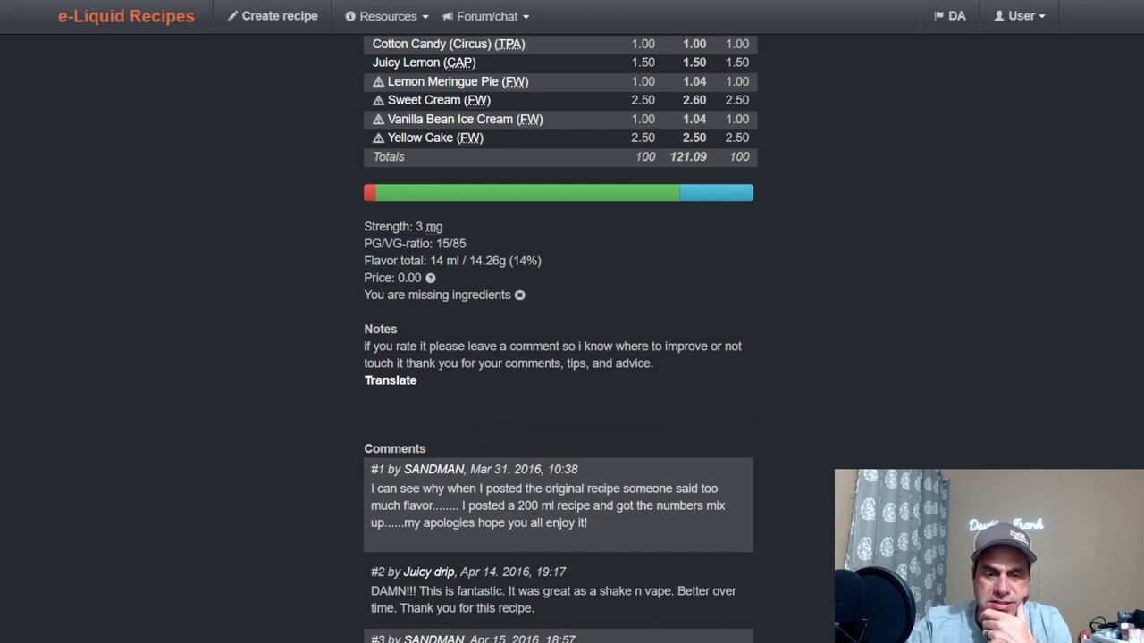
pyautogui.scroll(3)
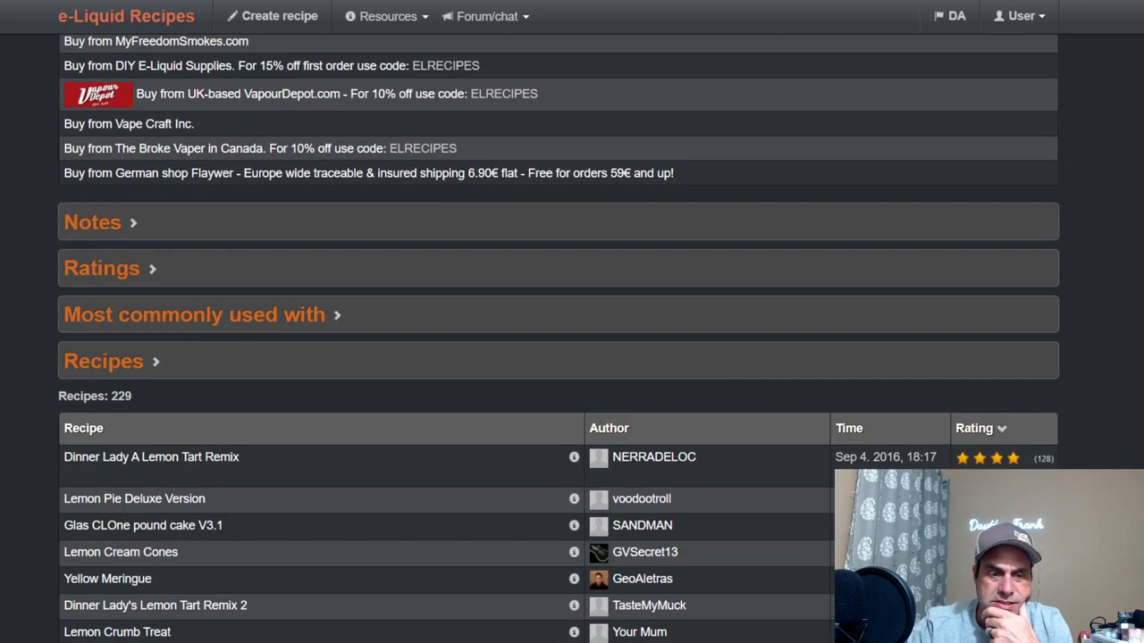
# Step: Expand the 'Most commonly used with' list, led by Lemon Sicily, and scroll through it
pyautogui.click(194, 315)
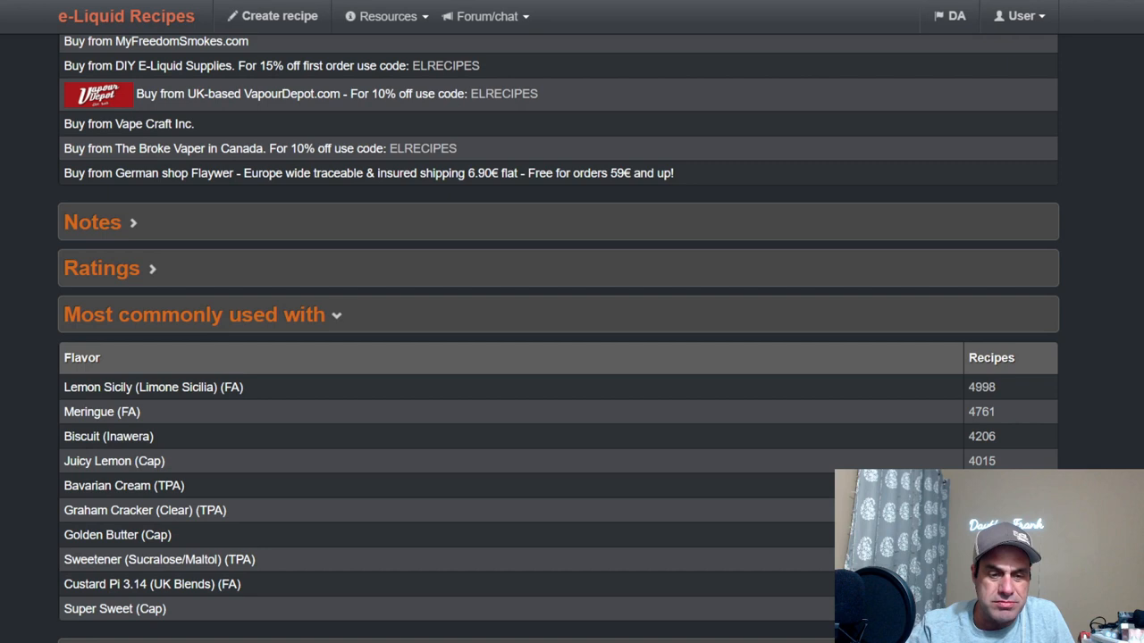
pyautogui.scroll(-3)
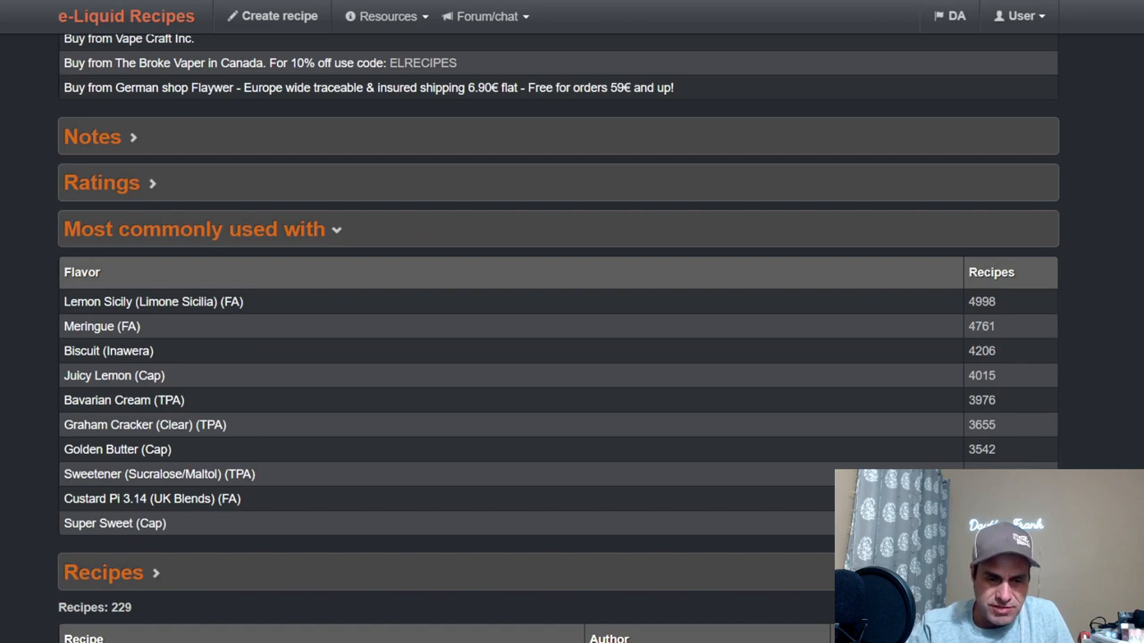
pyautogui.scroll(-3)
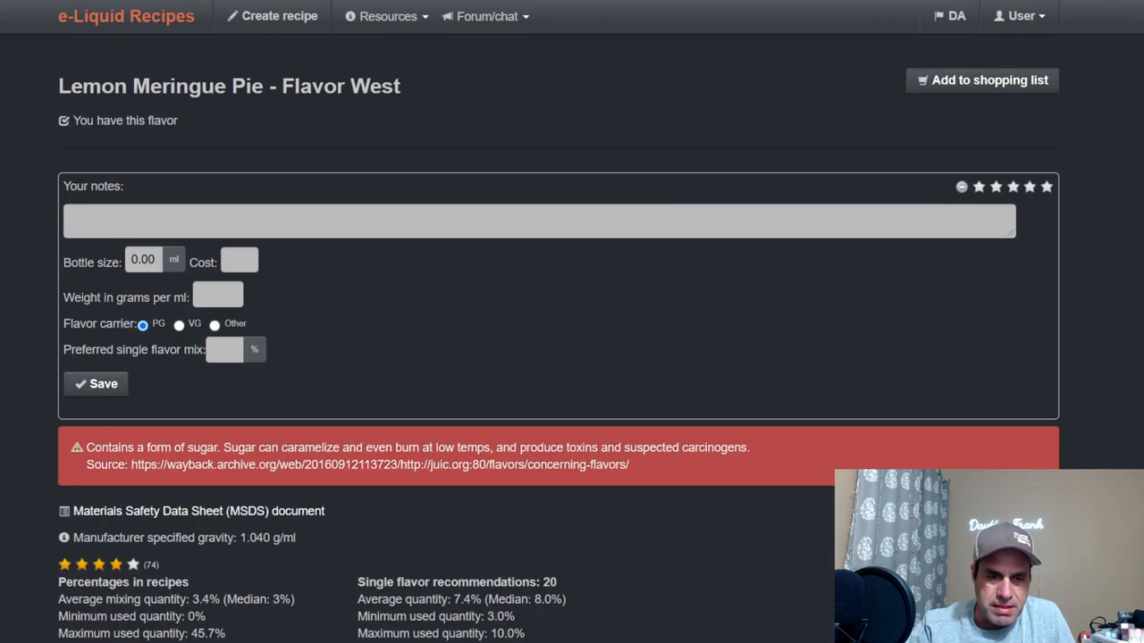
# Step: Open My flavor stash from the User menu, listing 990 owned flavors
pyautogui.scroll(-3)
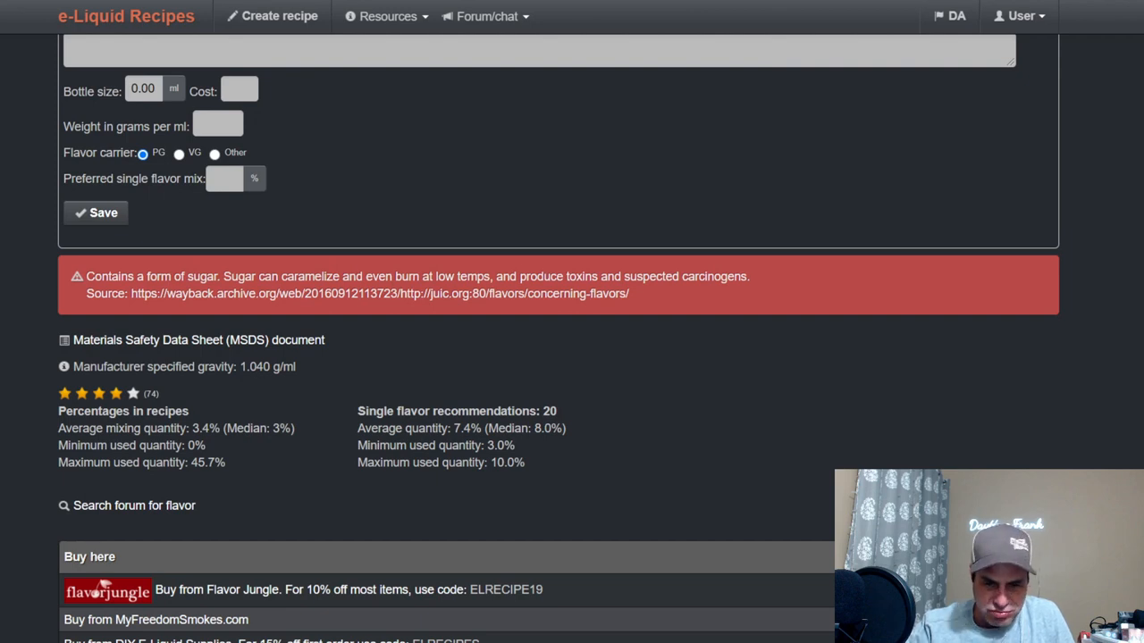
pyautogui.scroll(3)
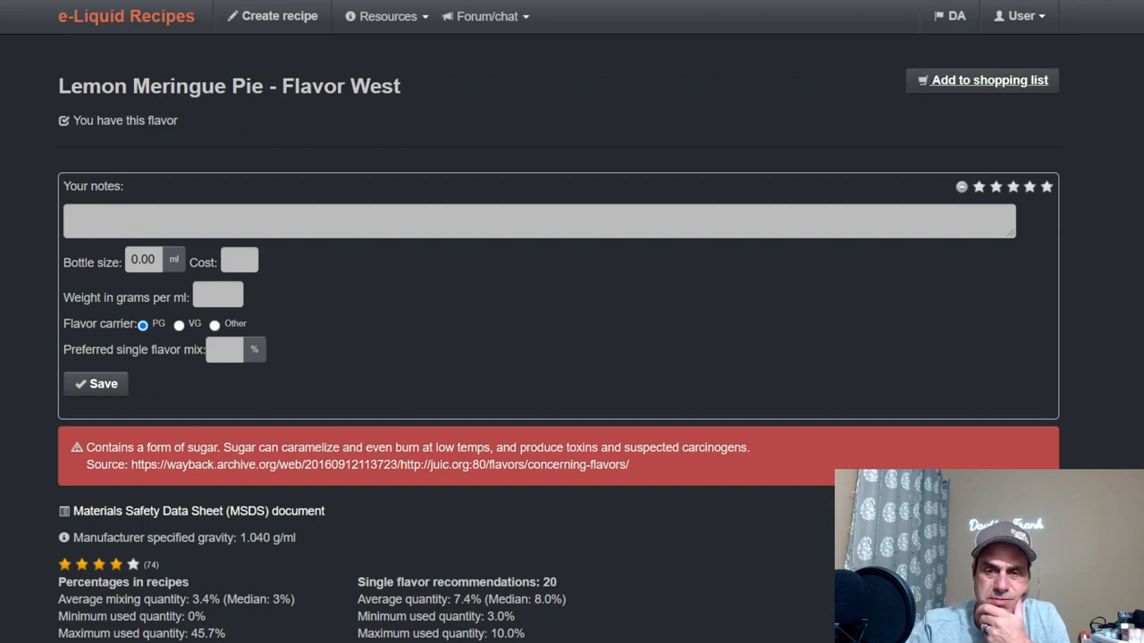
pyautogui.click(1019, 16)
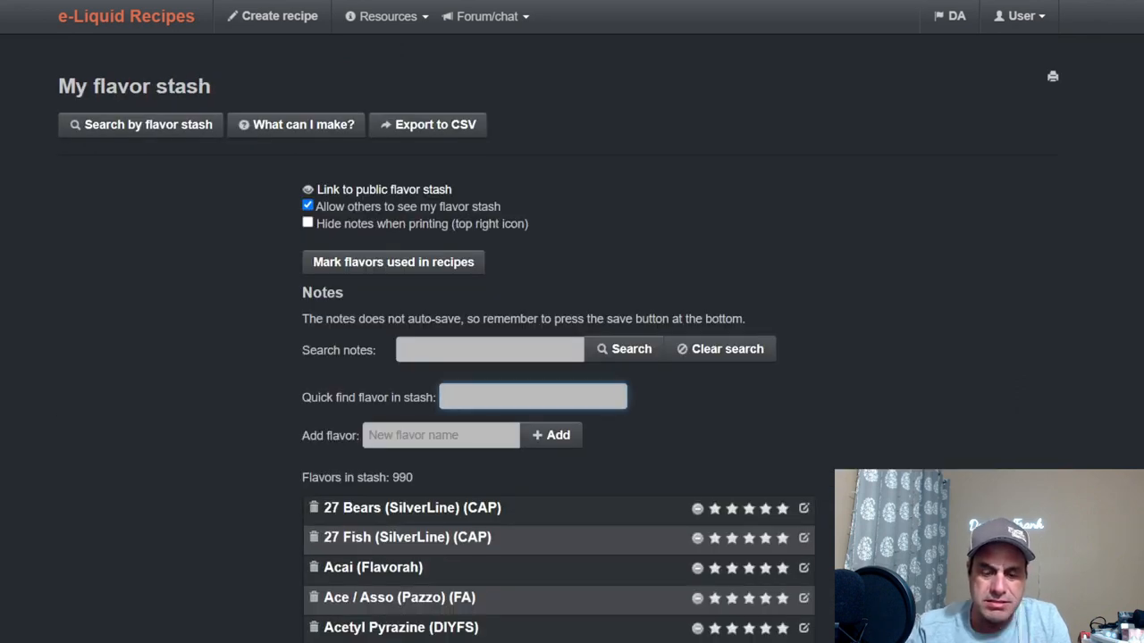
# Step: Quick-find 'lemon me' in the stash and open Capella's Lemon Meringue Pie page
pyautogui.write('lemon me')
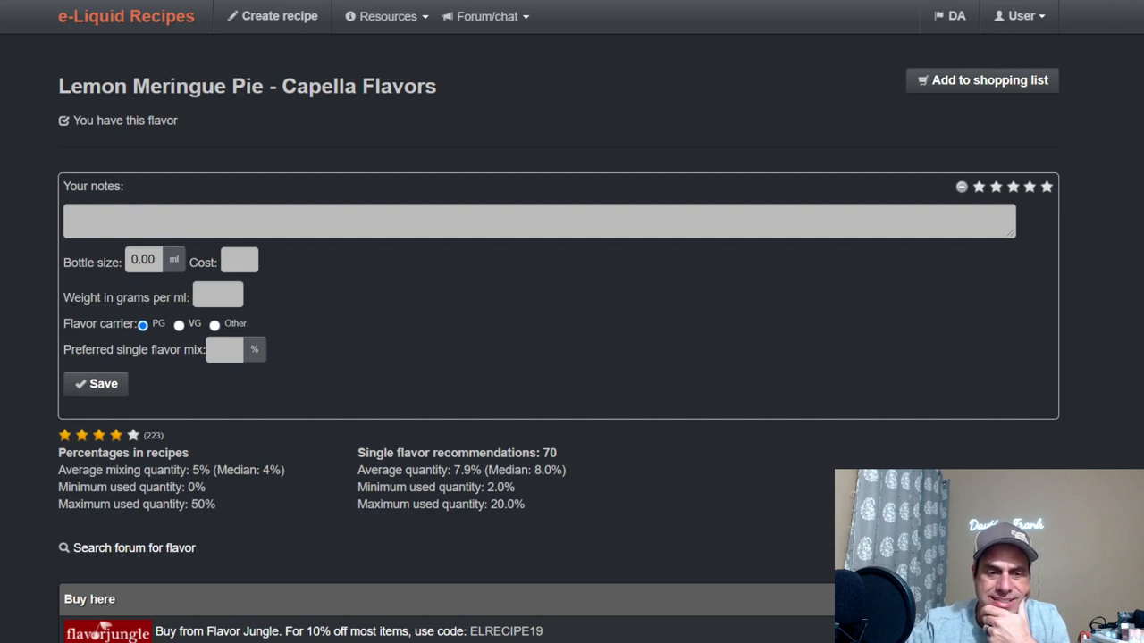
pyautogui.scroll(-3)
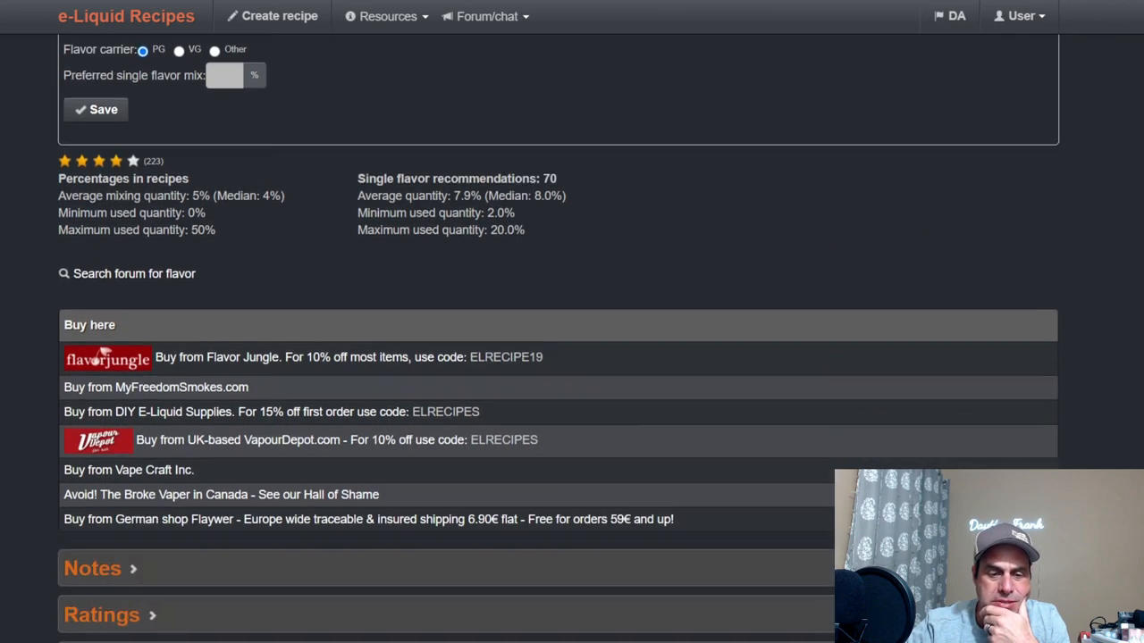
pyautogui.scroll(-3)
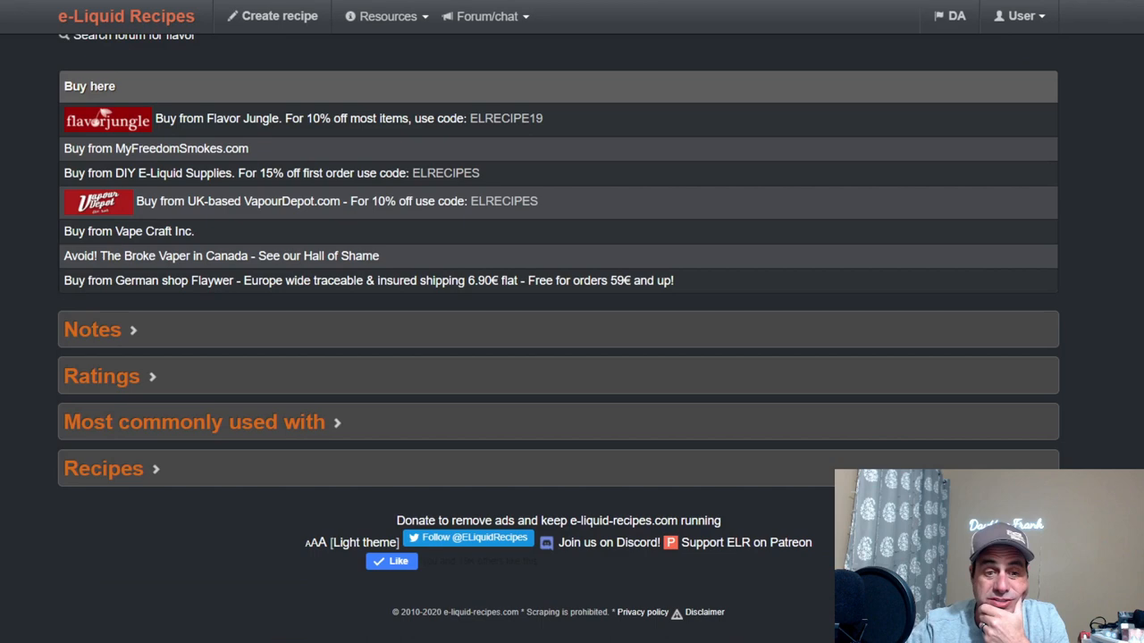
# Step: Expand the Notes section on Capella Lemon Meringue Pie and scroll through all user notes
pyautogui.click(92, 329)
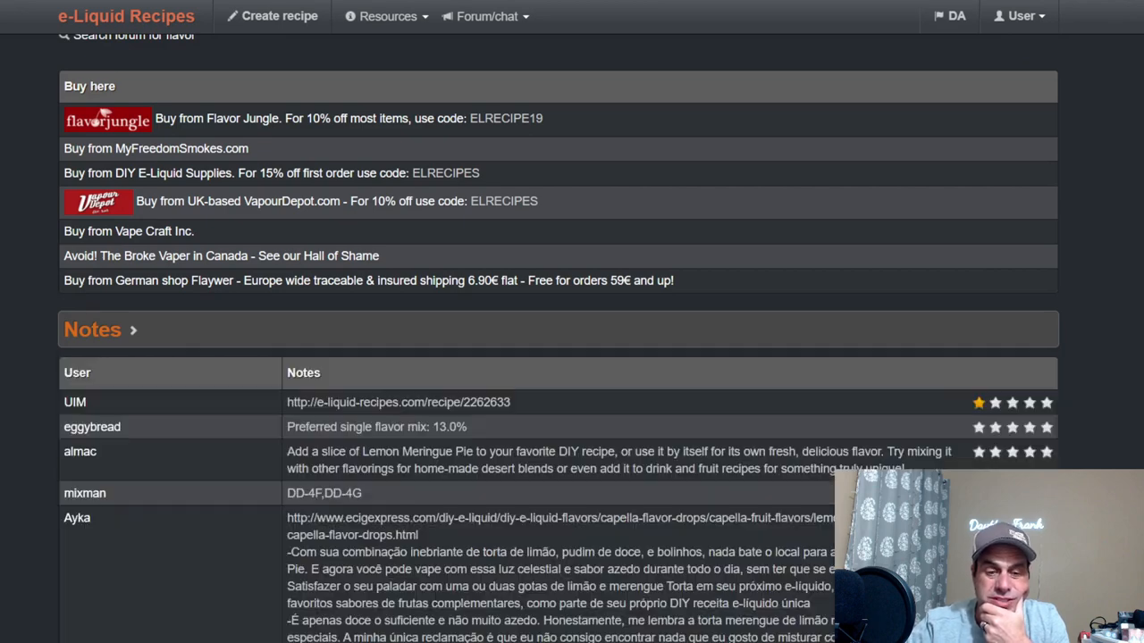
pyautogui.click(132, 330)
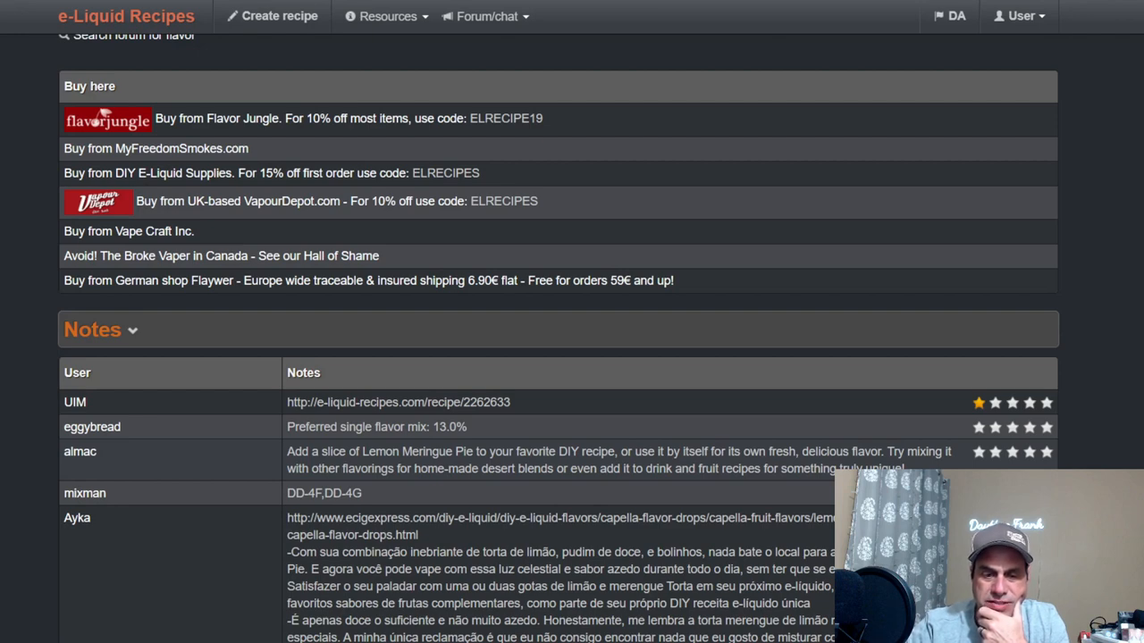
pyautogui.scroll(-3)
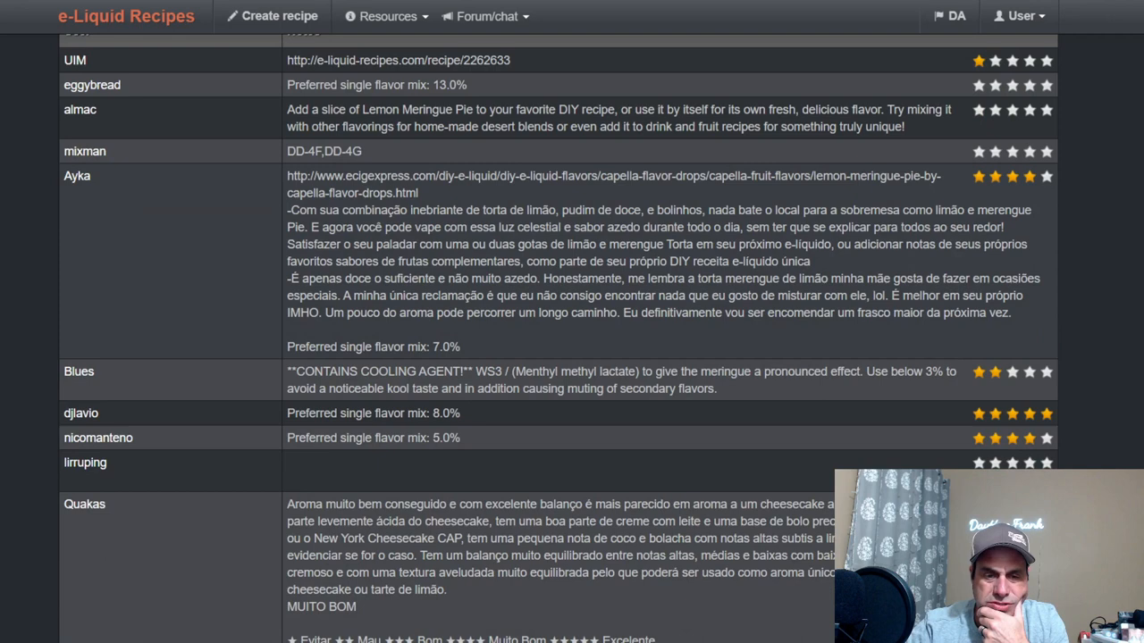
pyautogui.scroll(-3)
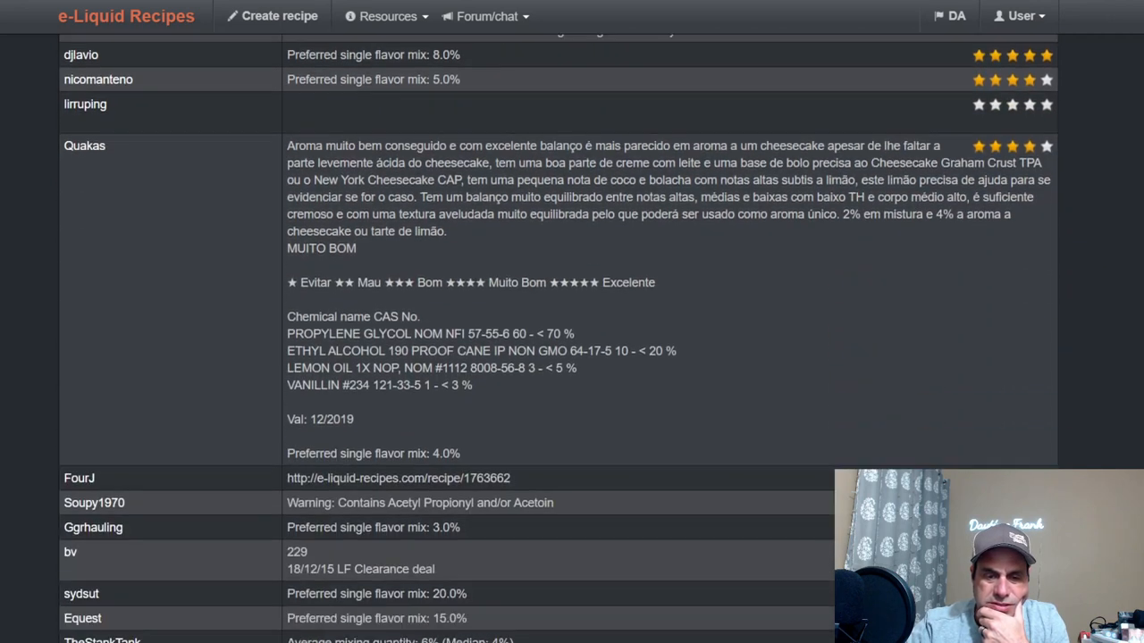
pyautogui.scroll(-3)
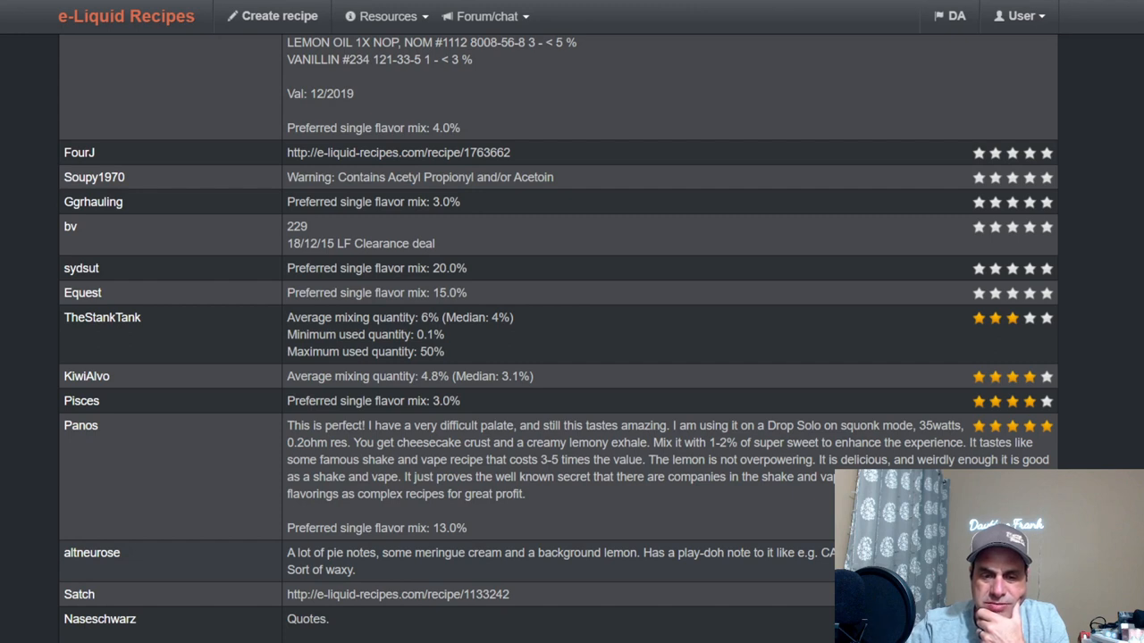
pyautogui.scroll(-3)
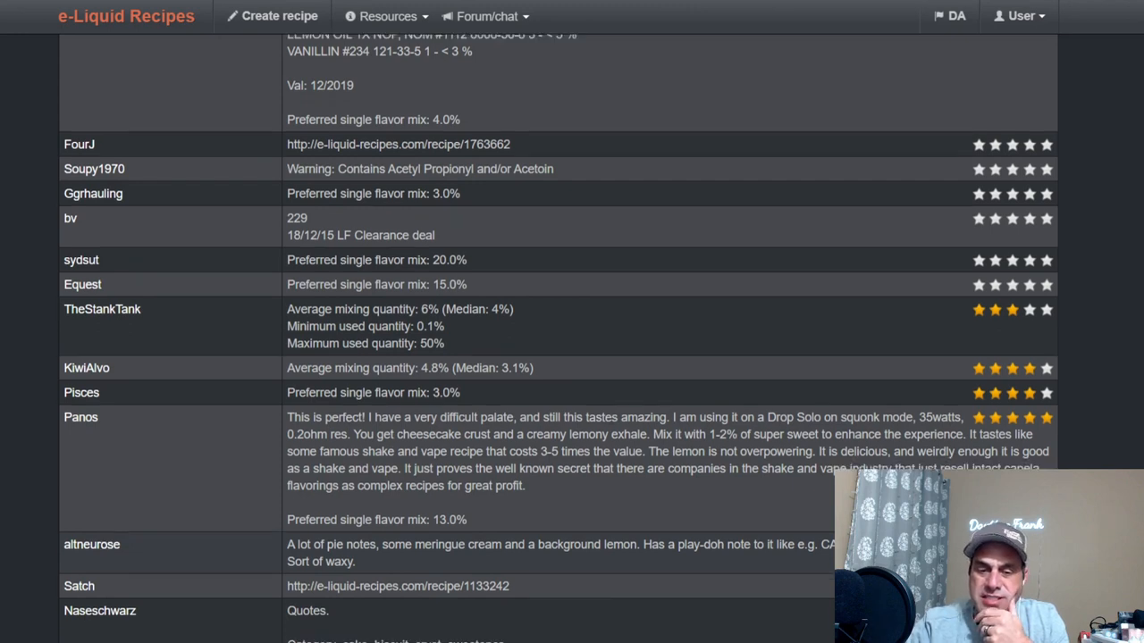
pyautogui.scroll(-3)
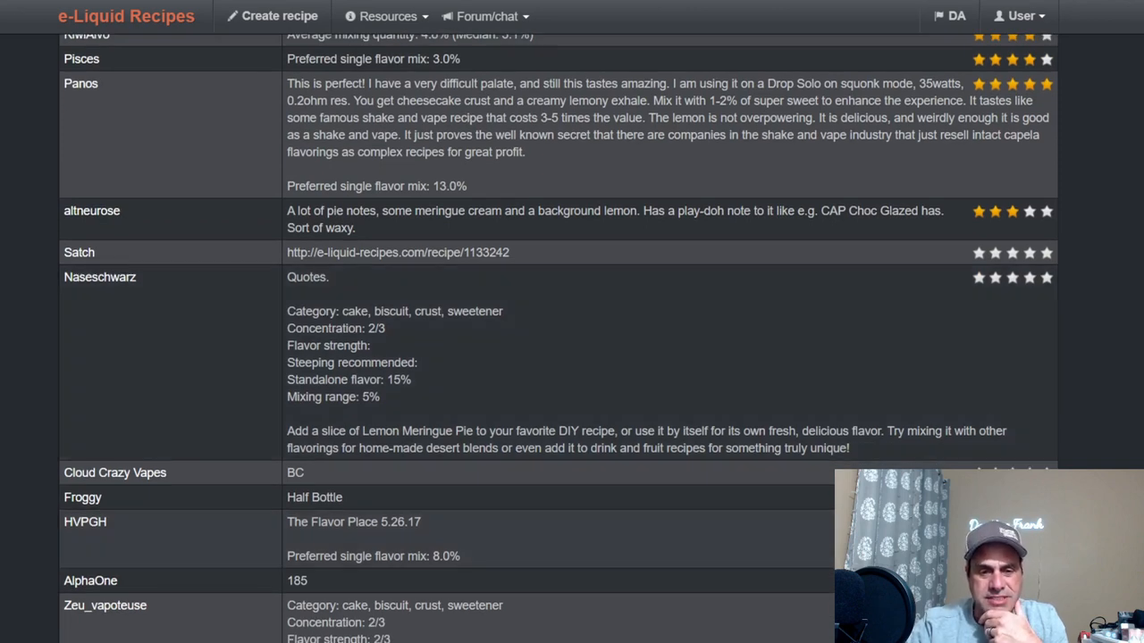
pyautogui.scroll(-3)
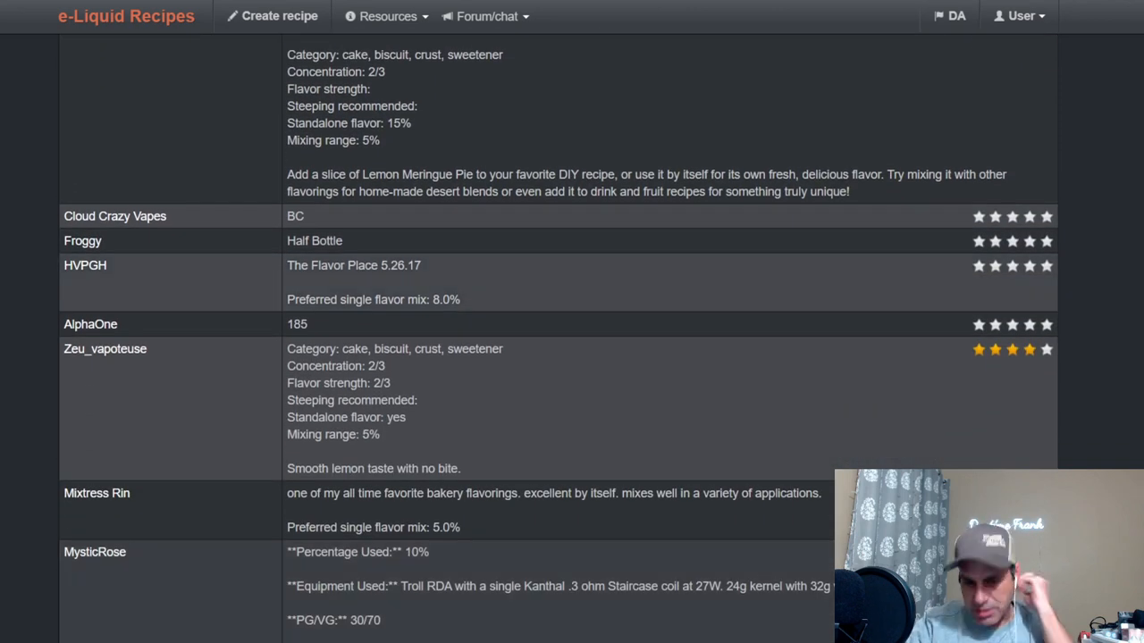
pyautogui.scroll(-3)
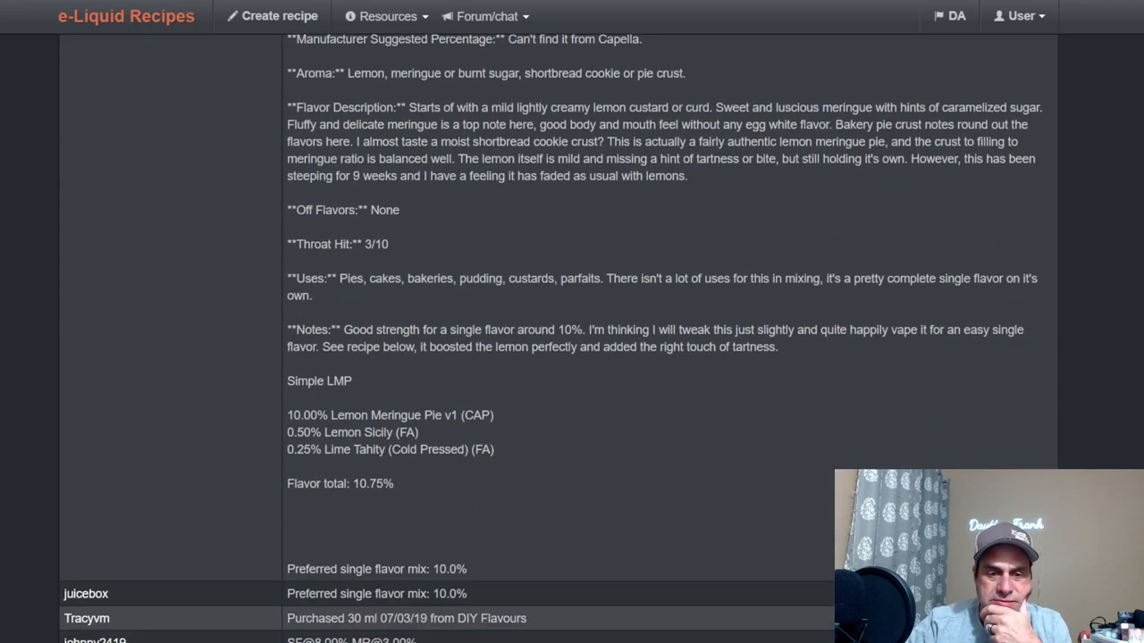
pyautogui.scroll(-3)
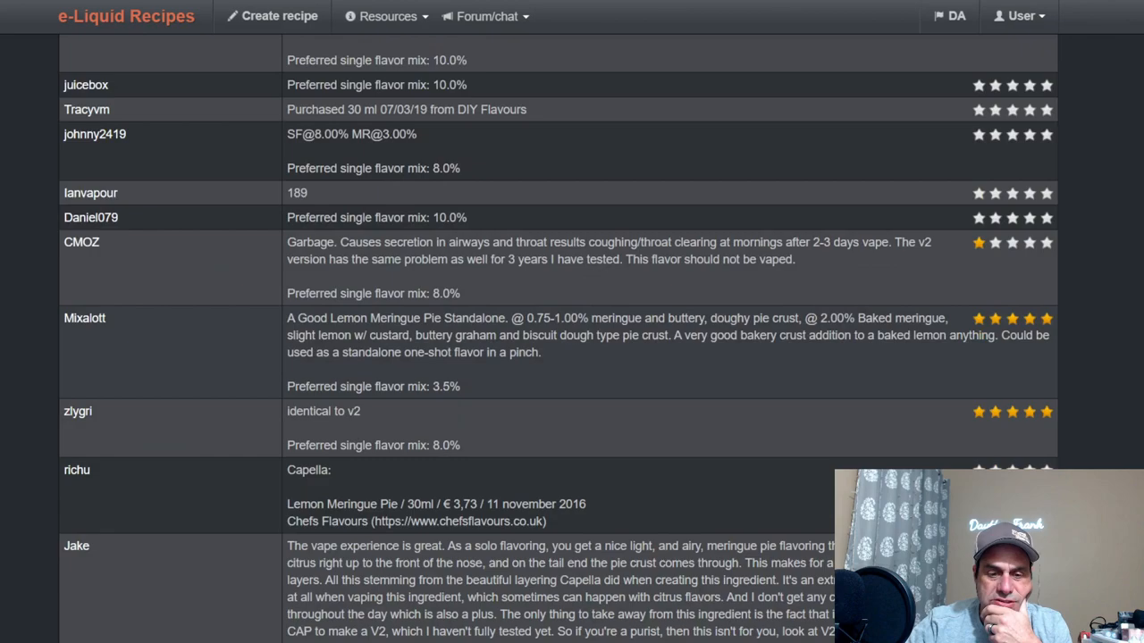
pyautogui.scroll(-3)
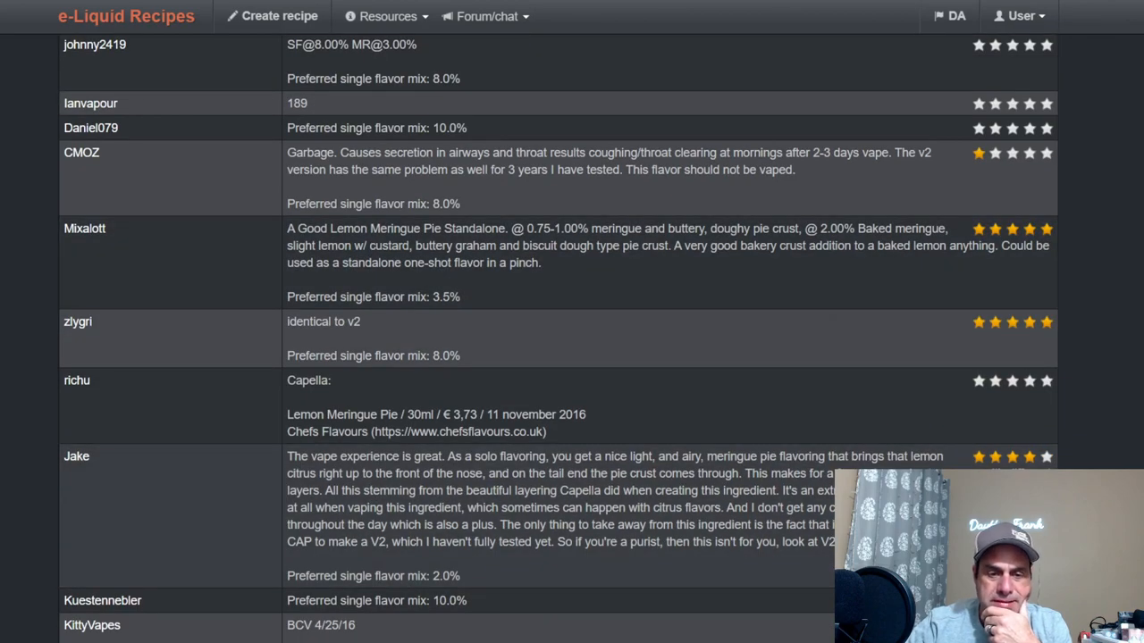
pyautogui.scroll(-3)
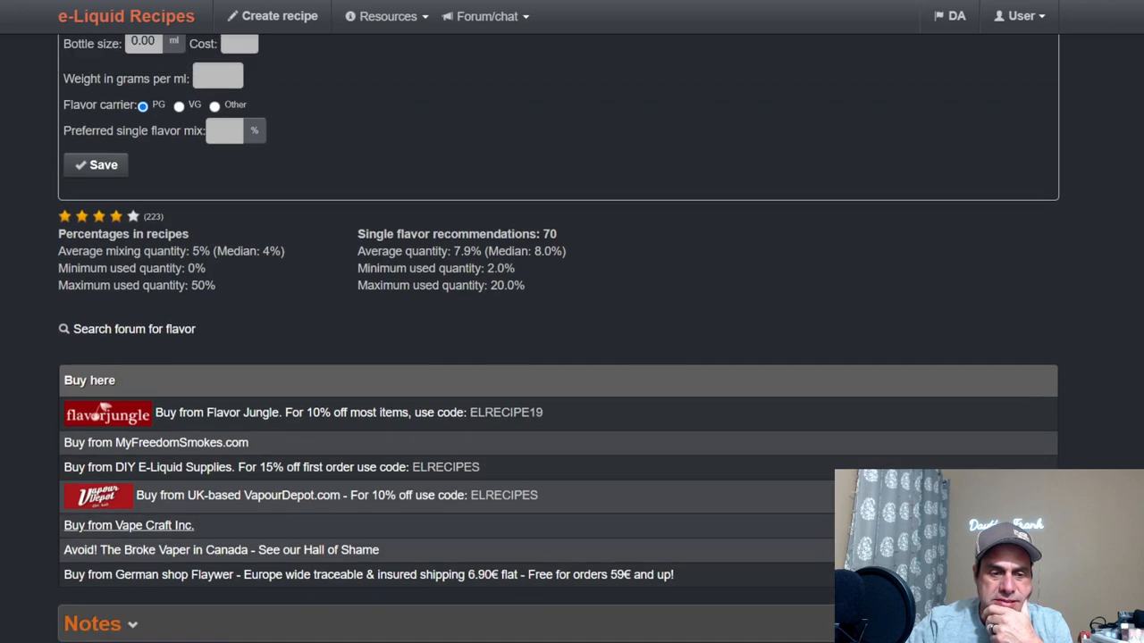
# Step: Expand the most-commonly-used-with list, led by Super Sweet, then the 746-recipe list
pyautogui.scroll(-3)
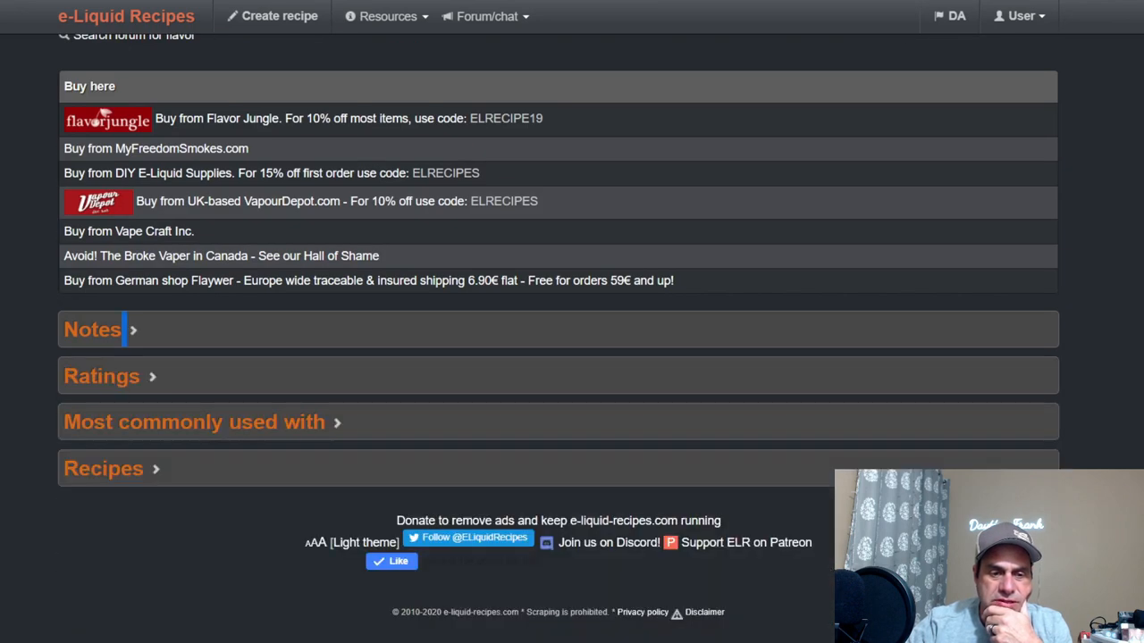
pyautogui.click(194, 422)
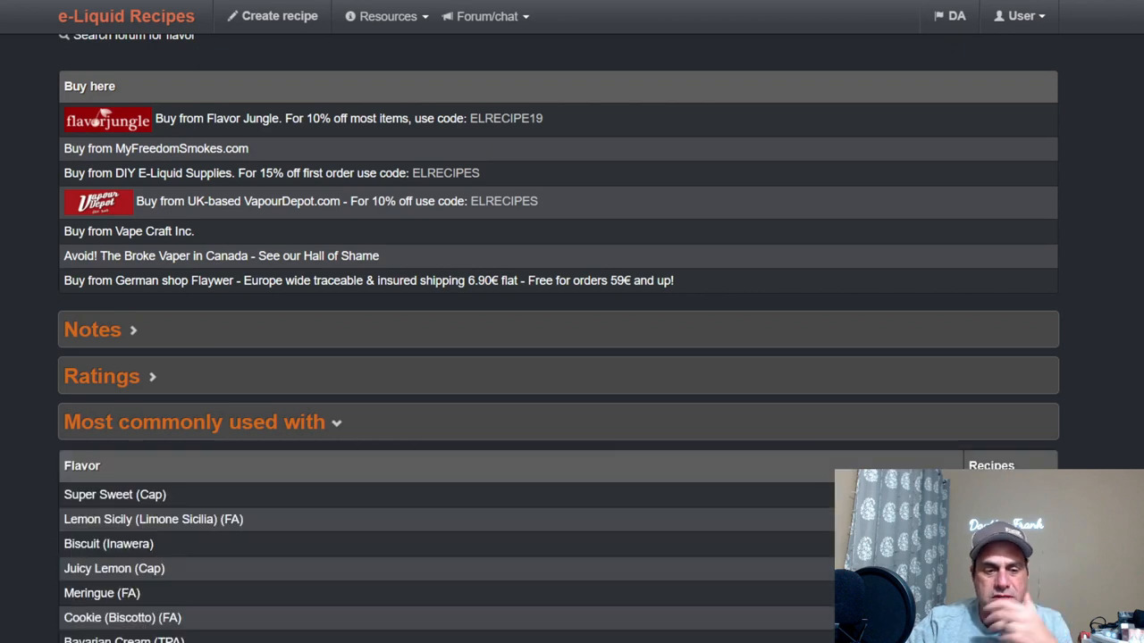
pyautogui.scroll(-3)
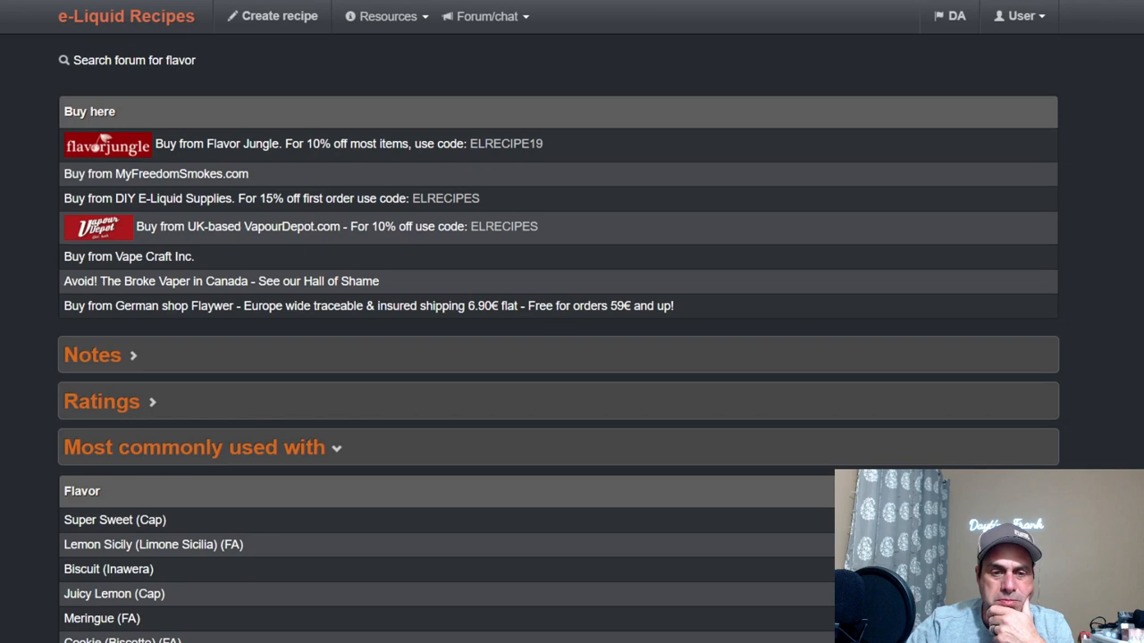
pyautogui.scroll(-3)
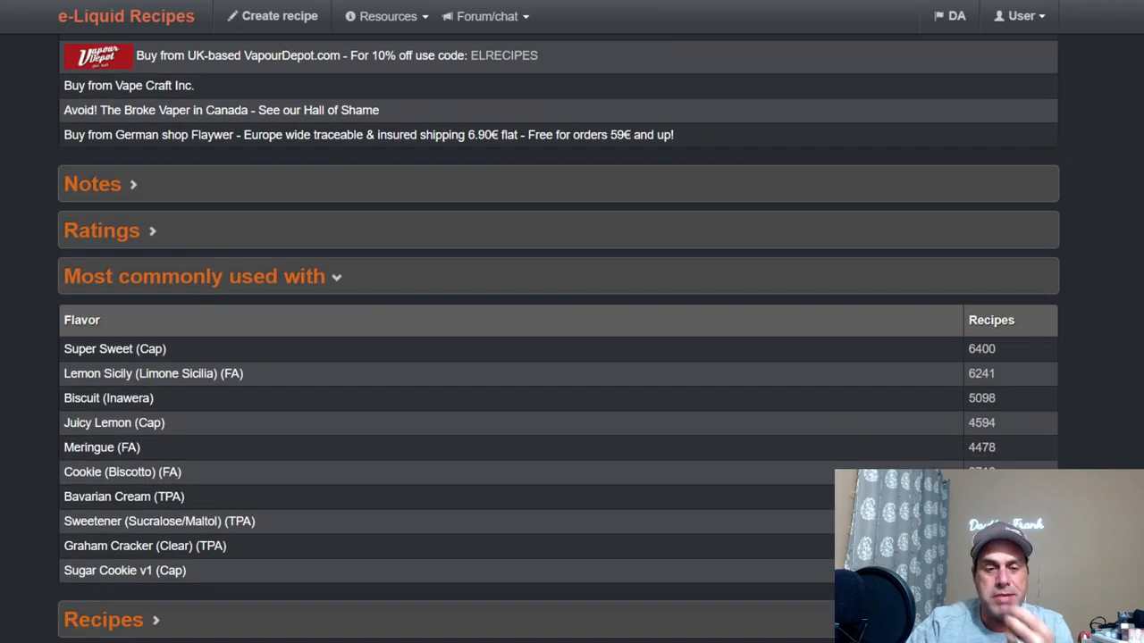
pyautogui.scroll(-3)
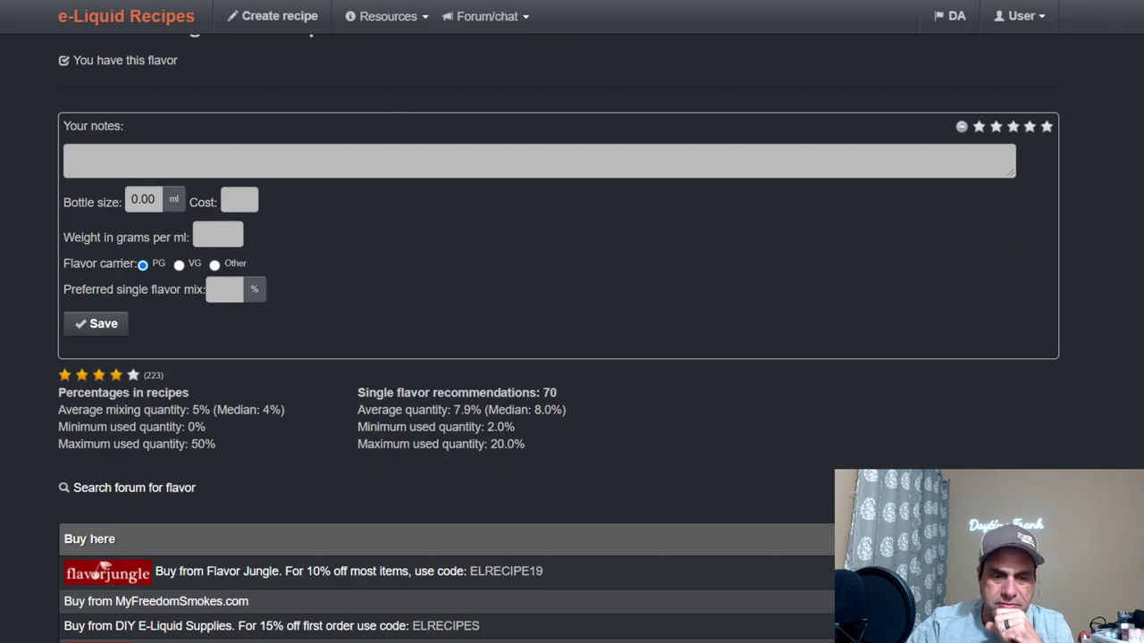
pyautogui.scroll(3)
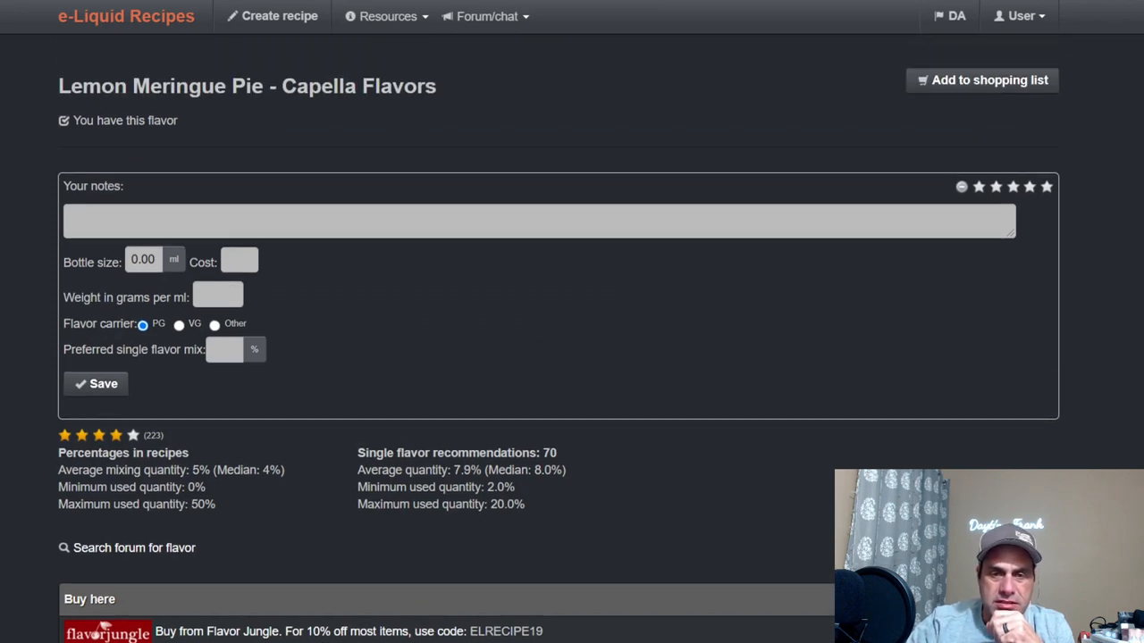
pyautogui.scroll(-3)
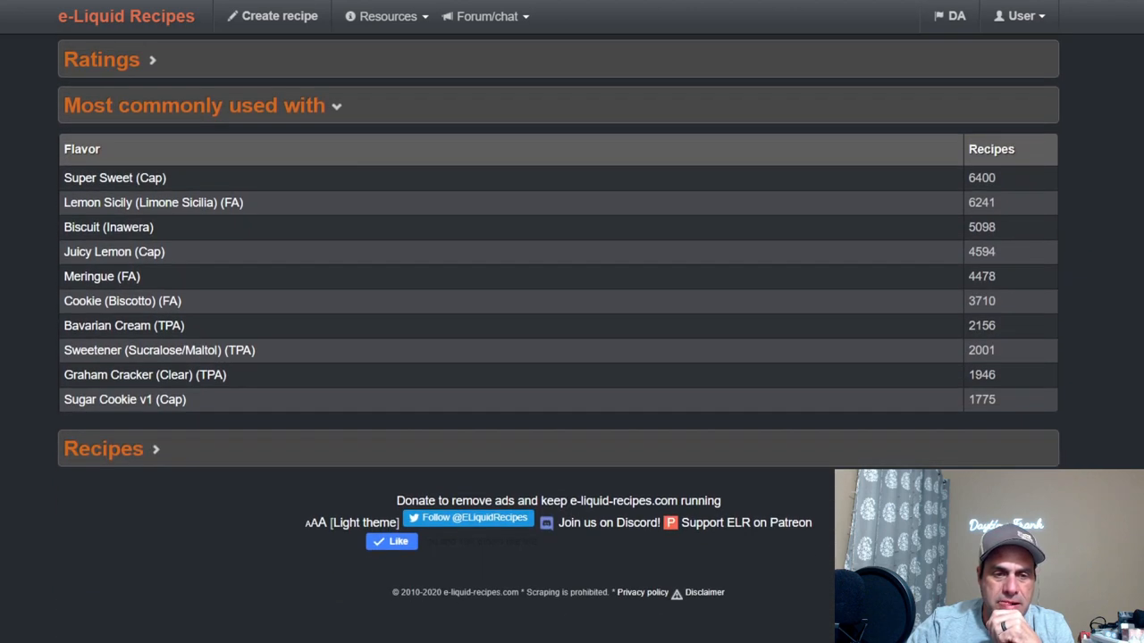
pyautogui.click(104, 448)
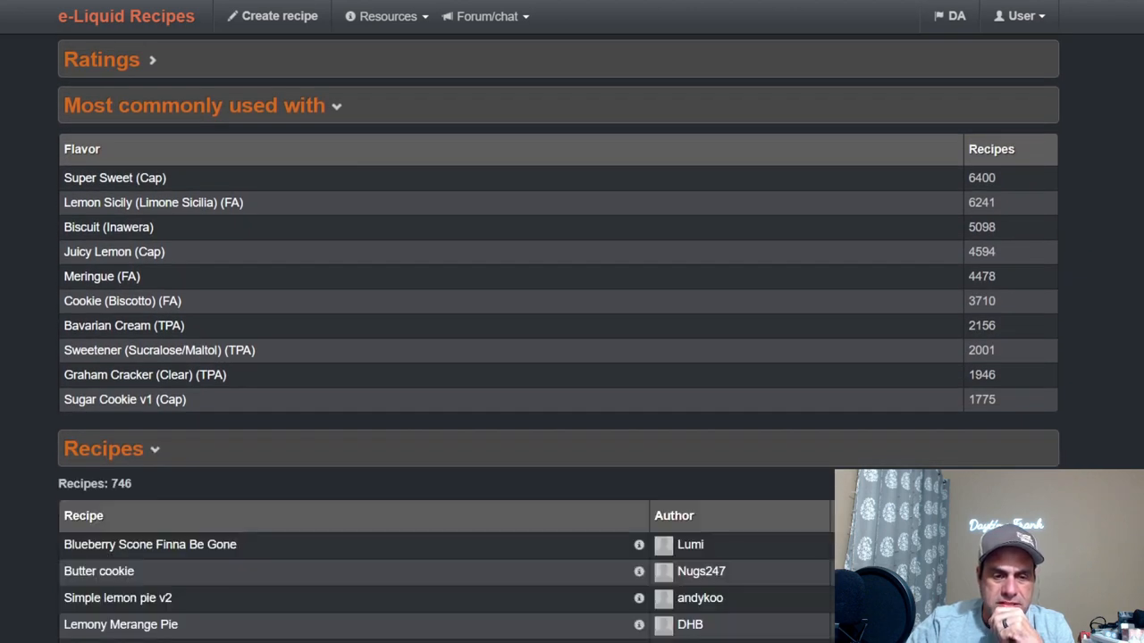
# Step: Sort Capella Lemon Meringue Pie recipes by rating, led by Lemon Tart V4 with 192 ratings
pyautogui.scroll(-3)
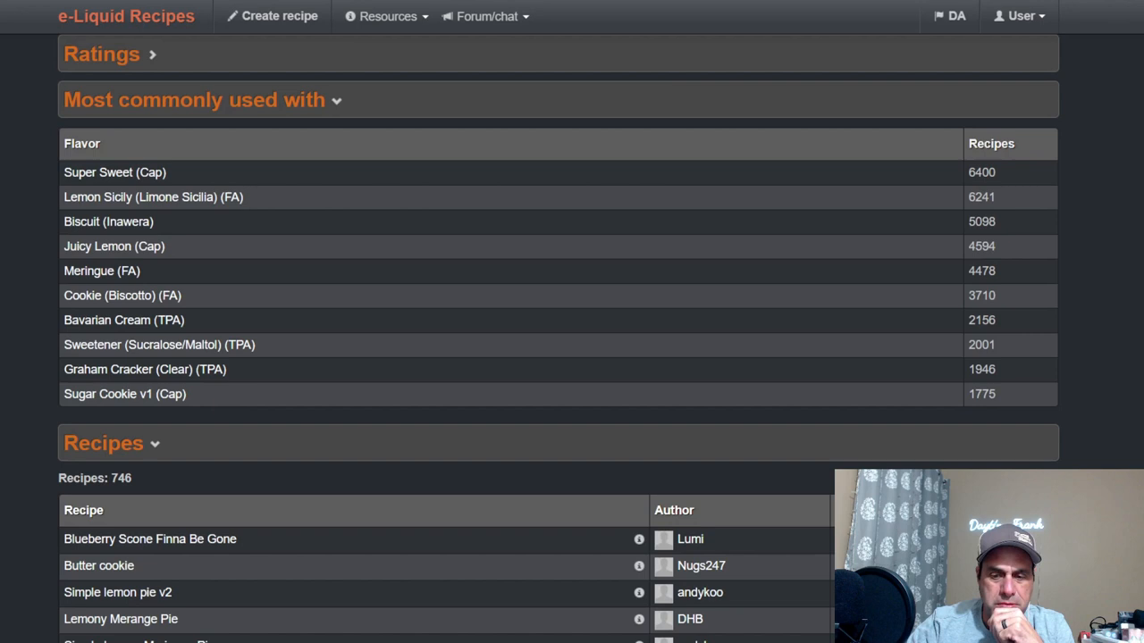
pyautogui.scroll(-3)
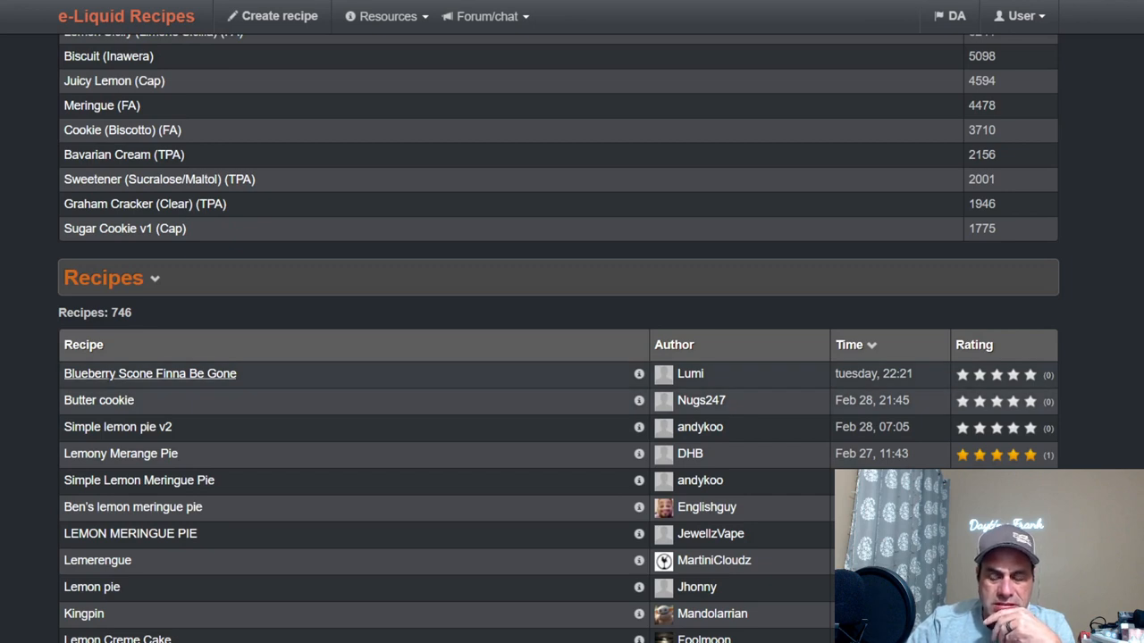
pyautogui.click(150, 374)
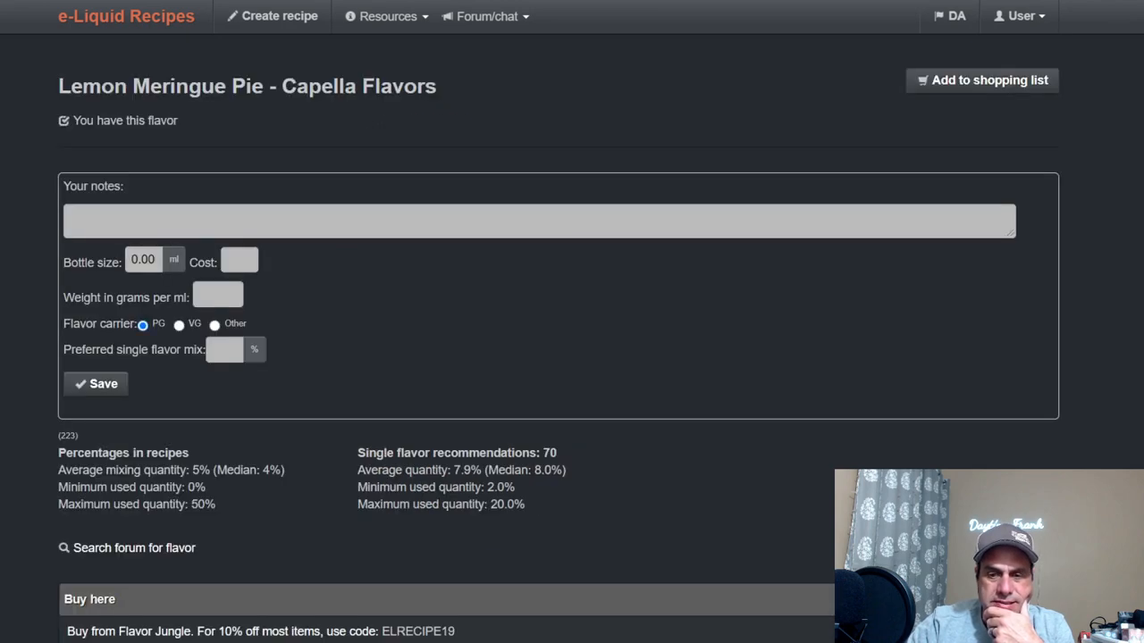
pyautogui.scroll(-3)
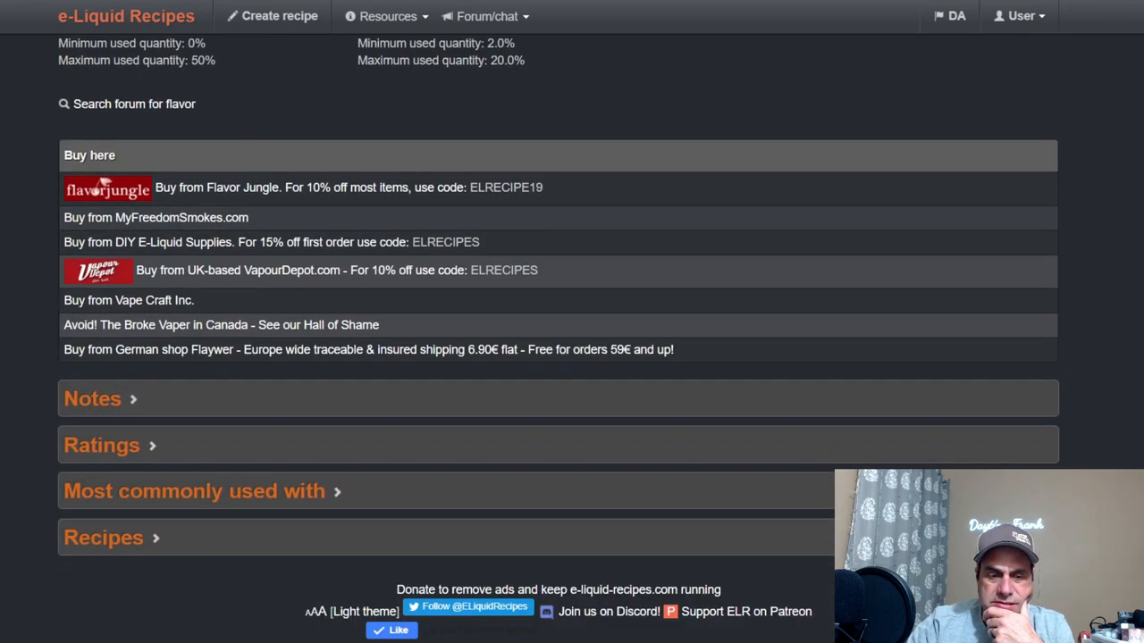
pyautogui.click(103, 537)
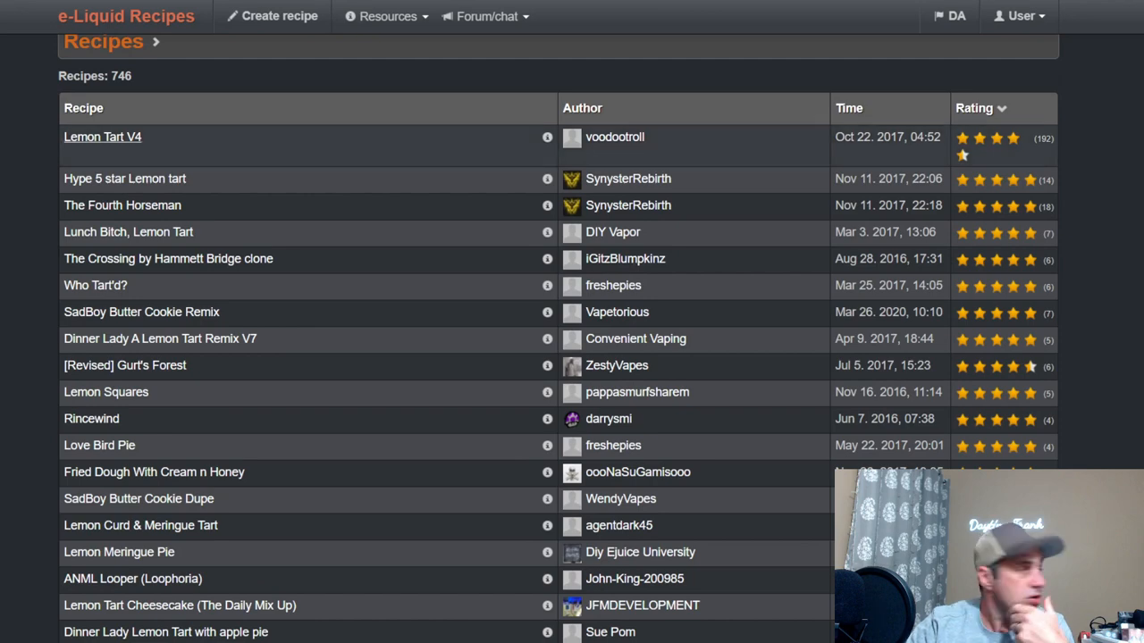
pyautogui.click(101, 137)
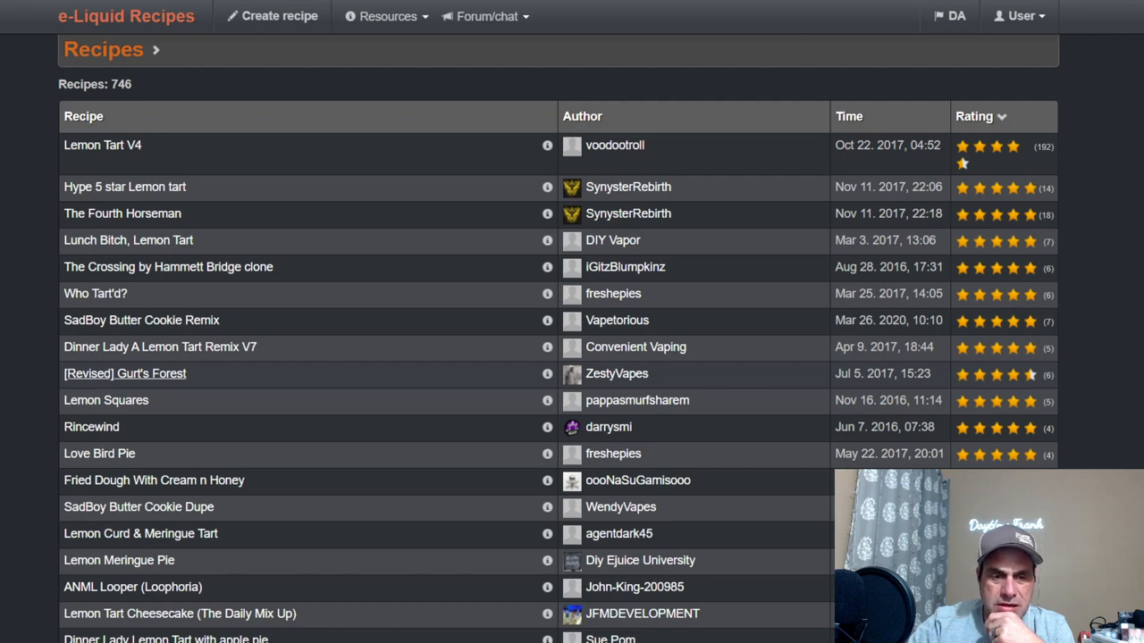
pyautogui.click(124, 373)
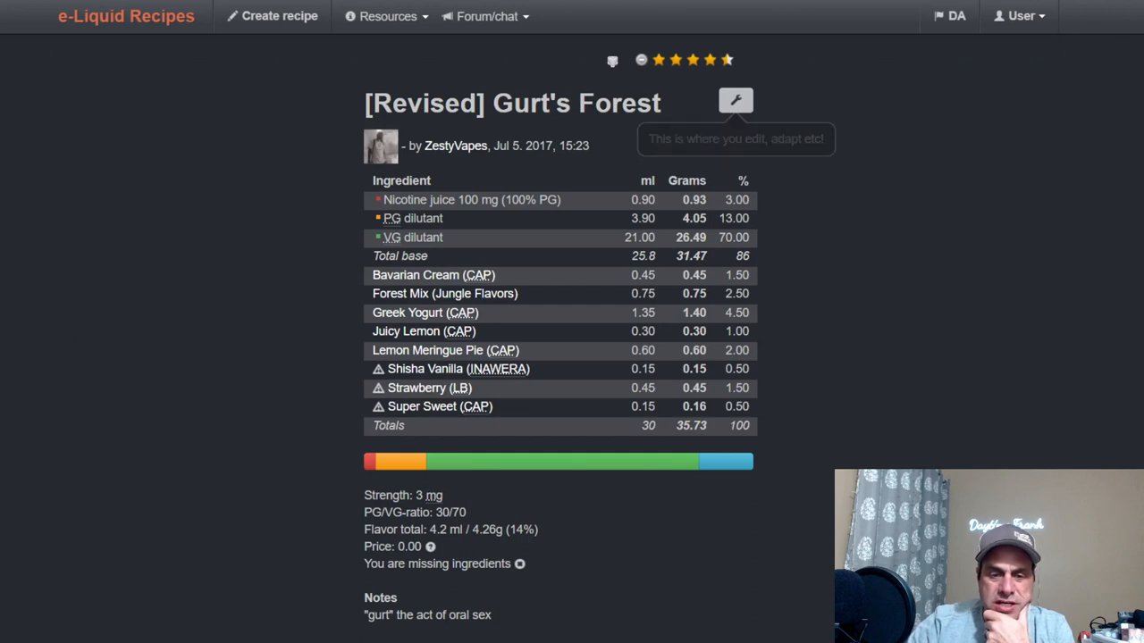
pyautogui.moveTo(736, 100)
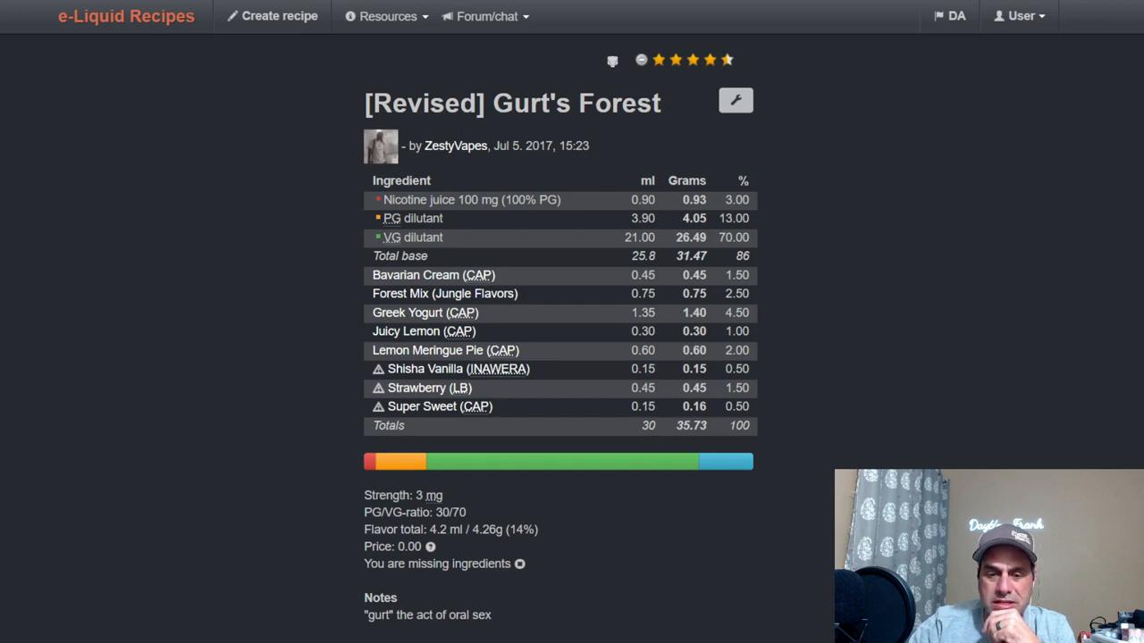
pyautogui.scroll(-3)
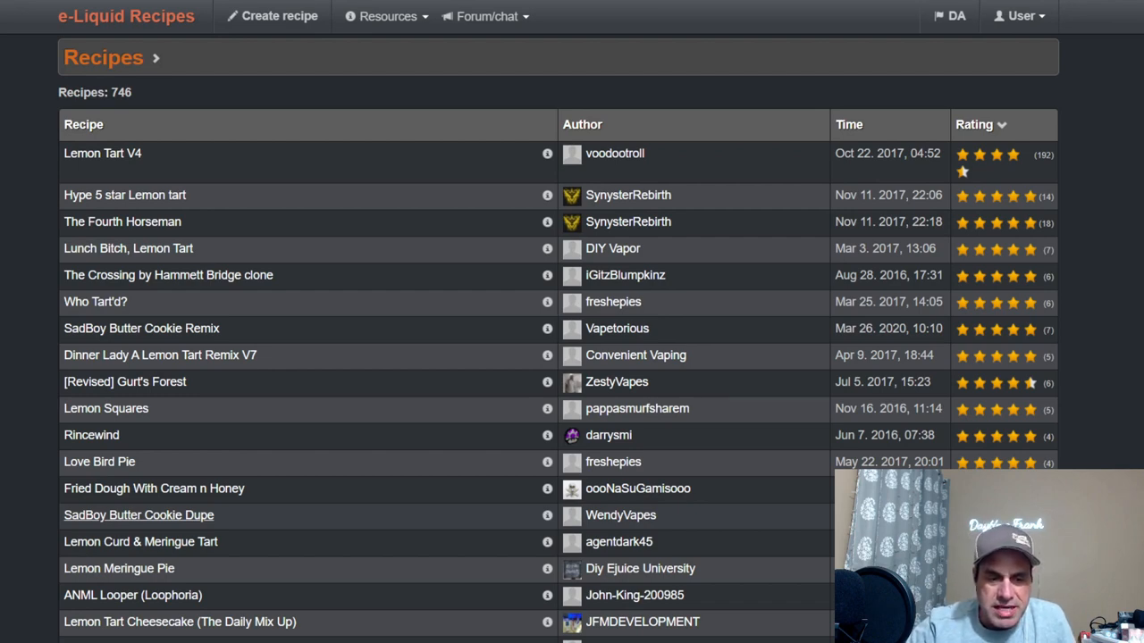
pyautogui.click(139, 515)
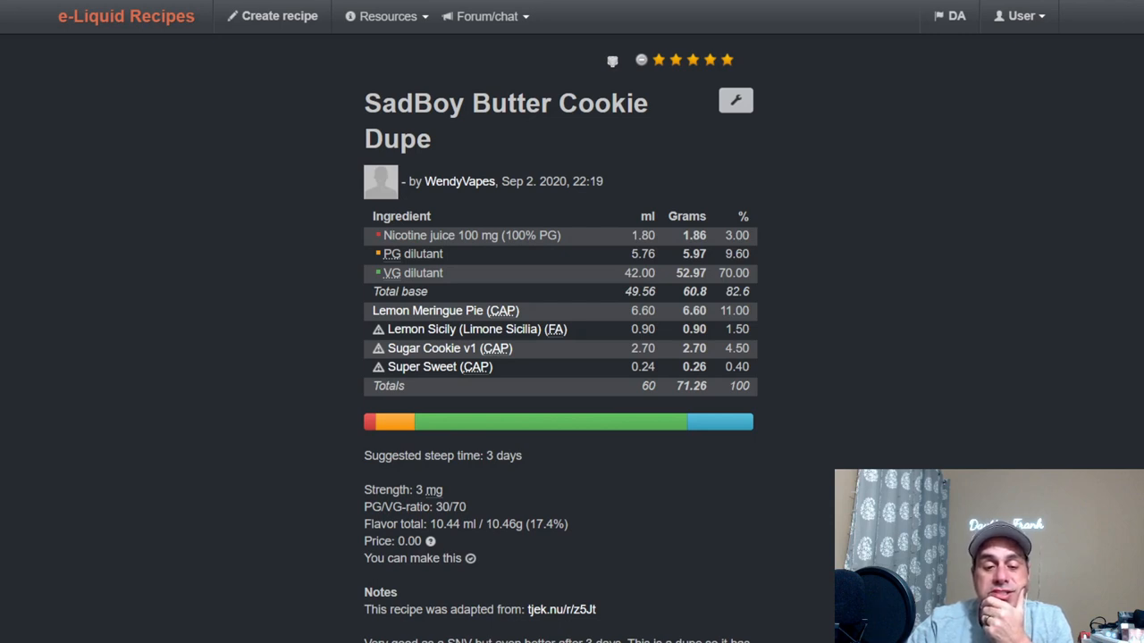
pyautogui.scroll(-3)
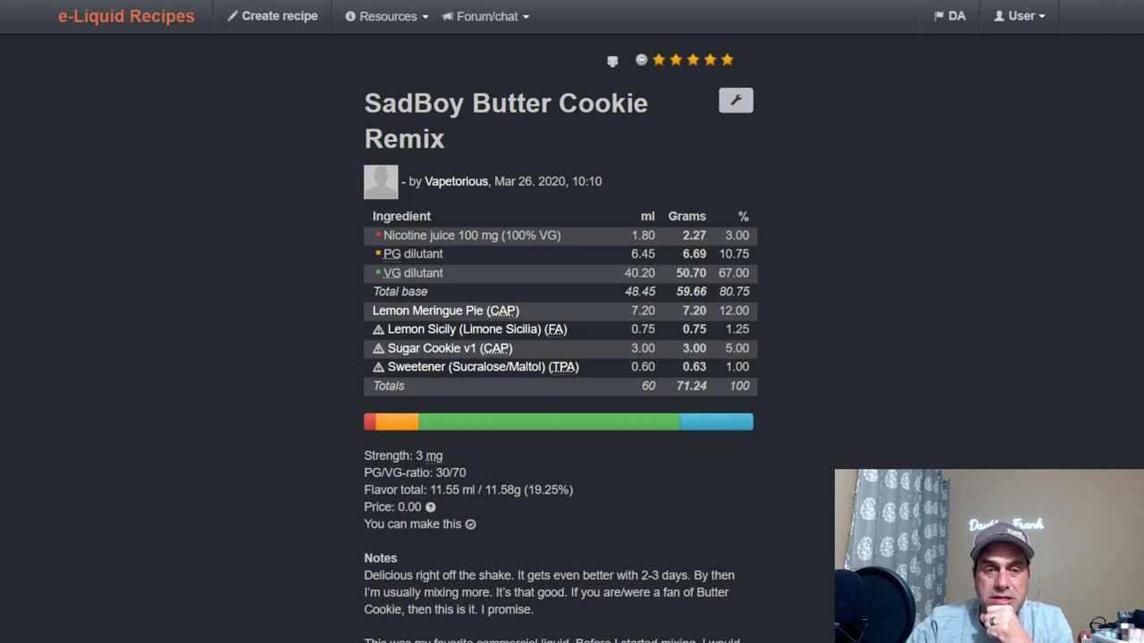
pyautogui.scroll(-3)
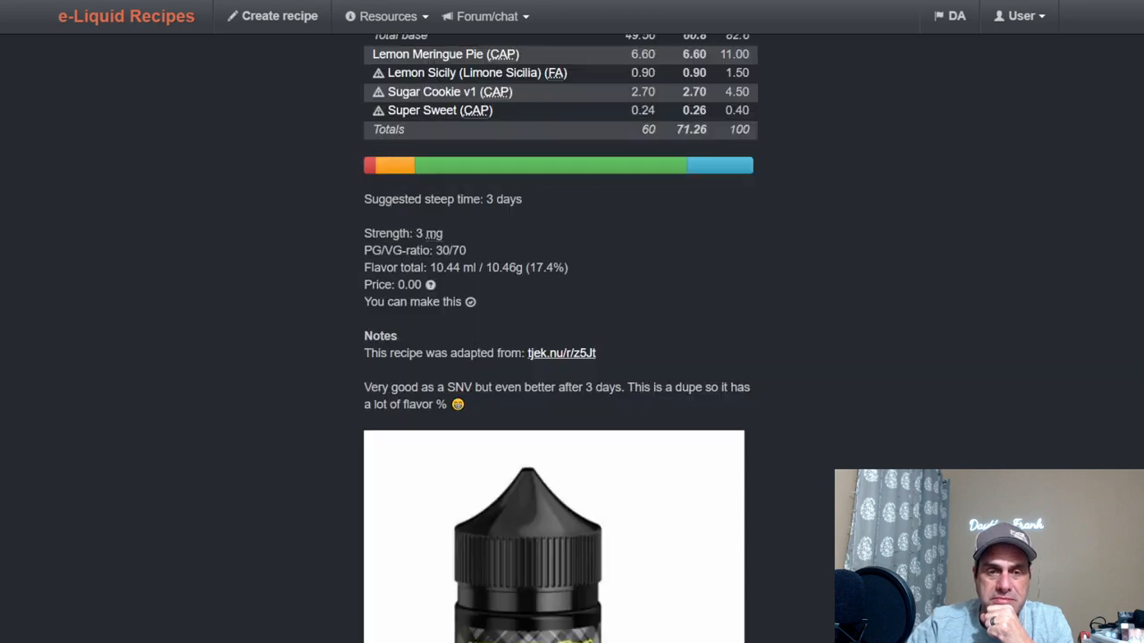
pyautogui.scroll(-3)
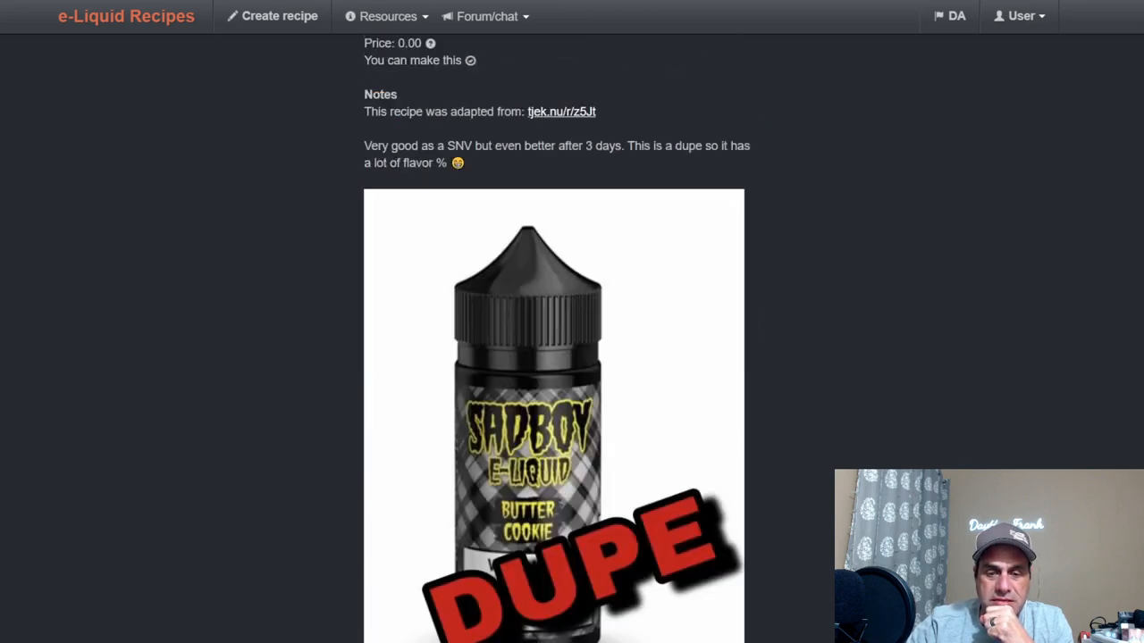
pyautogui.scroll(-3)
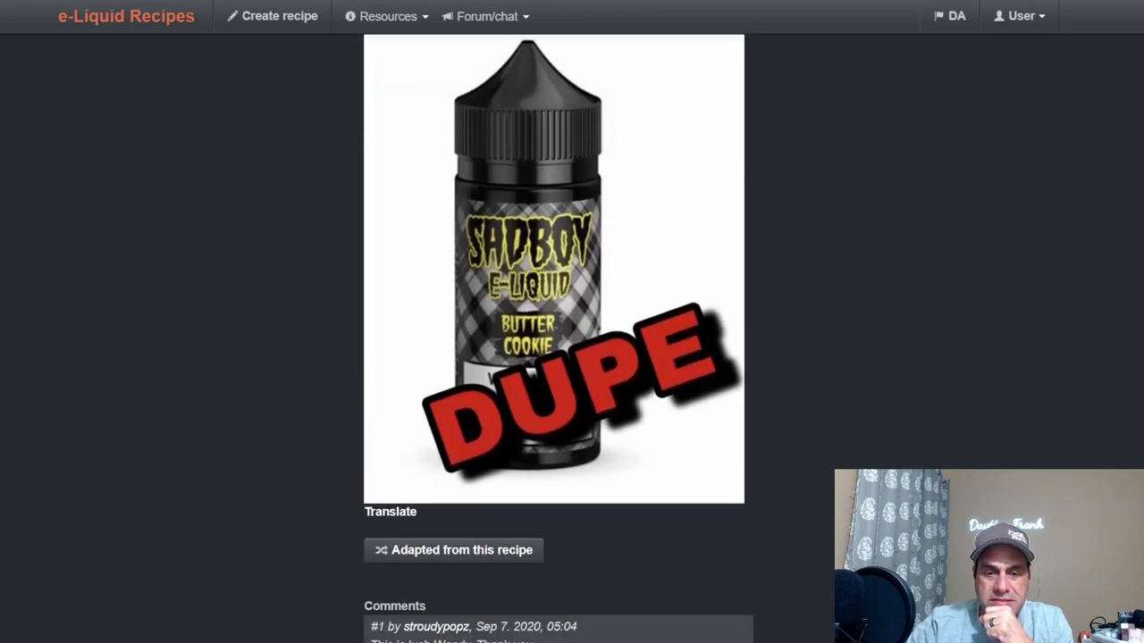
pyautogui.scroll(-3)
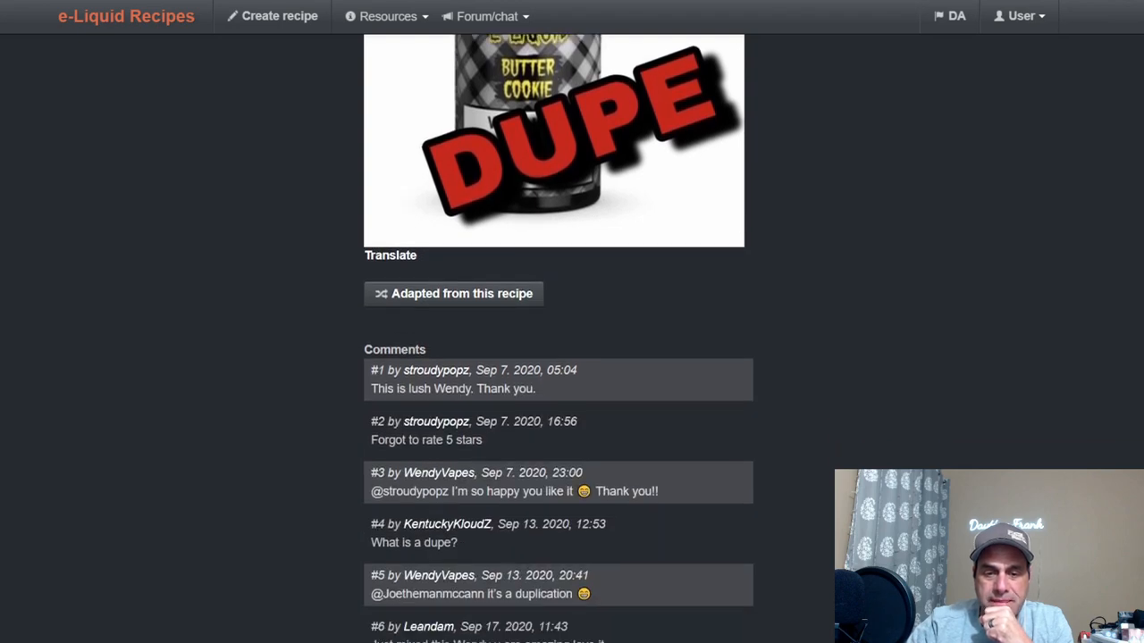
pyautogui.scroll(3)
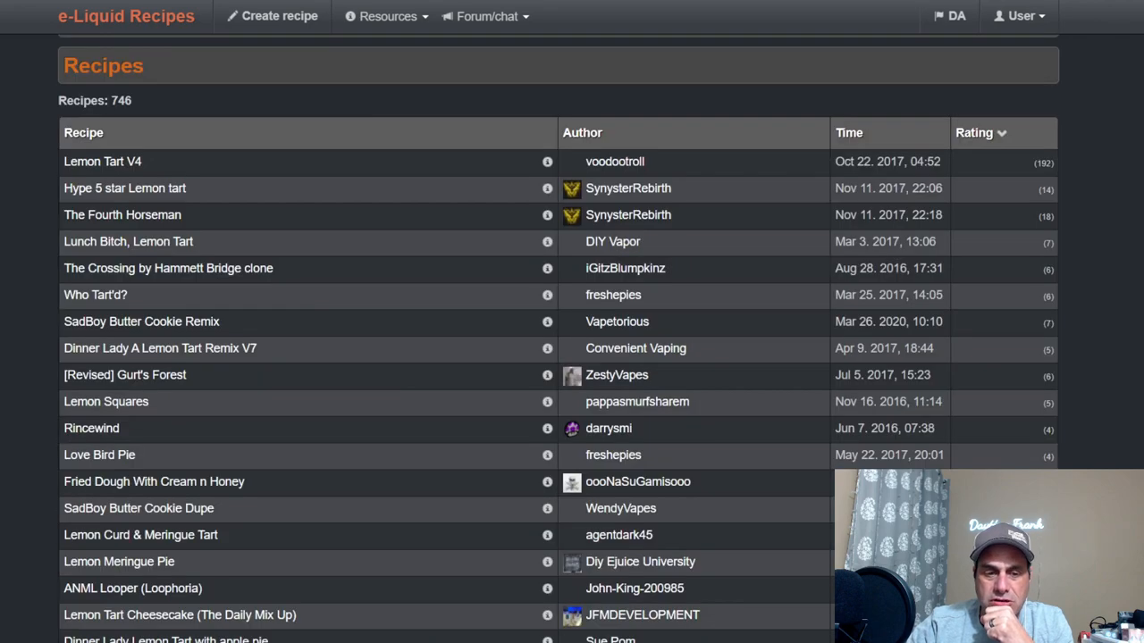
pyautogui.scroll(-3)
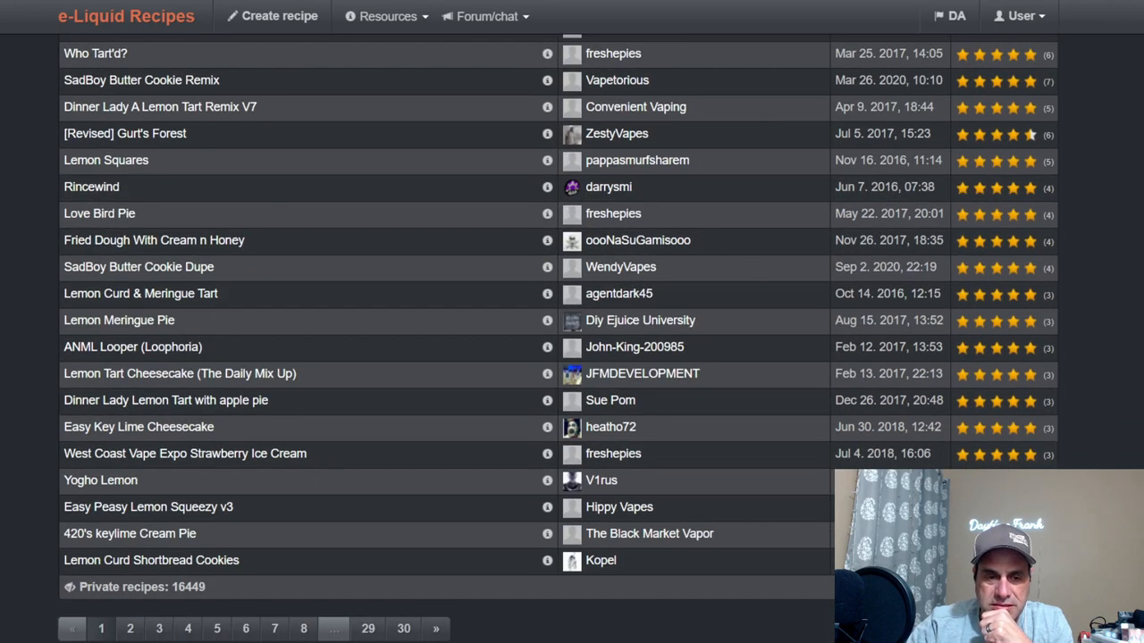
pyautogui.moveTo(99, 213)
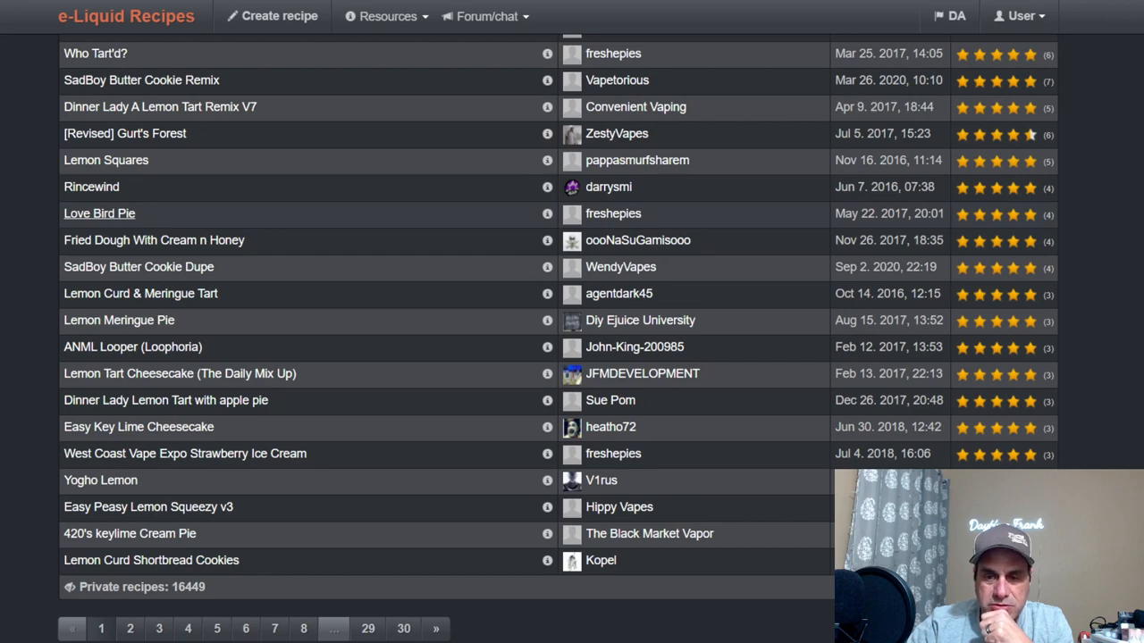
pyautogui.click(99, 213)
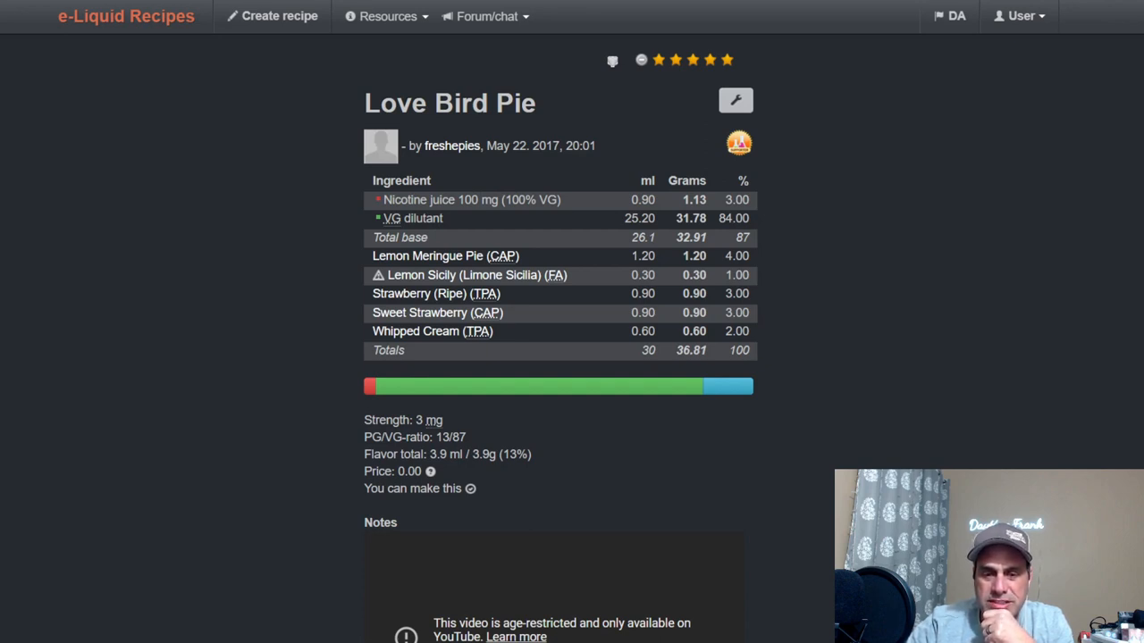
pyautogui.scroll(-3)
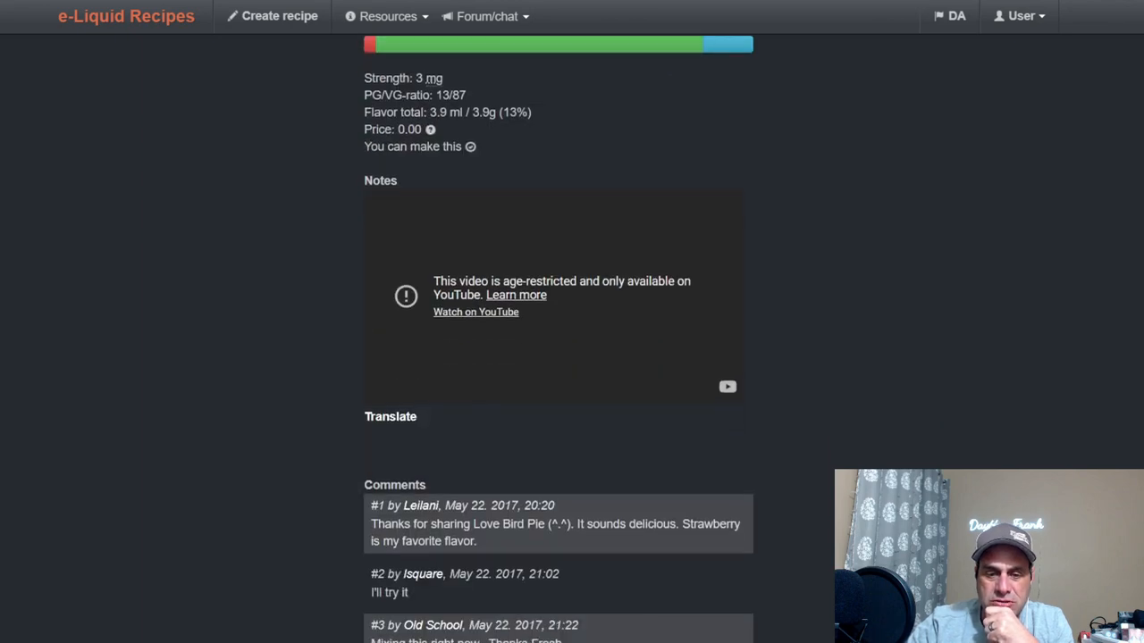
pyautogui.scroll(-3)
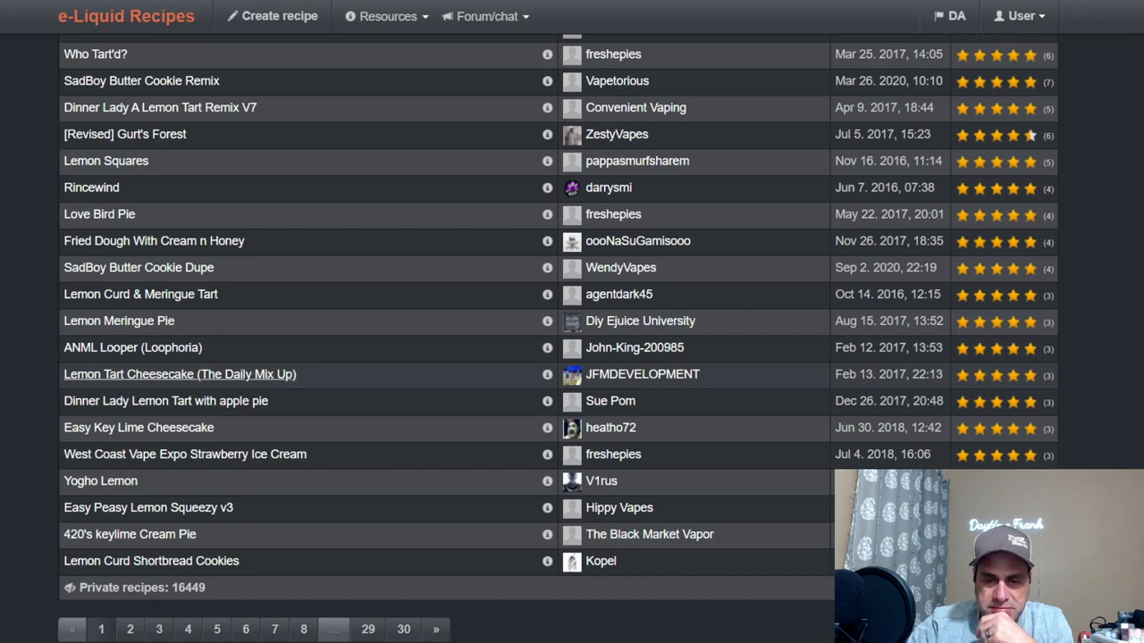
pyautogui.click(180, 374)
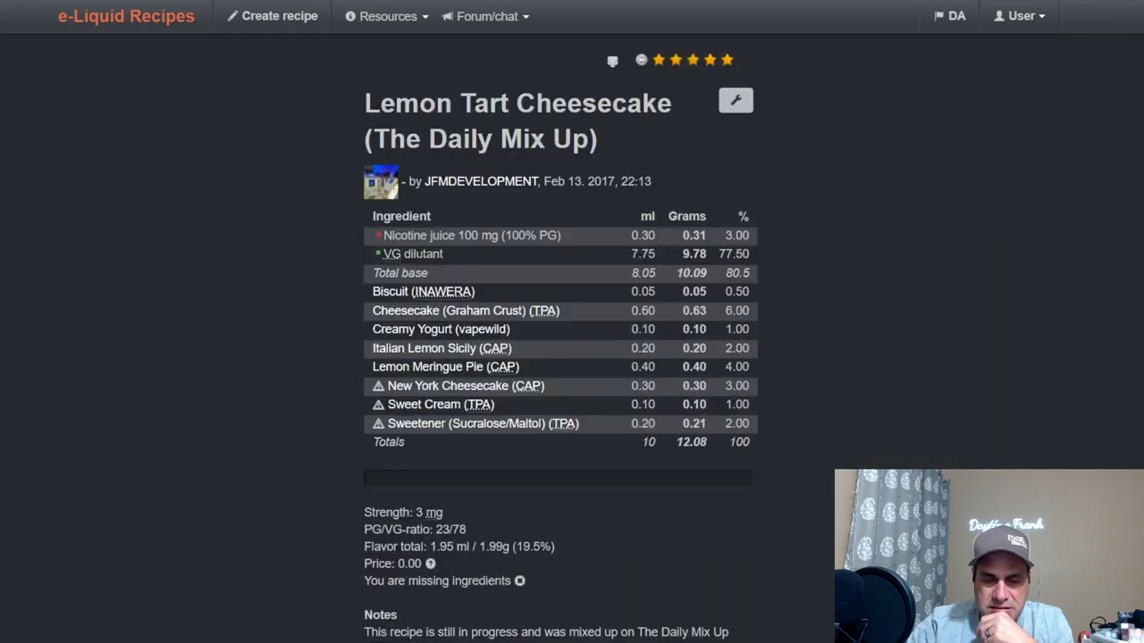
pyautogui.moveTo(736, 100)
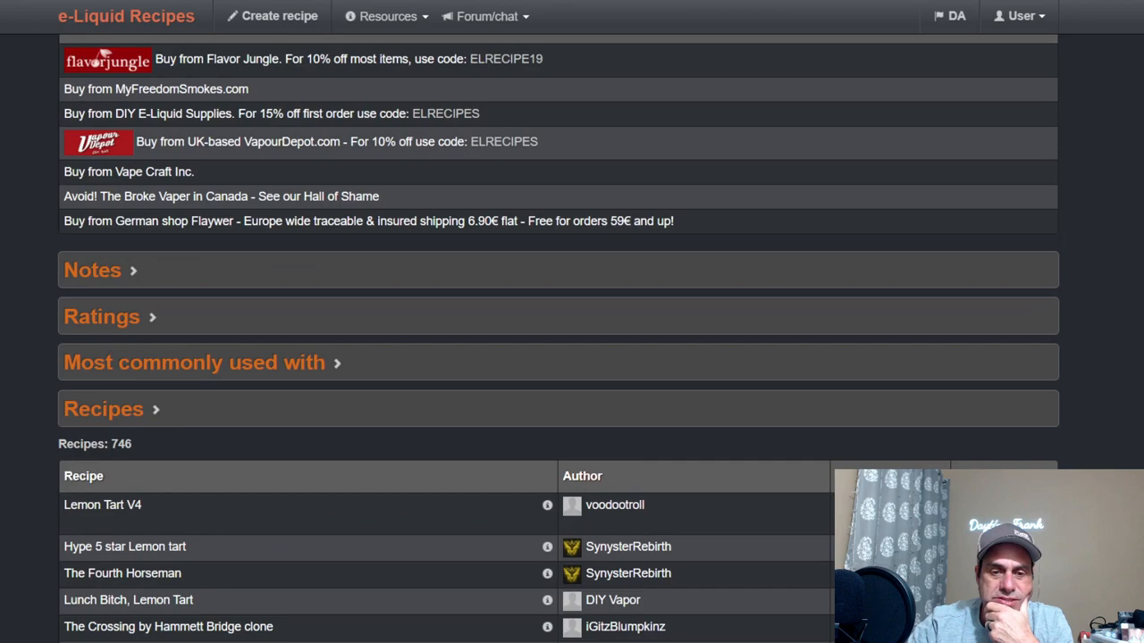
# Step: Scroll to the top of the flavor page and open the User dropdown
pyautogui.scroll(3)
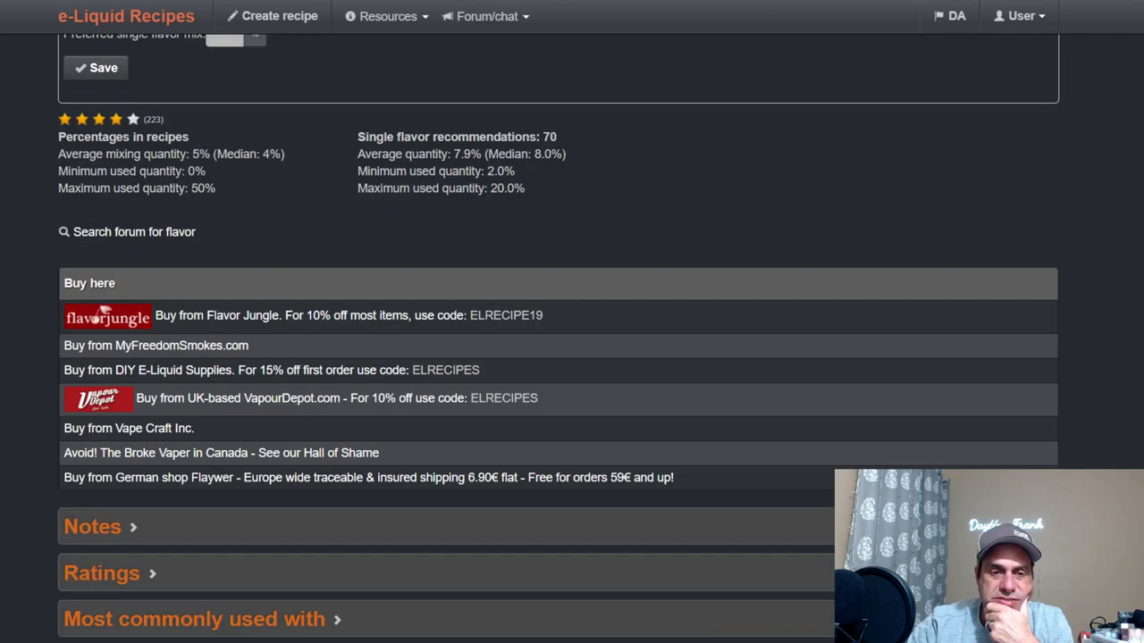
pyautogui.scroll(3)
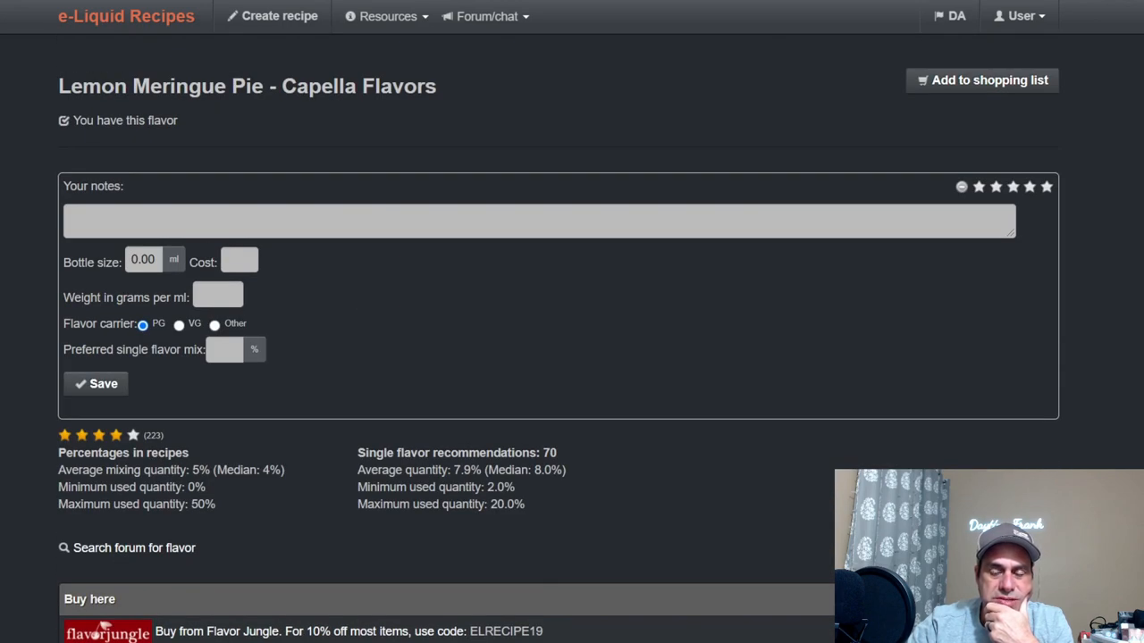
pyautogui.scroll(-3)
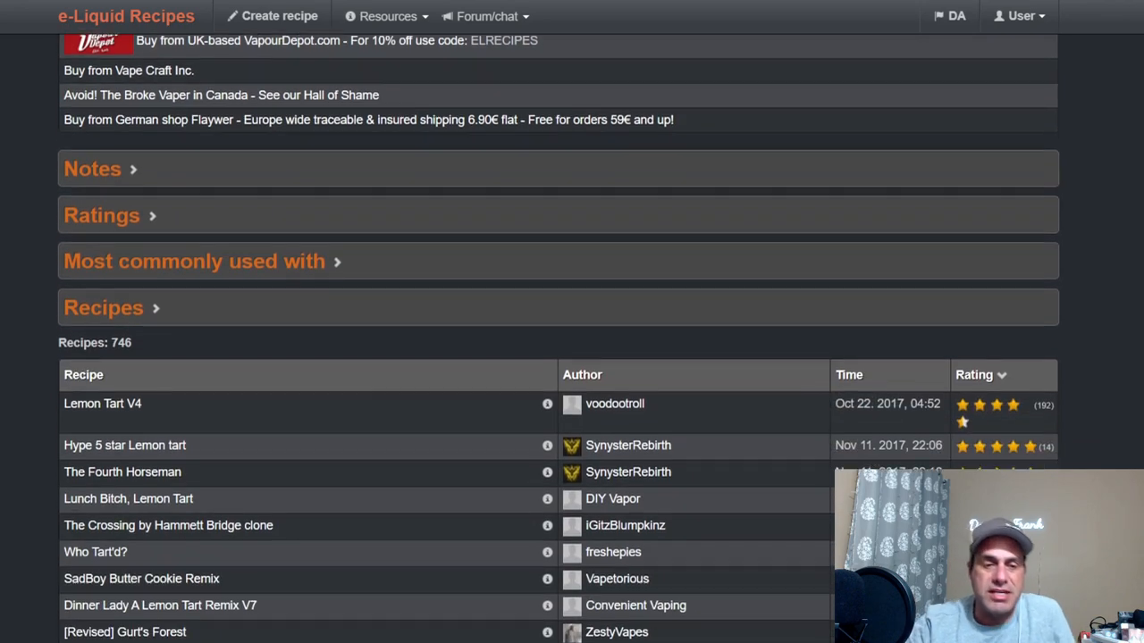
pyautogui.scroll(-3)
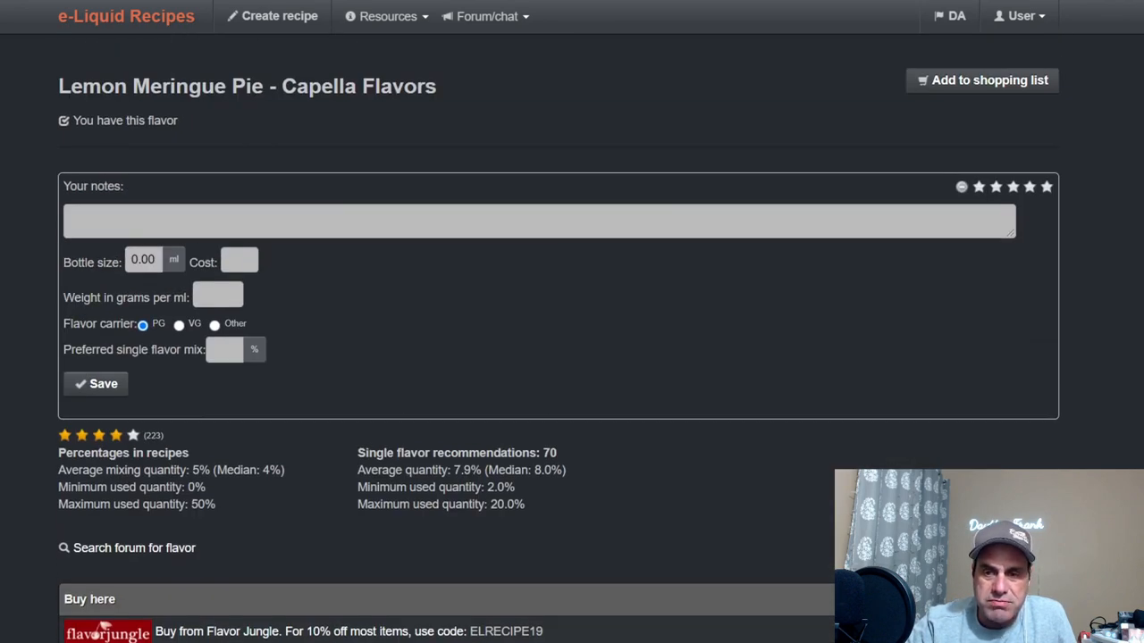
pyautogui.click(1019, 16)
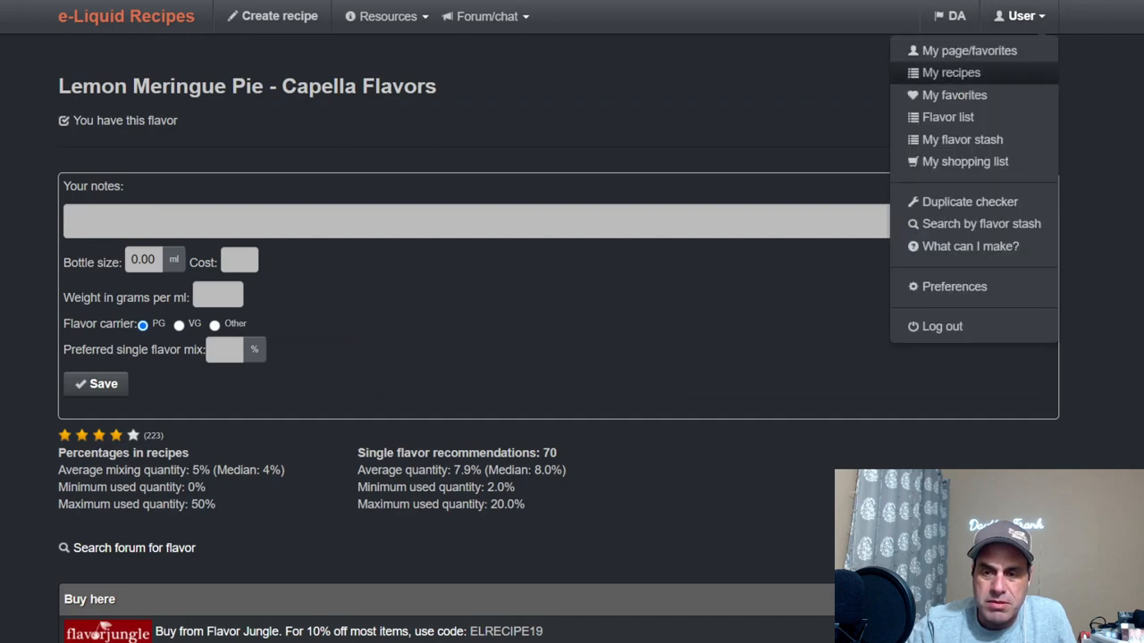
# Step: Open My recipes and search it for 'lemon', showing 54 matches
pyautogui.click(950, 72)
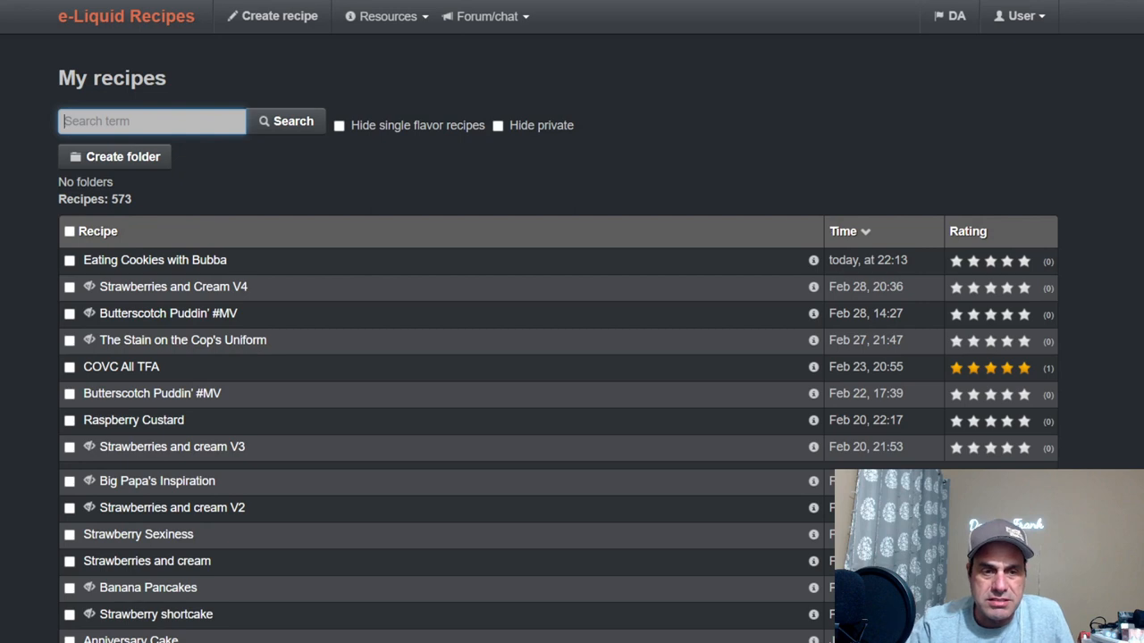
pyautogui.write('lemon')
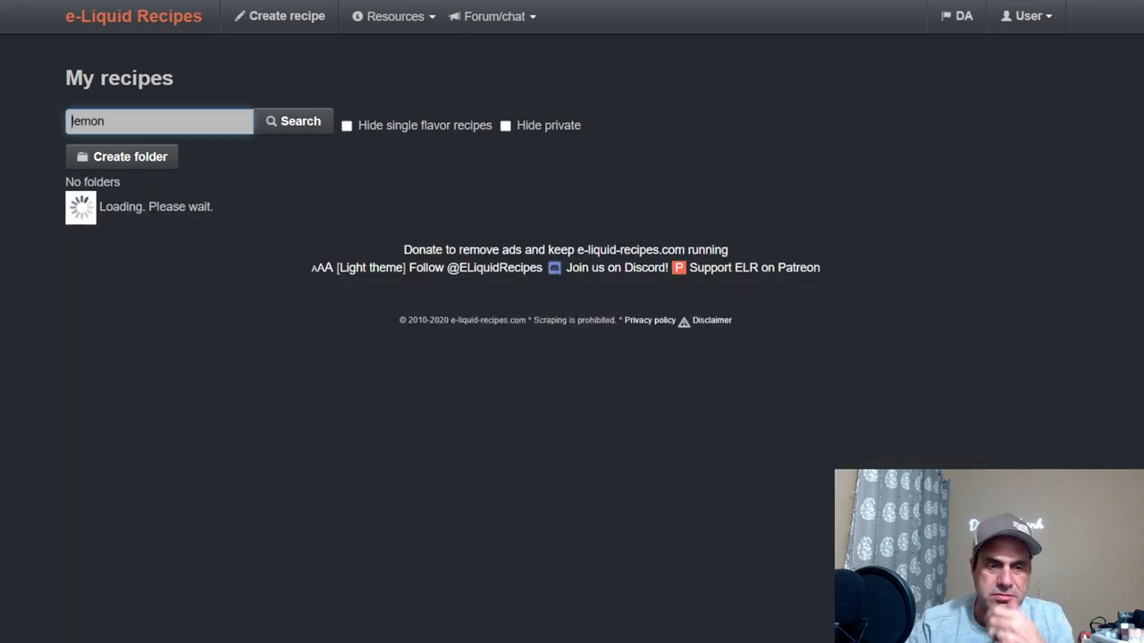
pyautogui.click(293, 121)
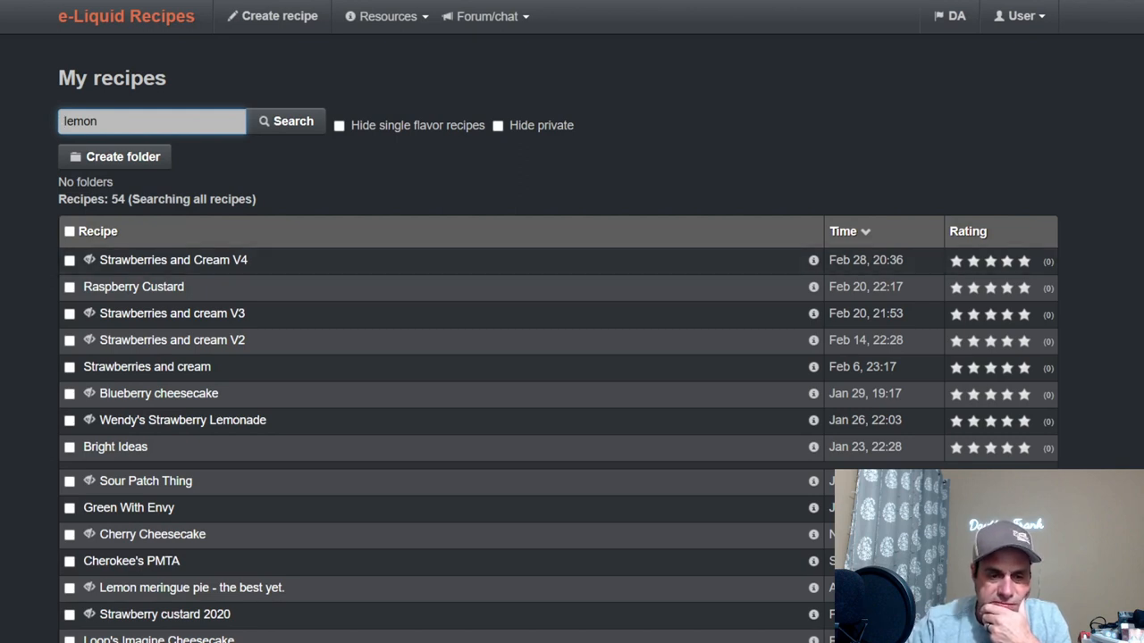
pyautogui.scroll(-3)
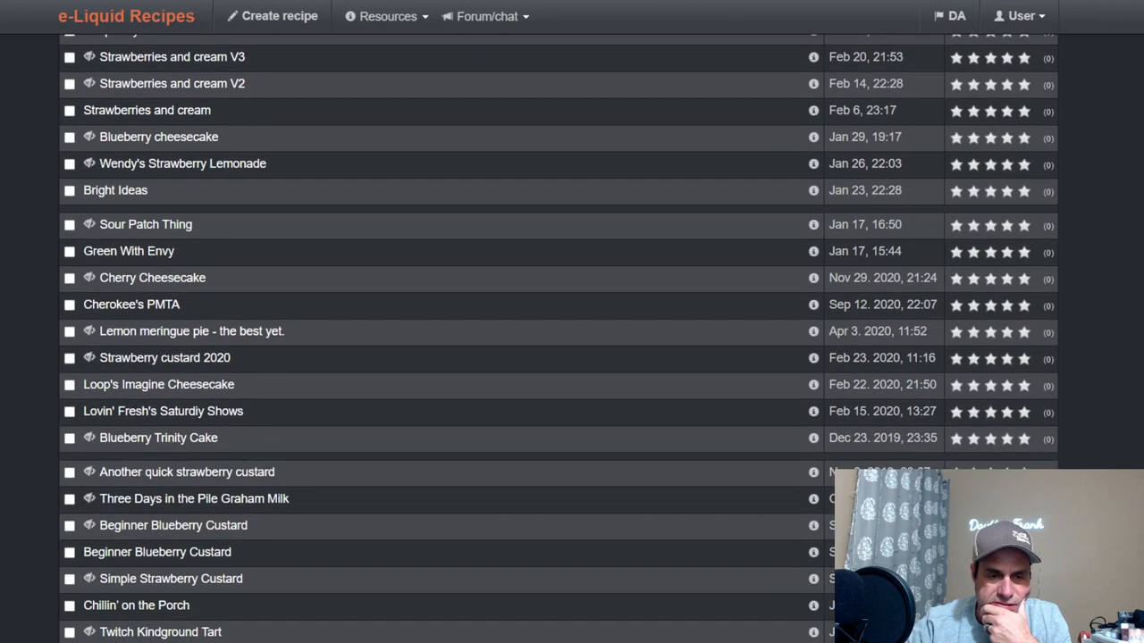
pyautogui.scroll(-3)
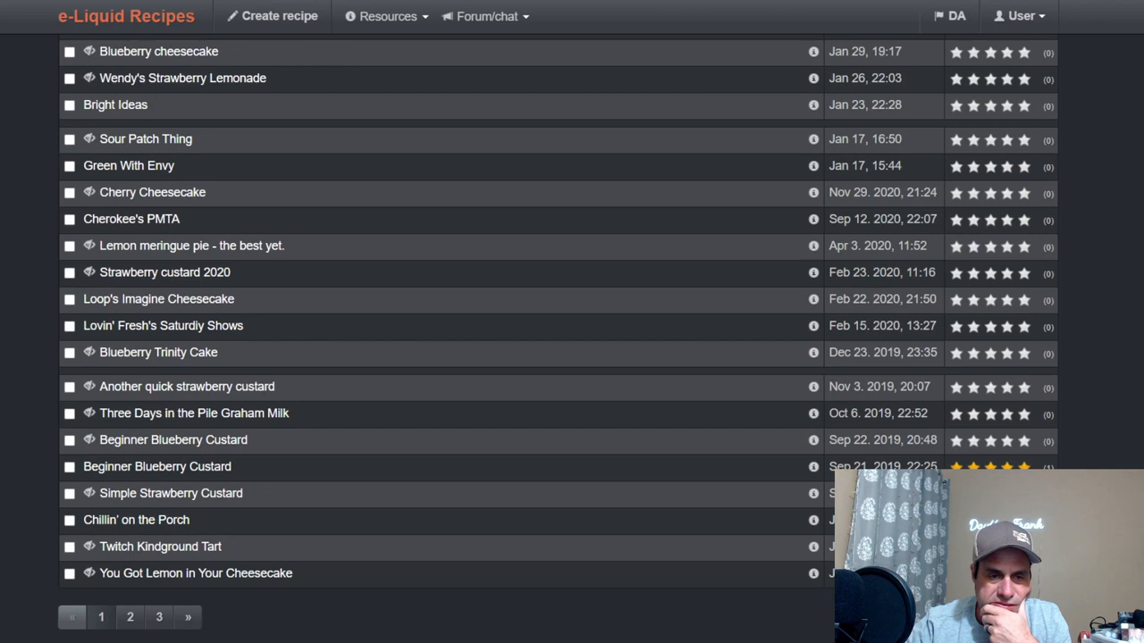
# Step: Page through the lemon search results using the pagination links
pyautogui.click(192, 245)
pyautogui.write('lemon')
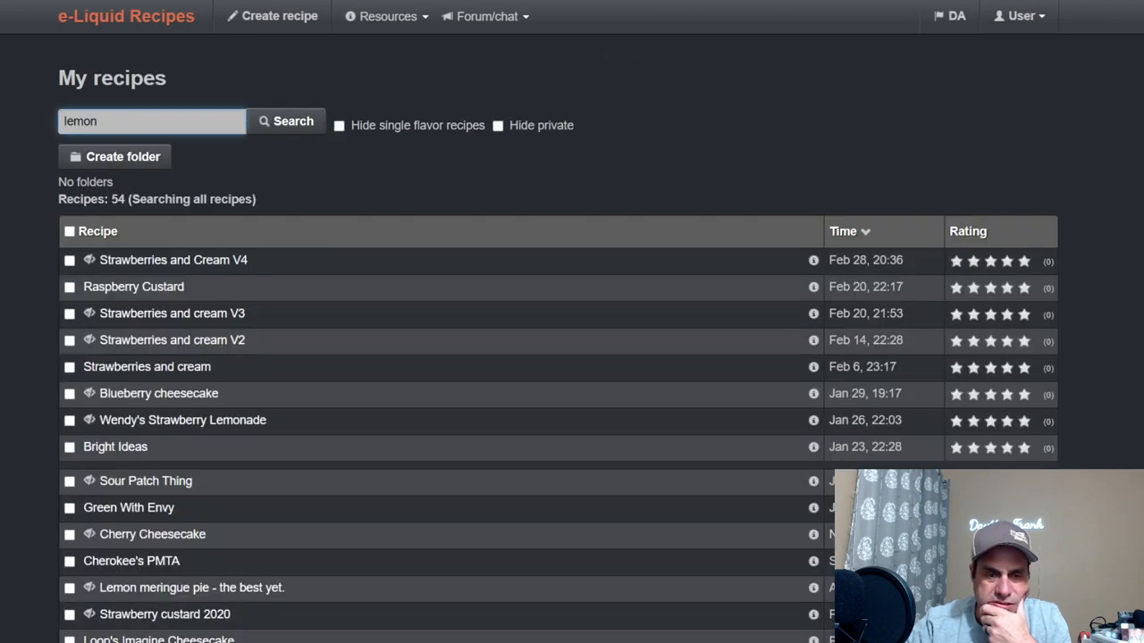
pyautogui.scroll(-3)
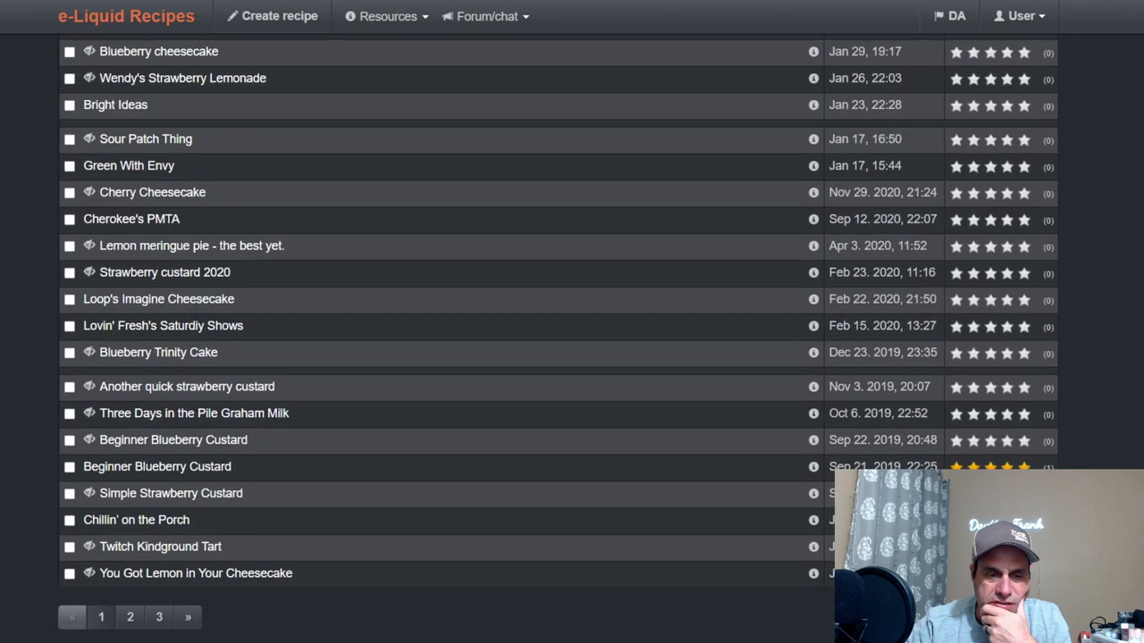
pyautogui.scroll(-3)
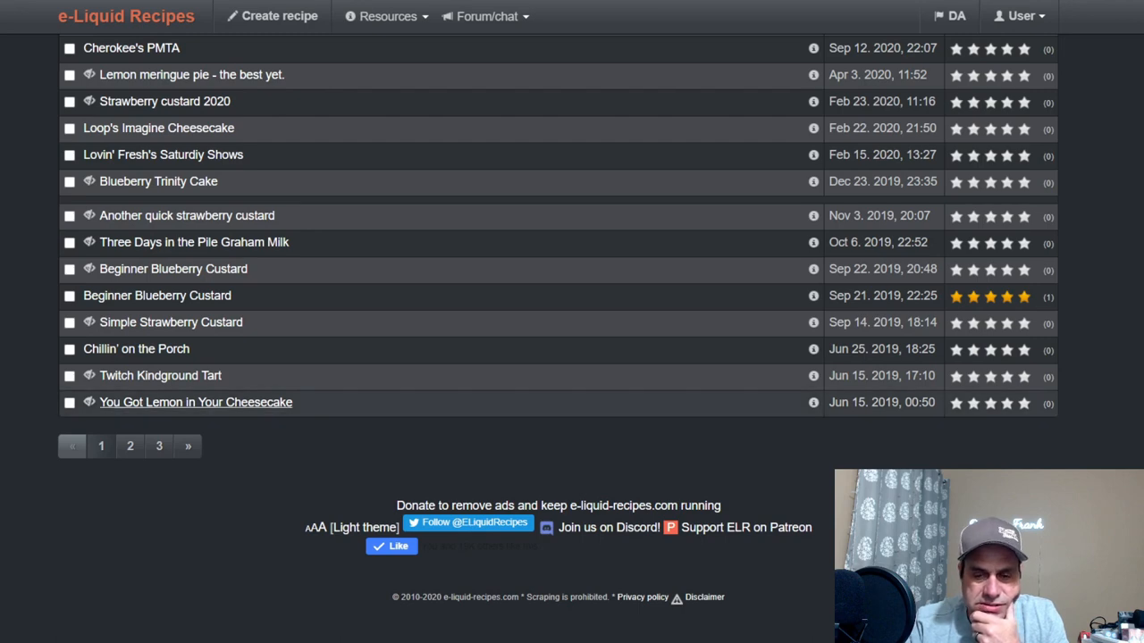
pyautogui.click(195, 402)
pyautogui.write('lemon')
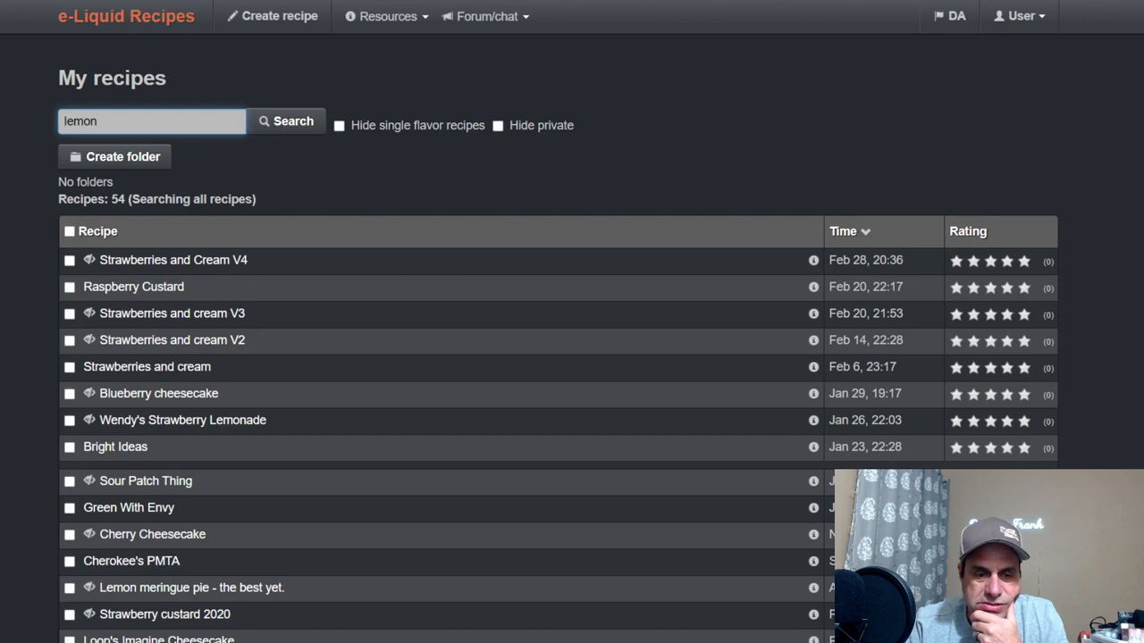
pyautogui.scroll(-3)
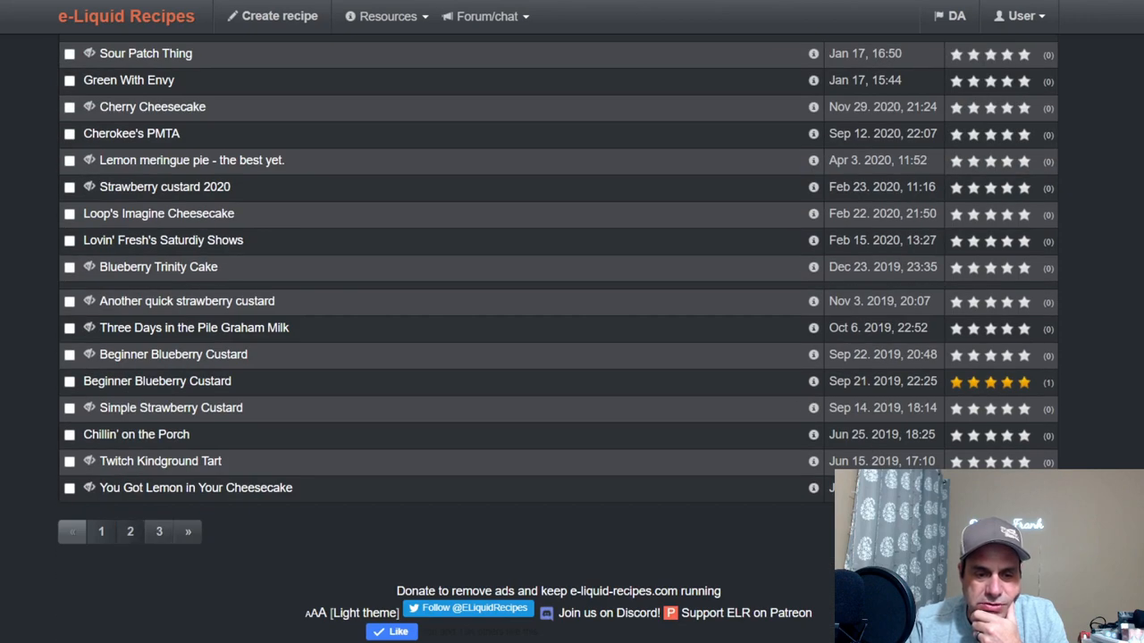
pyautogui.click(188, 531)
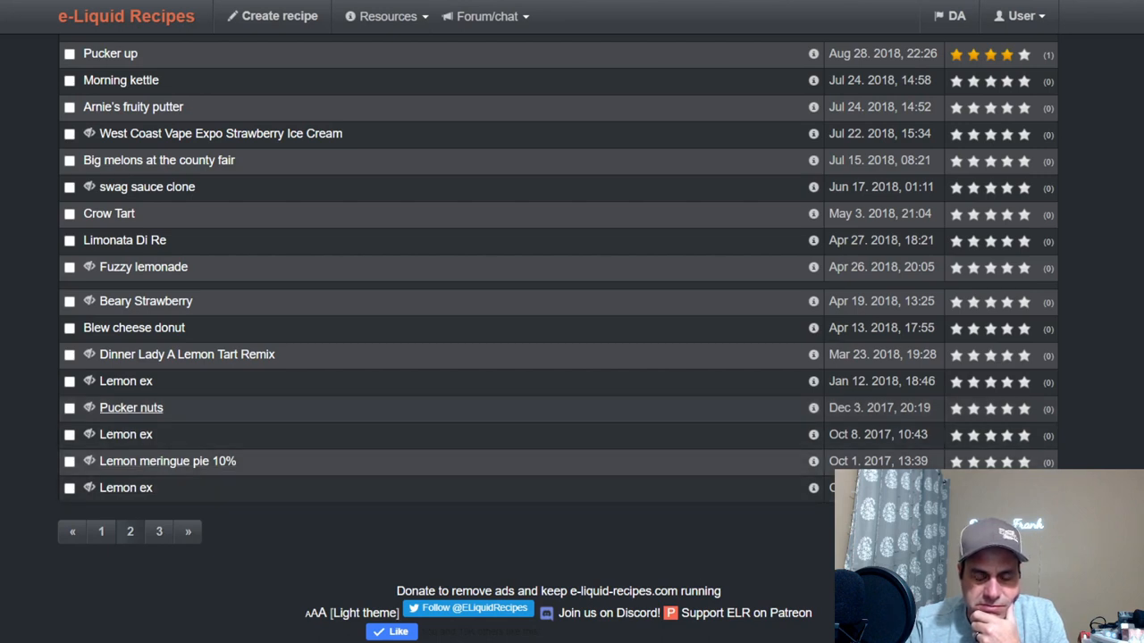
pyautogui.click(131, 408)
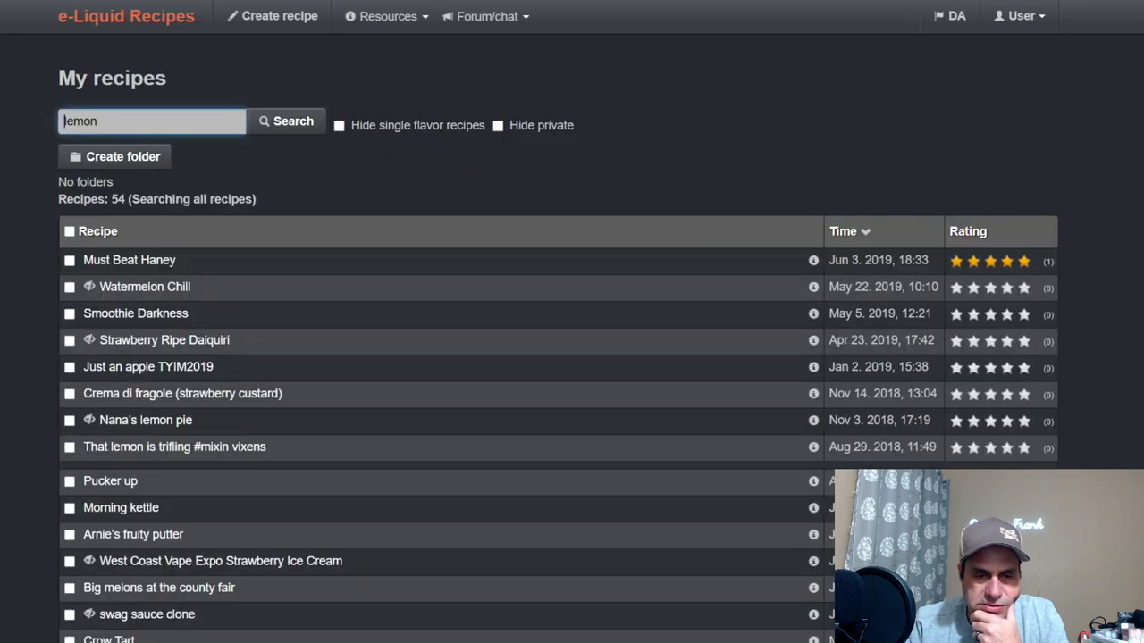
pyautogui.scroll(-3)
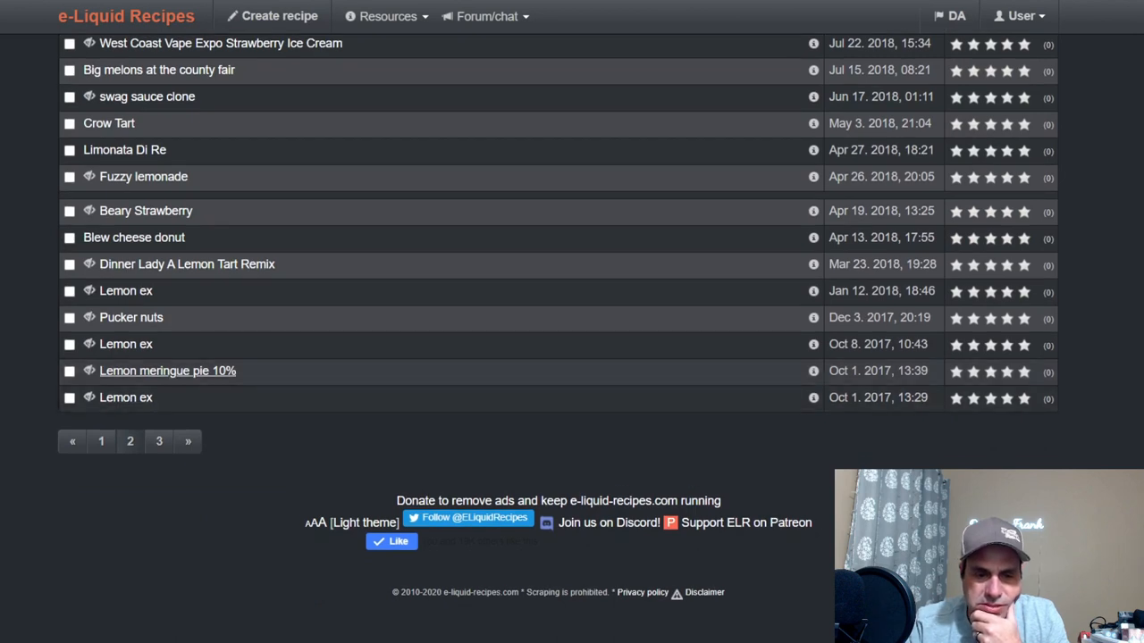
pyautogui.click(167, 370)
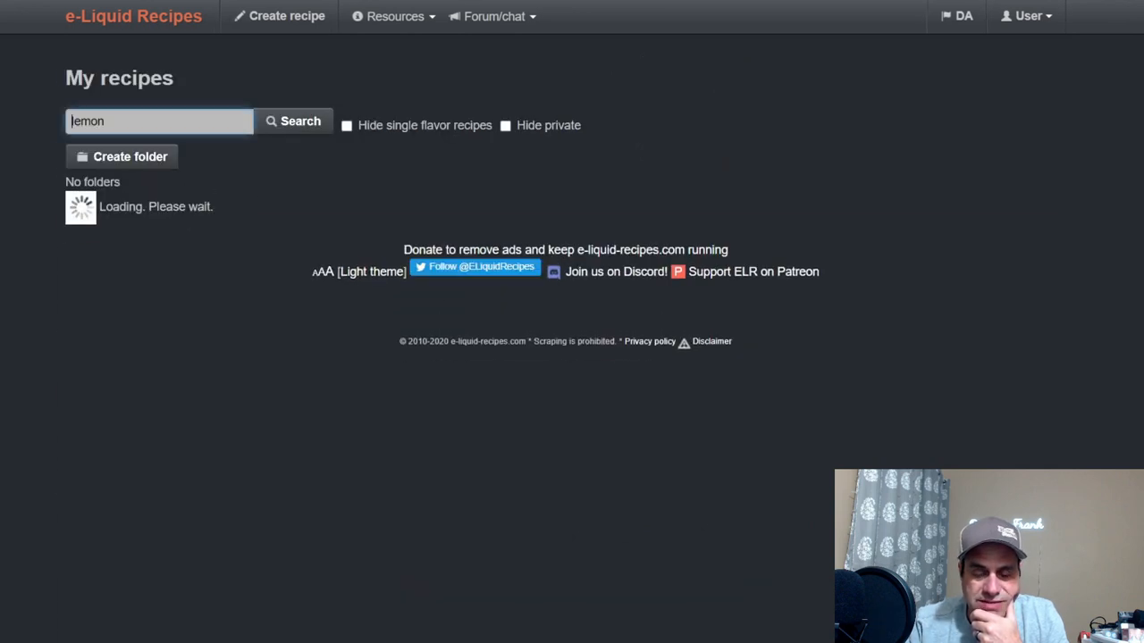
# Step: Change the My recipes search to 'lemon meringue pie', narrowing results to 10 recipes
pyautogui.click(293, 120)
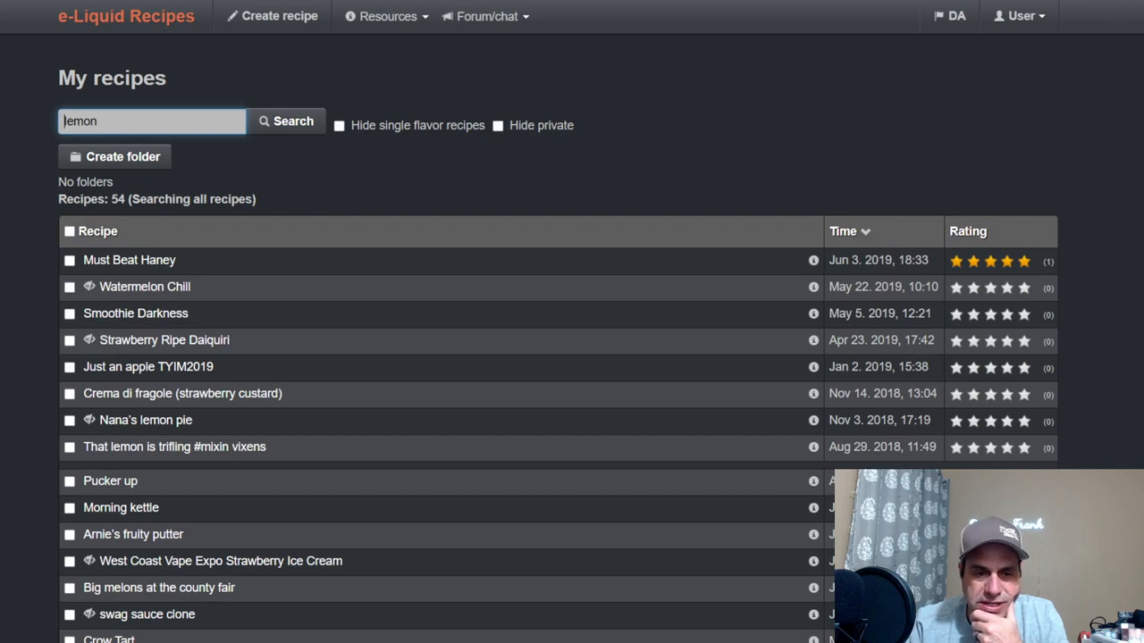
pyautogui.scroll(-3)
pyautogui.write(' meringue pie')
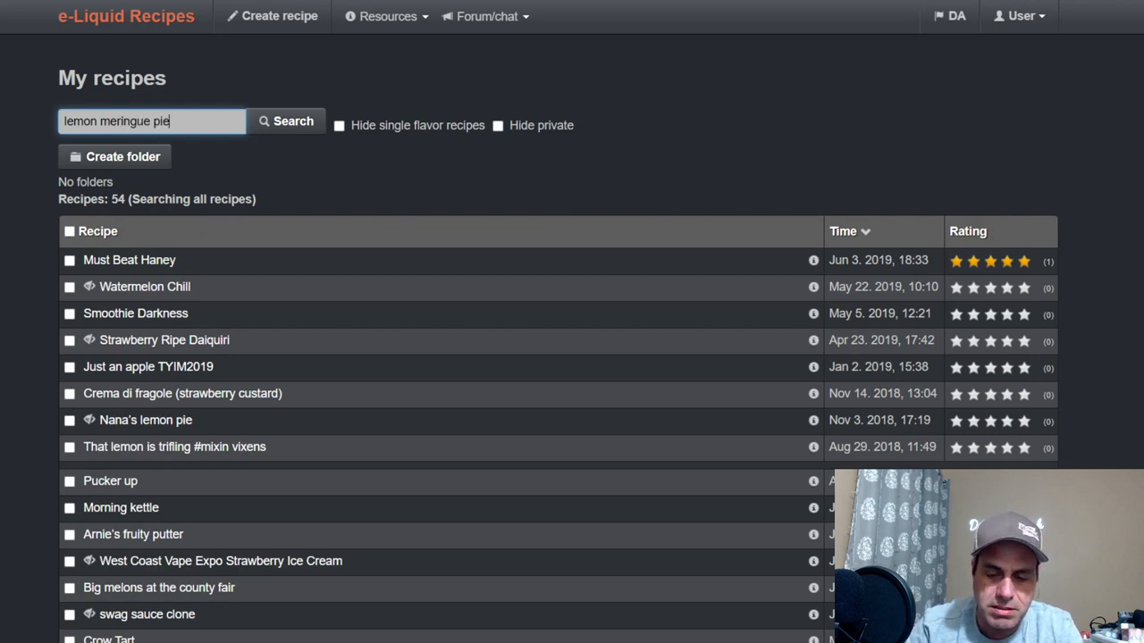
pyautogui.click(286, 120)
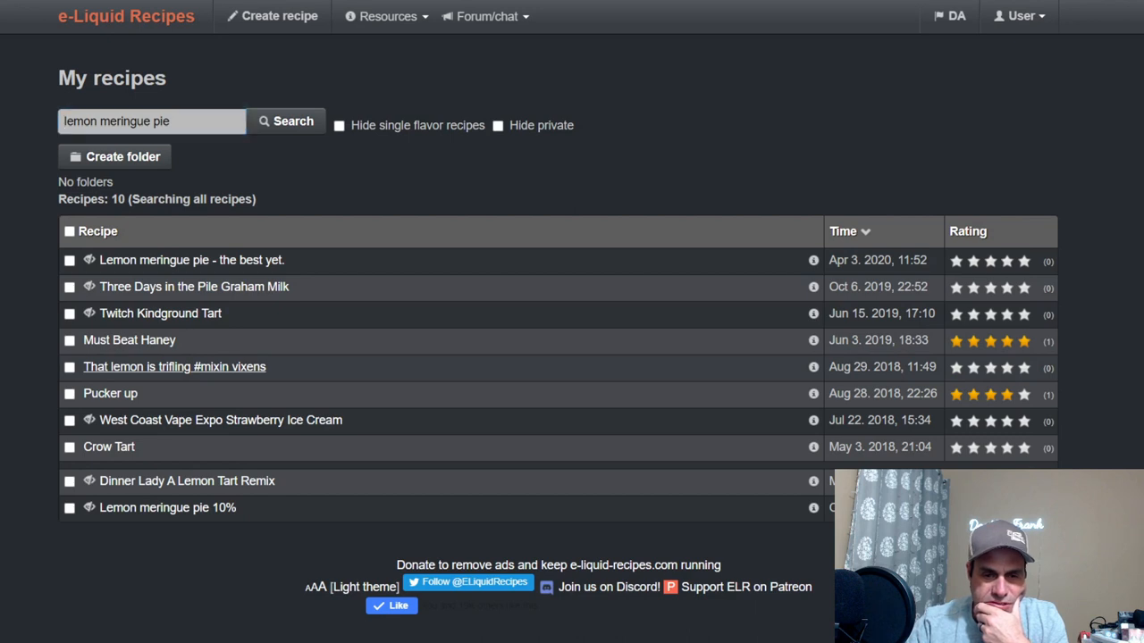
# Step: Read through the 'That lemon is trifling #mixin vixens' recipe, then view the 'Pucker up' recipe's ingredients
pyautogui.click(174, 366)
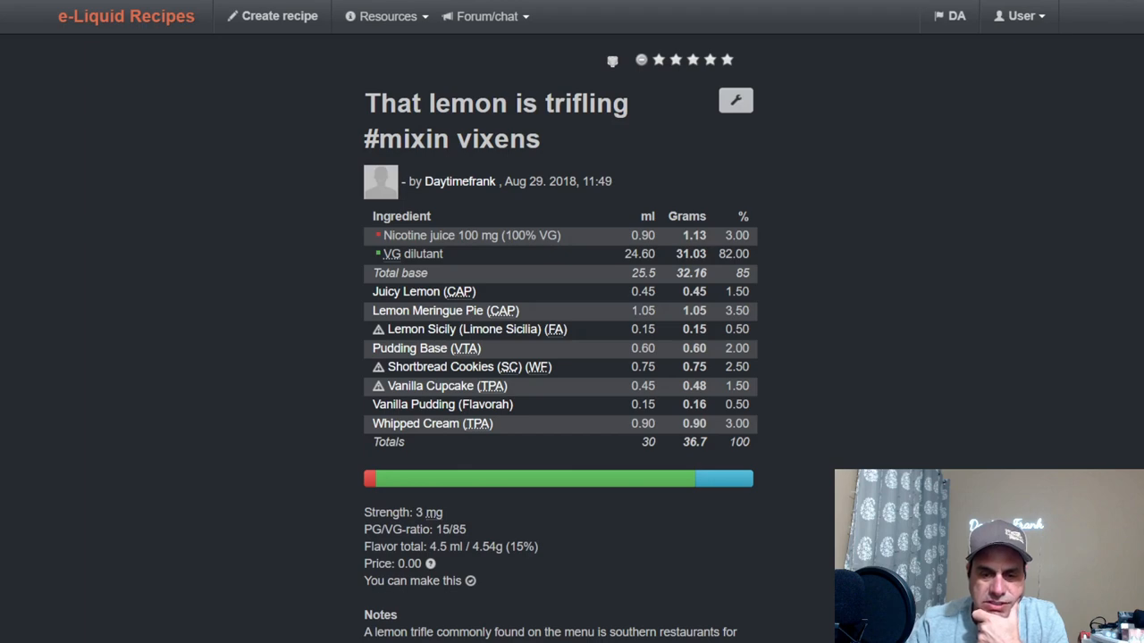
pyautogui.scroll(-3)
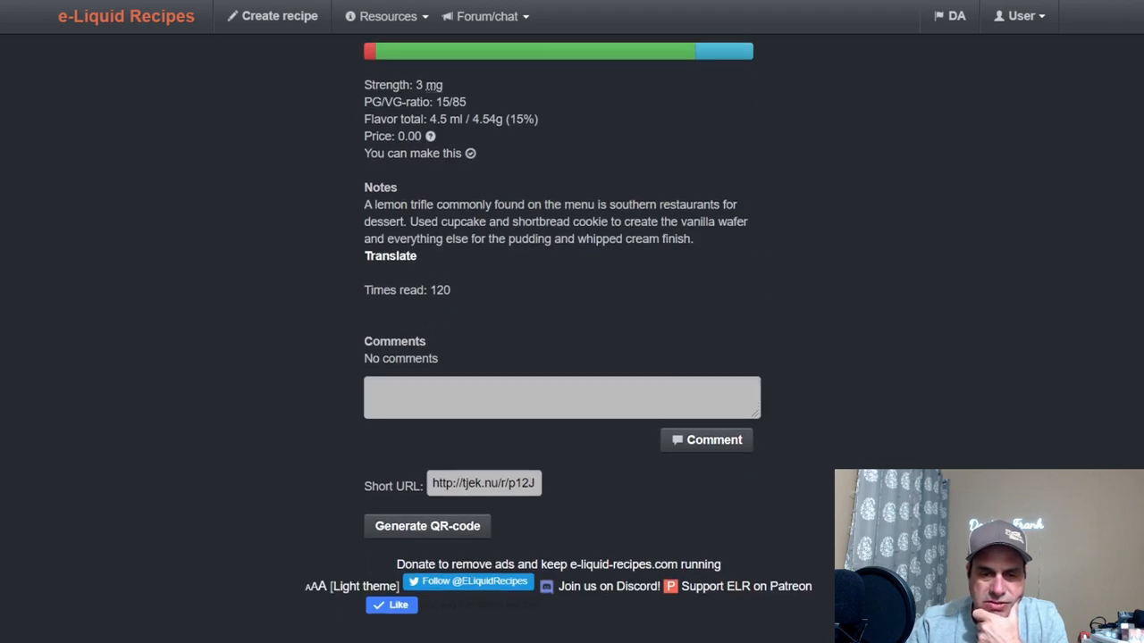
pyautogui.scroll(3)
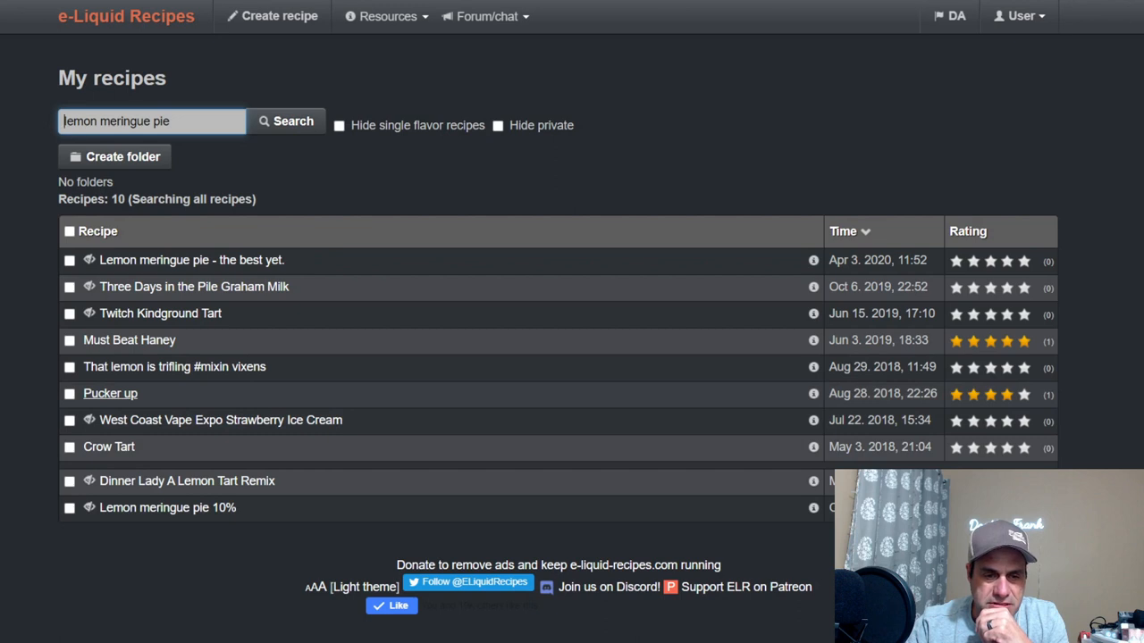
pyautogui.click(110, 393)
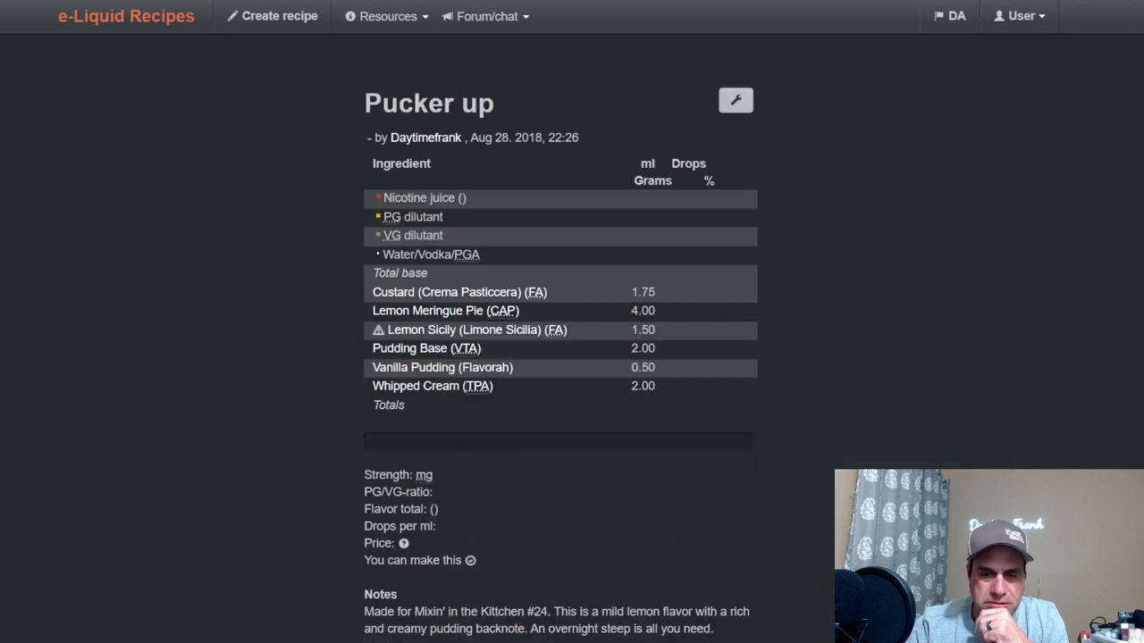